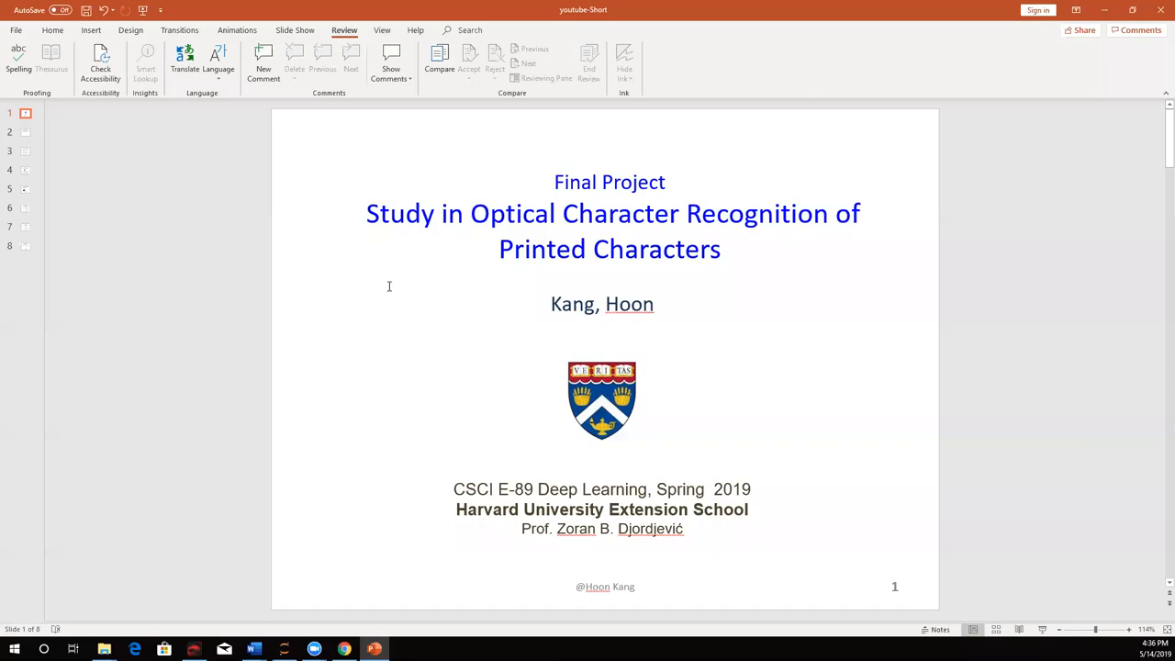
mouse_move(358, 292)
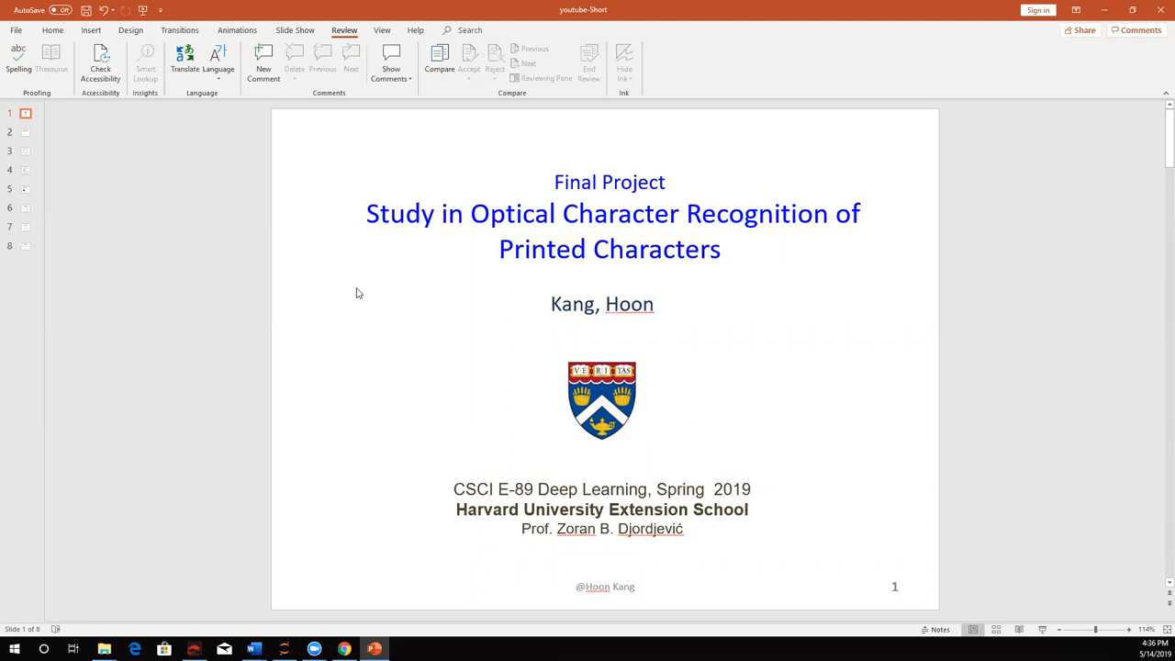
mouse_move(28, 134)
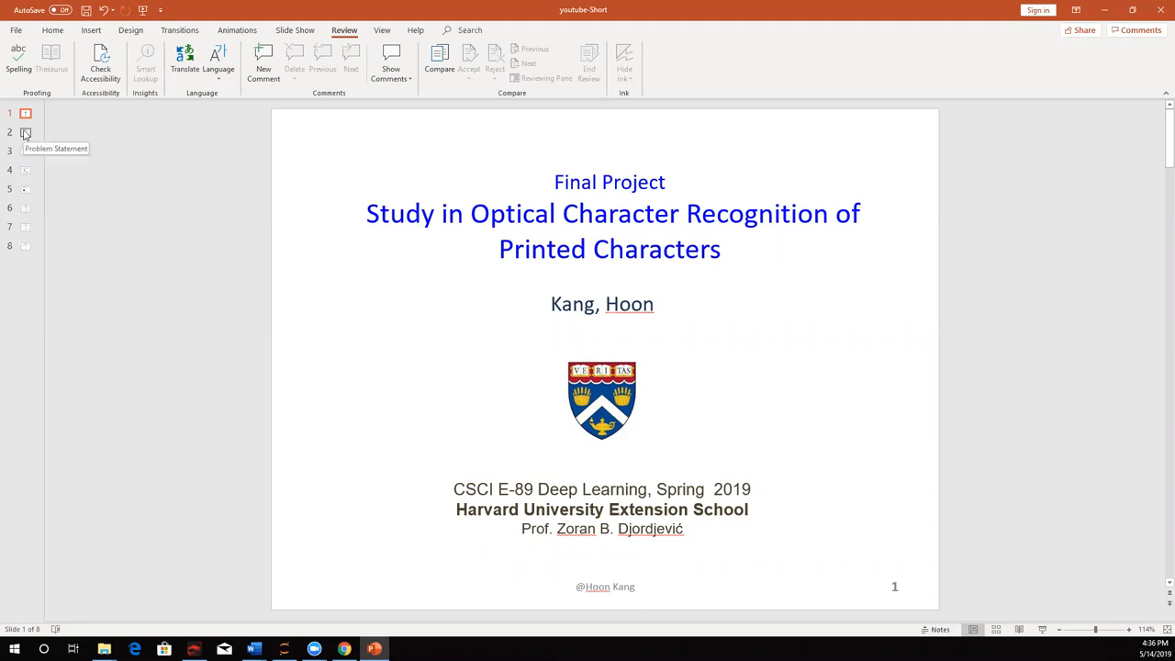
Step: Show slide 2, the Problem Statement on scanning electric meter images
click(25, 132)
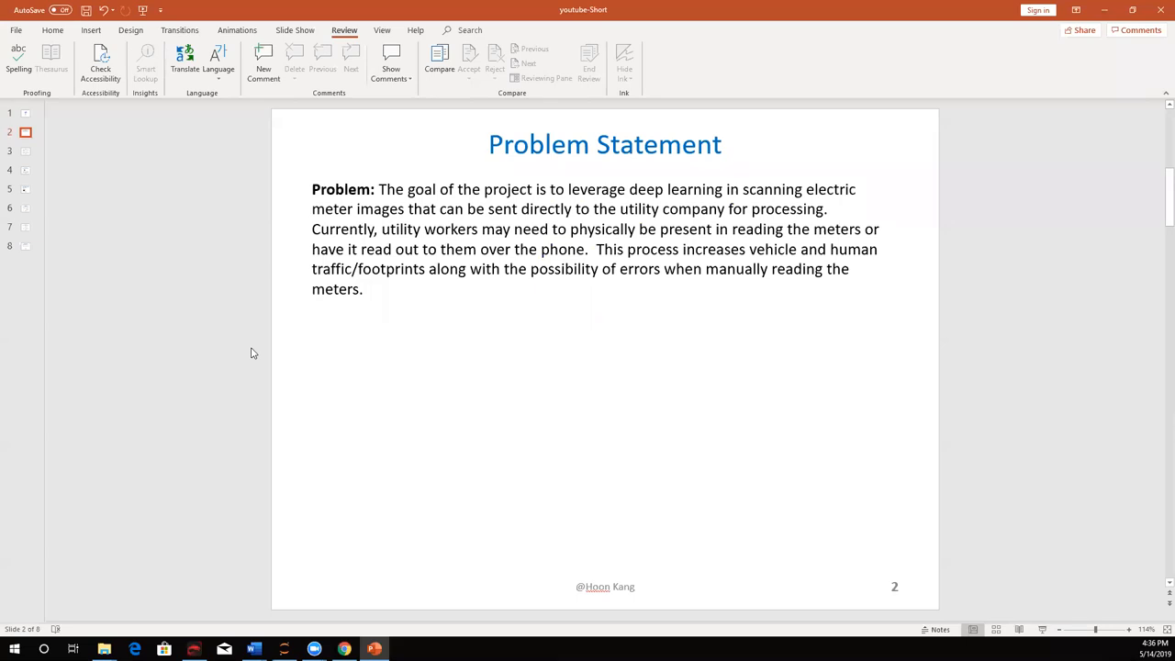
mouse_move(66, 220)
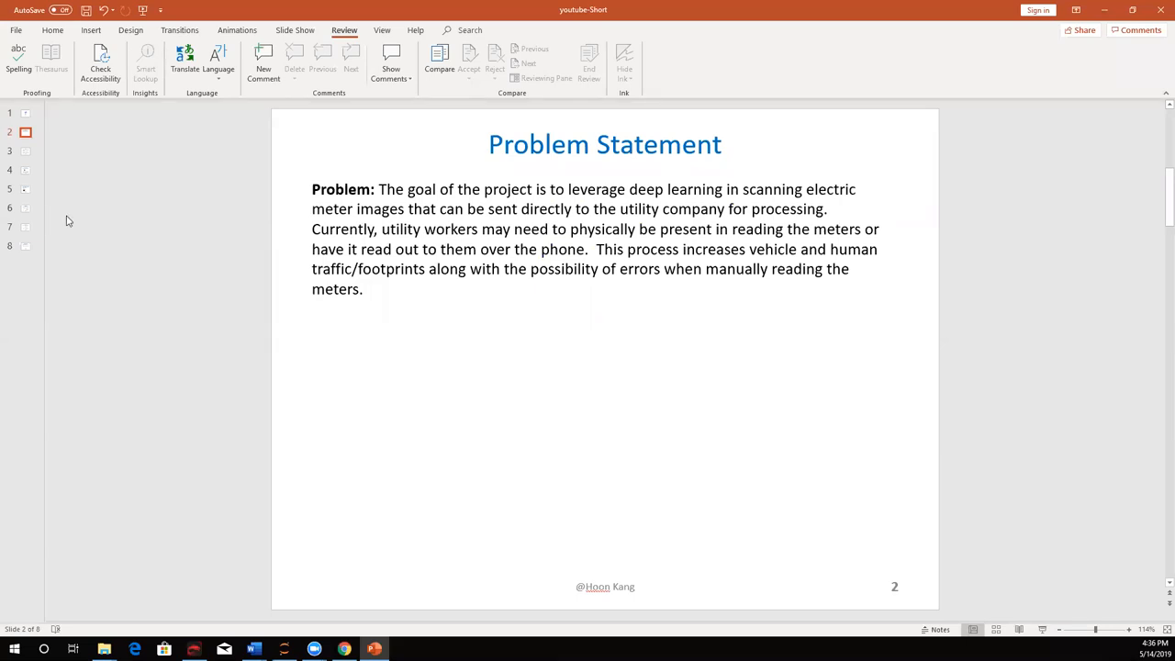
Step: Display slide 3, Dataset, describing 2,000 meter images and their training/validation/testing split
click(25, 151)
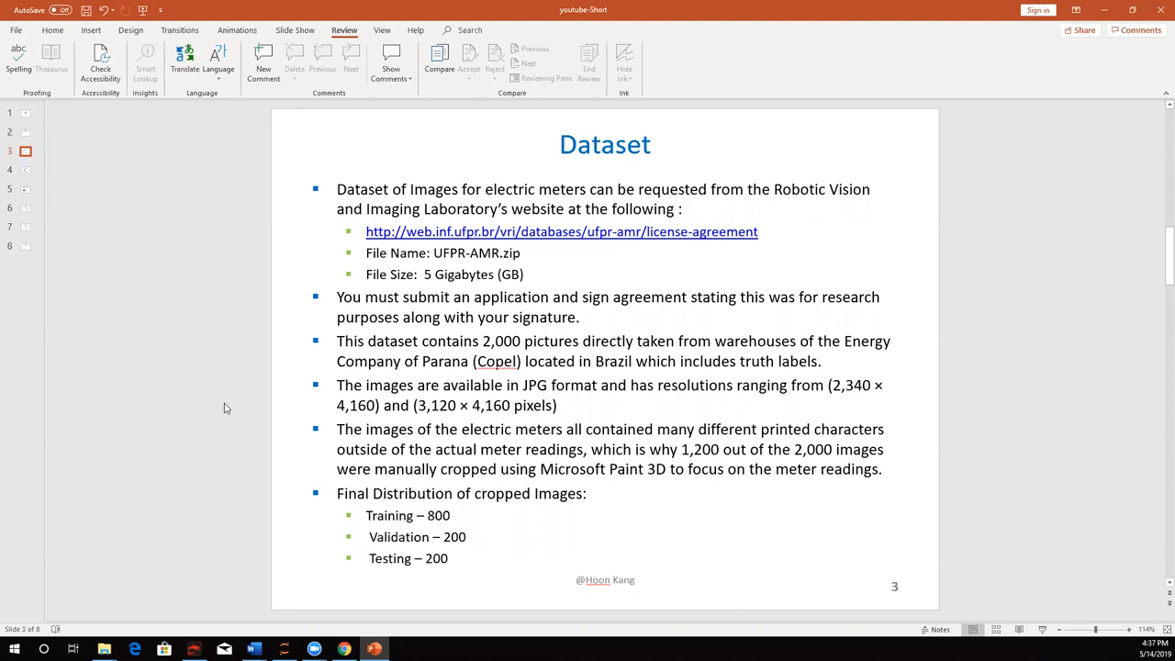
mouse_move(147, 225)
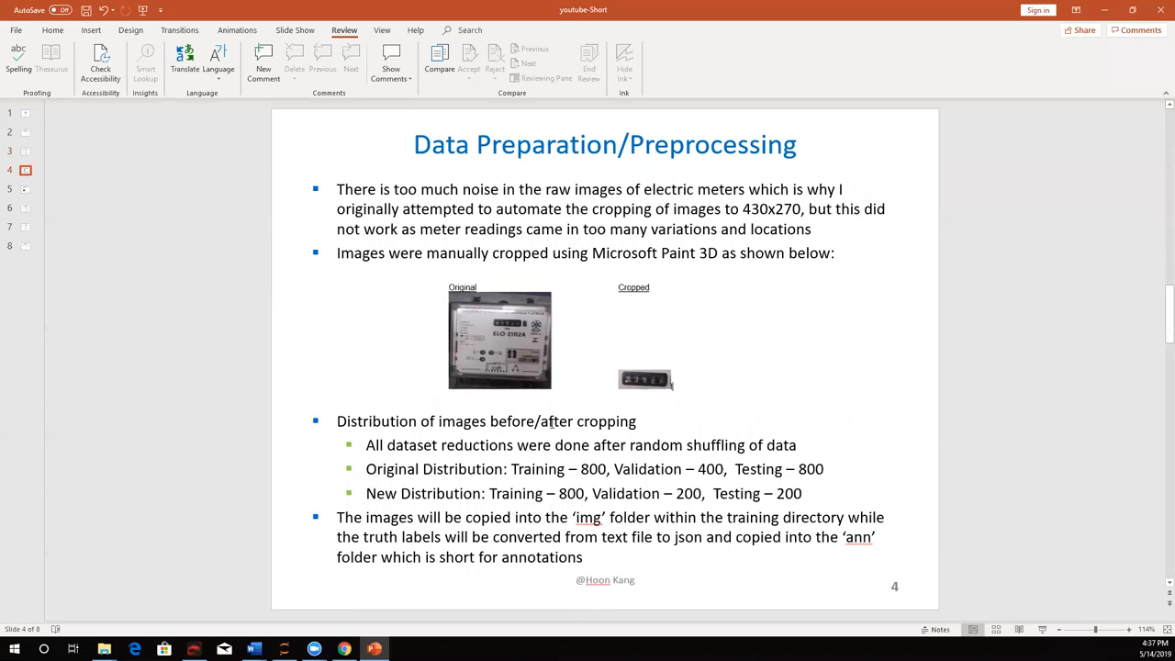
mouse_move(627, 431)
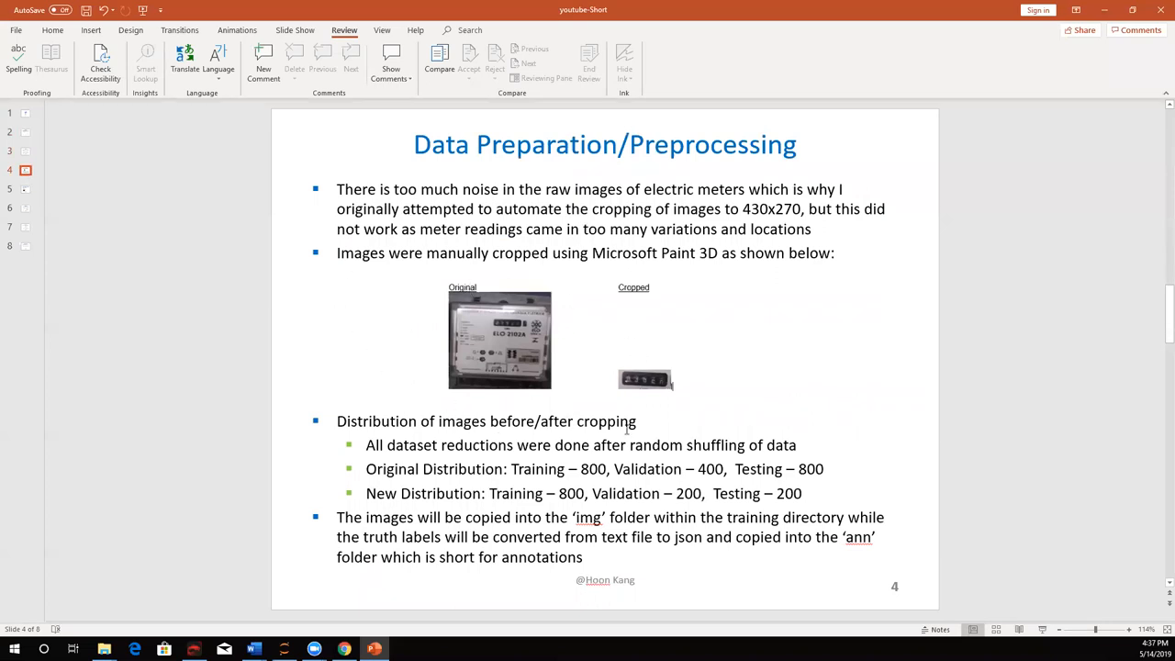
mouse_move(621, 321)
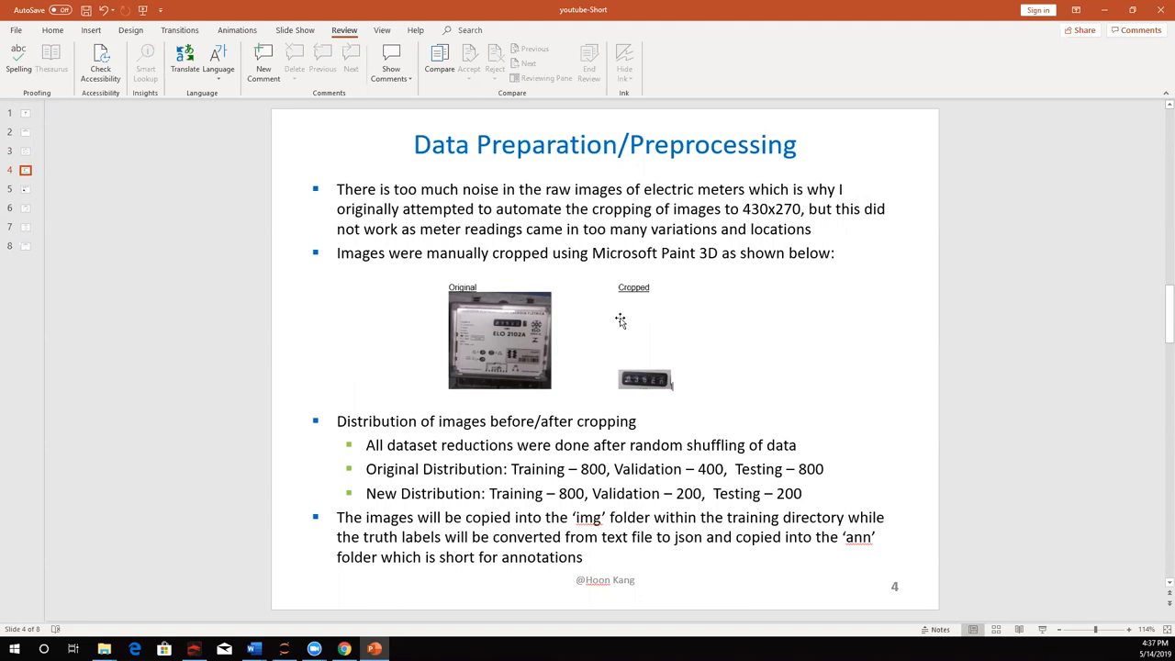
mouse_move(618, 325)
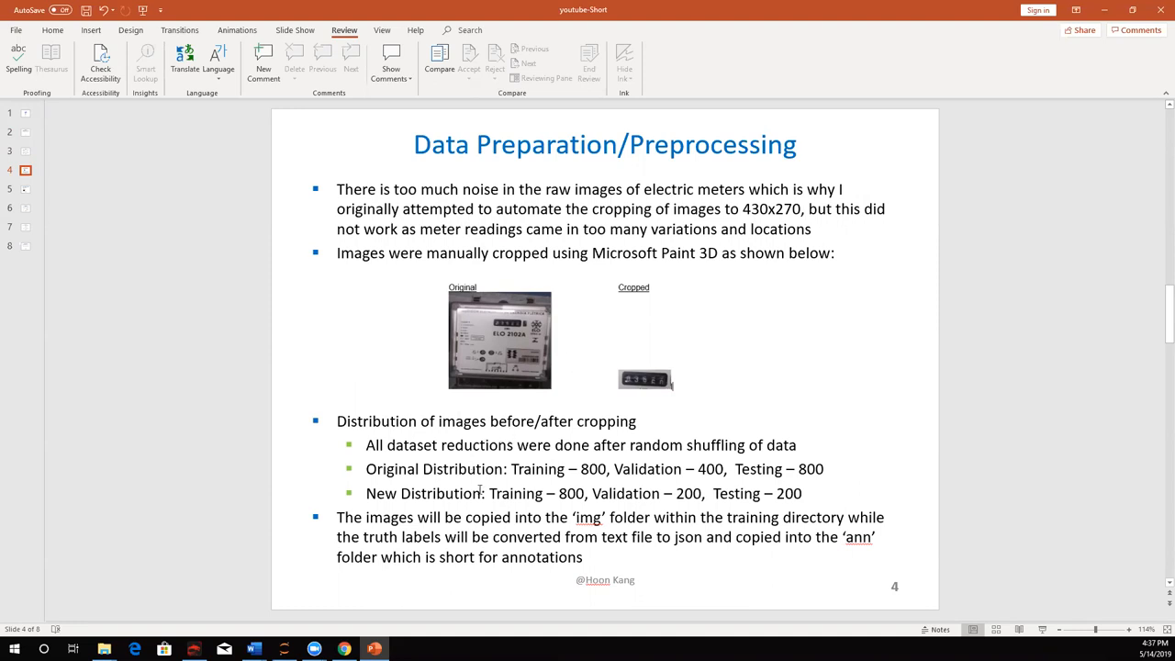
mouse_move(562, 498)
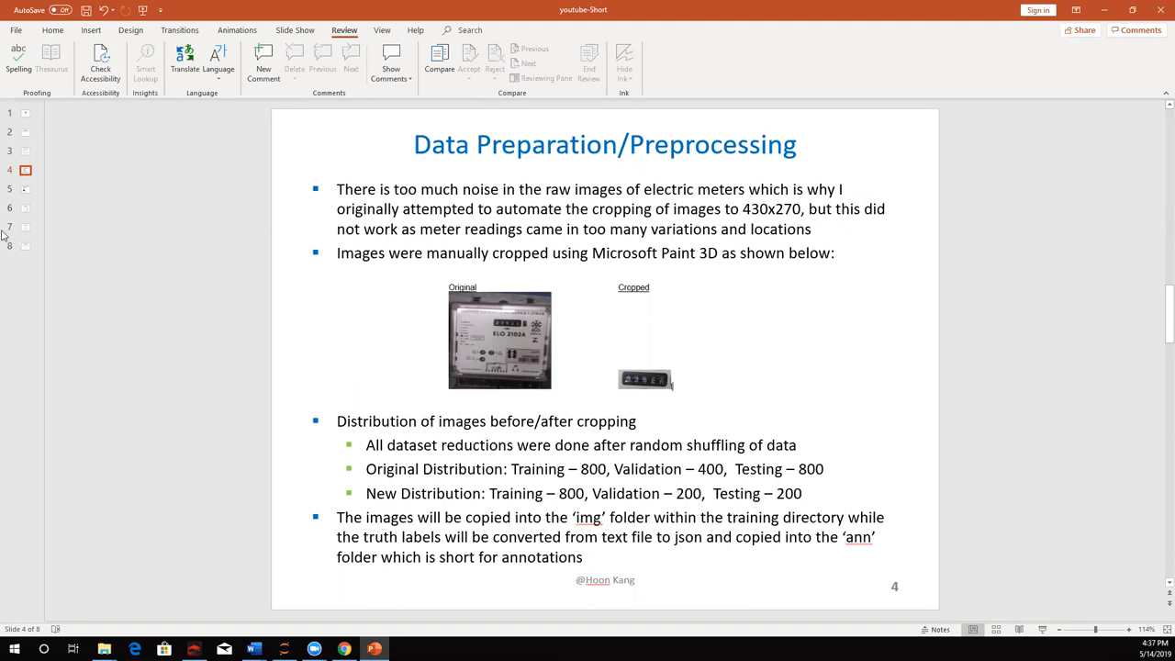
Step: Display slide 5 with grayscale conversion steps and the 01819 meter sample
click(25, 189)
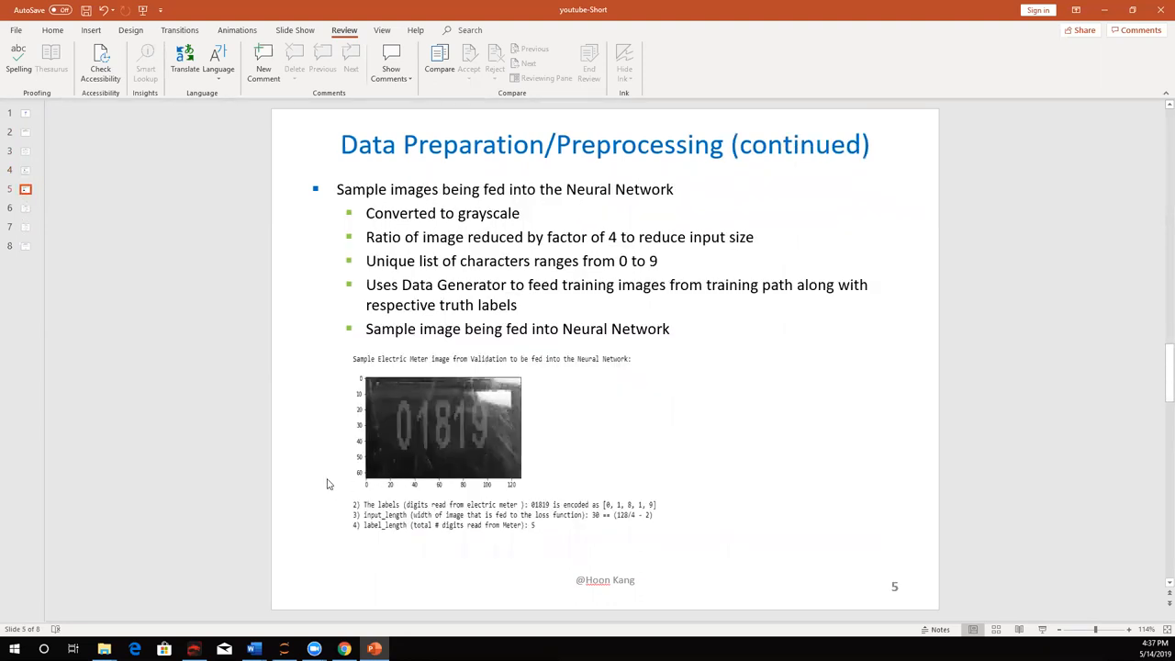
mouse_move(292, 453)
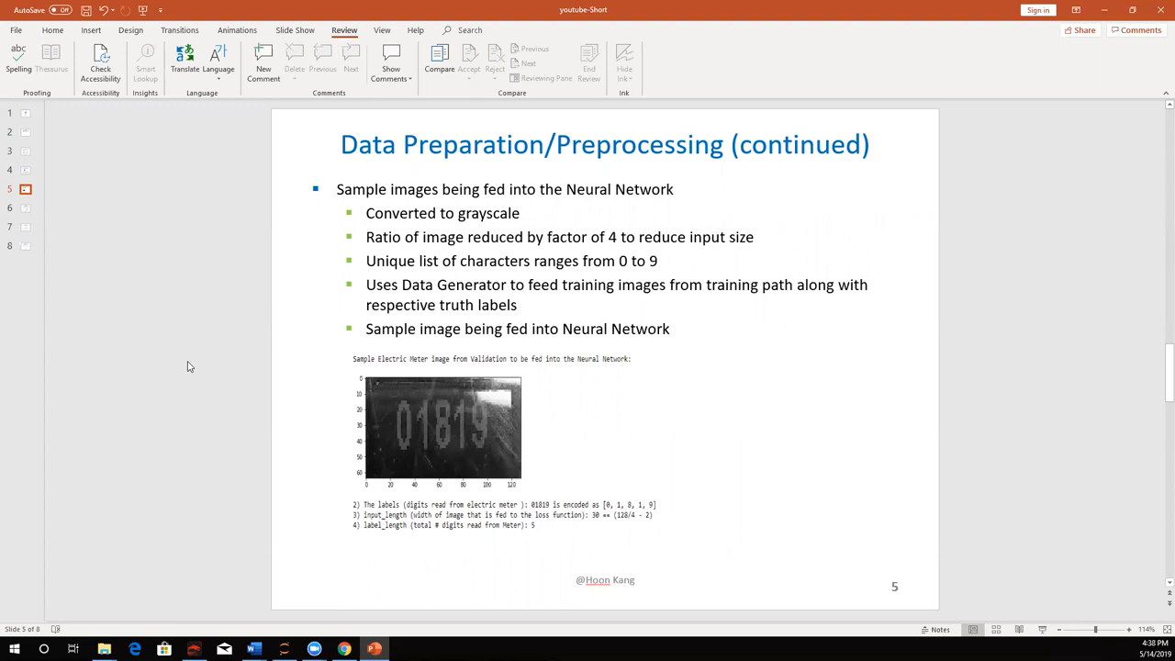
mouse_move(238, 371)
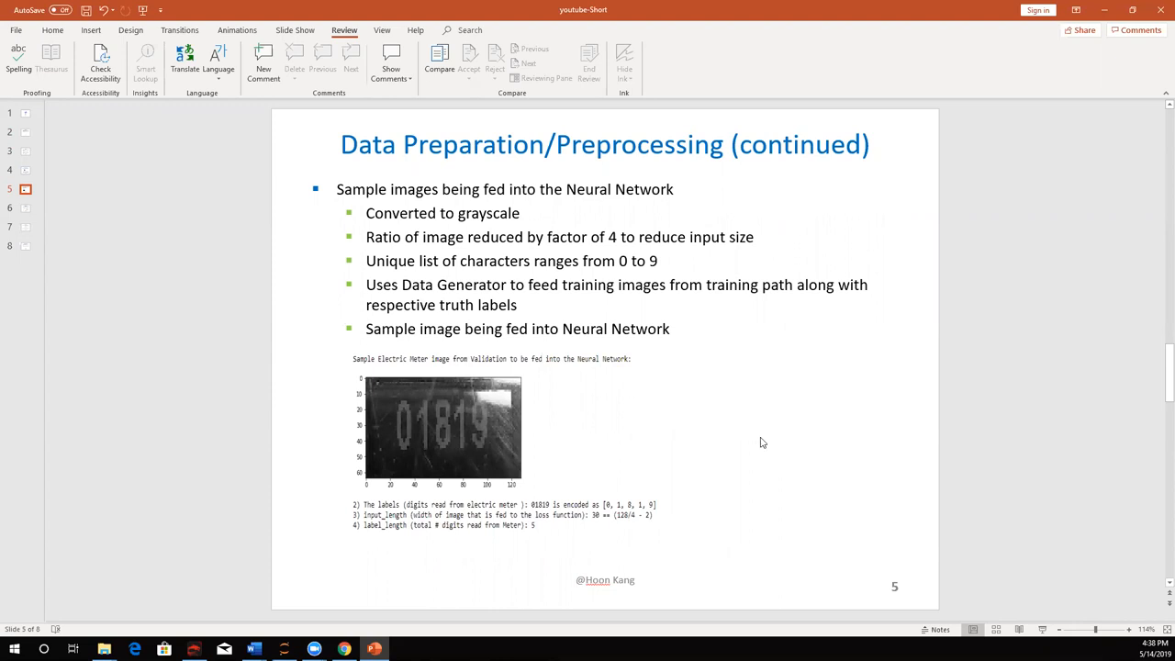
mouse_move(660, 392)
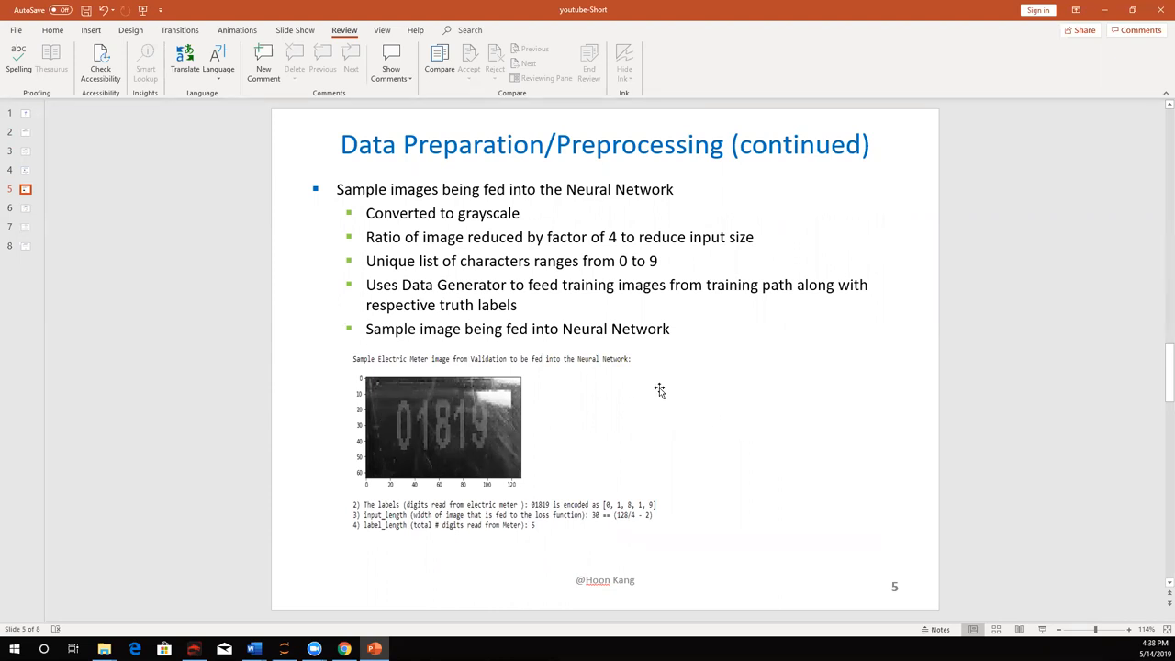
mouse_move(578, 425)
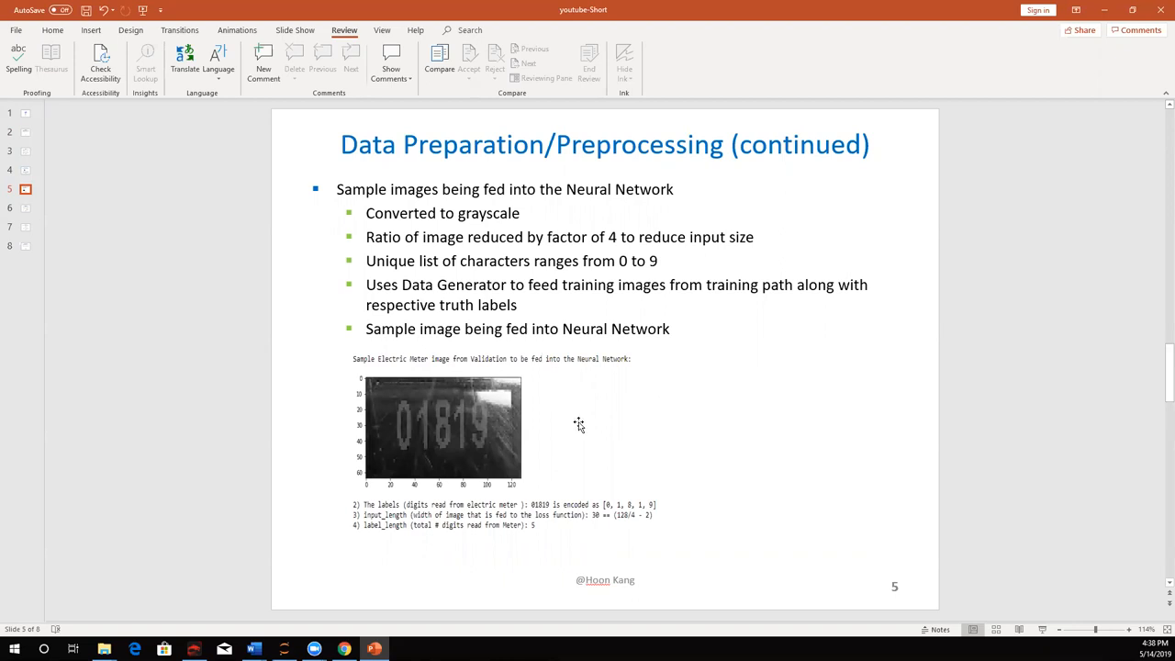
mouse_move(239, 414)
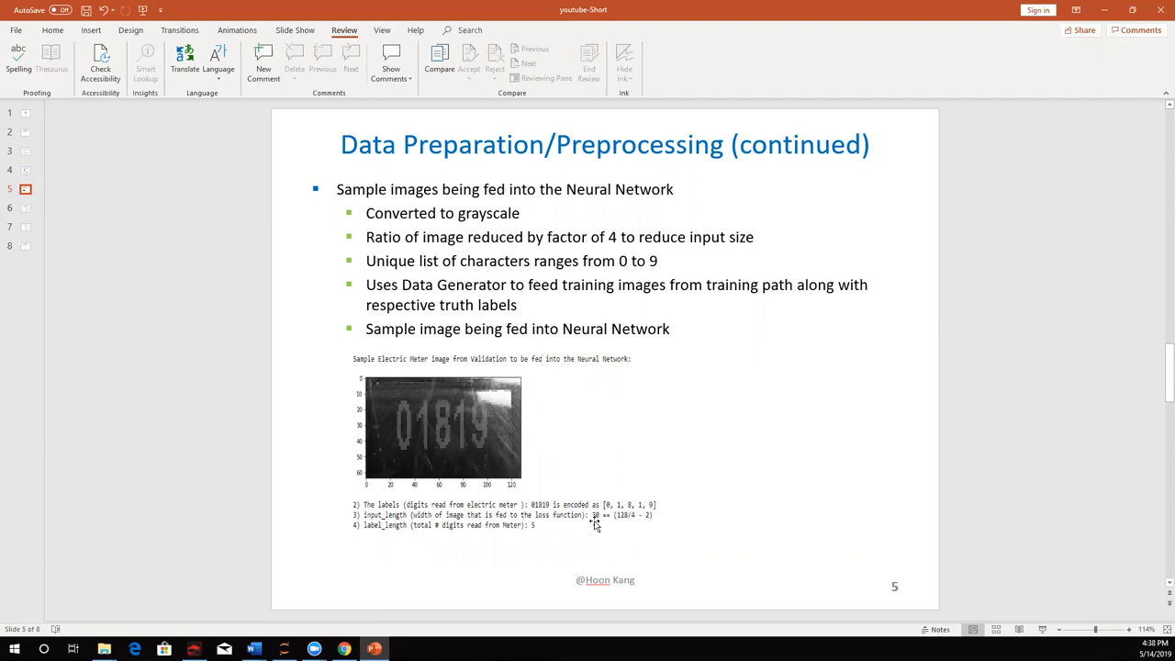
mouse_move(612, 524)
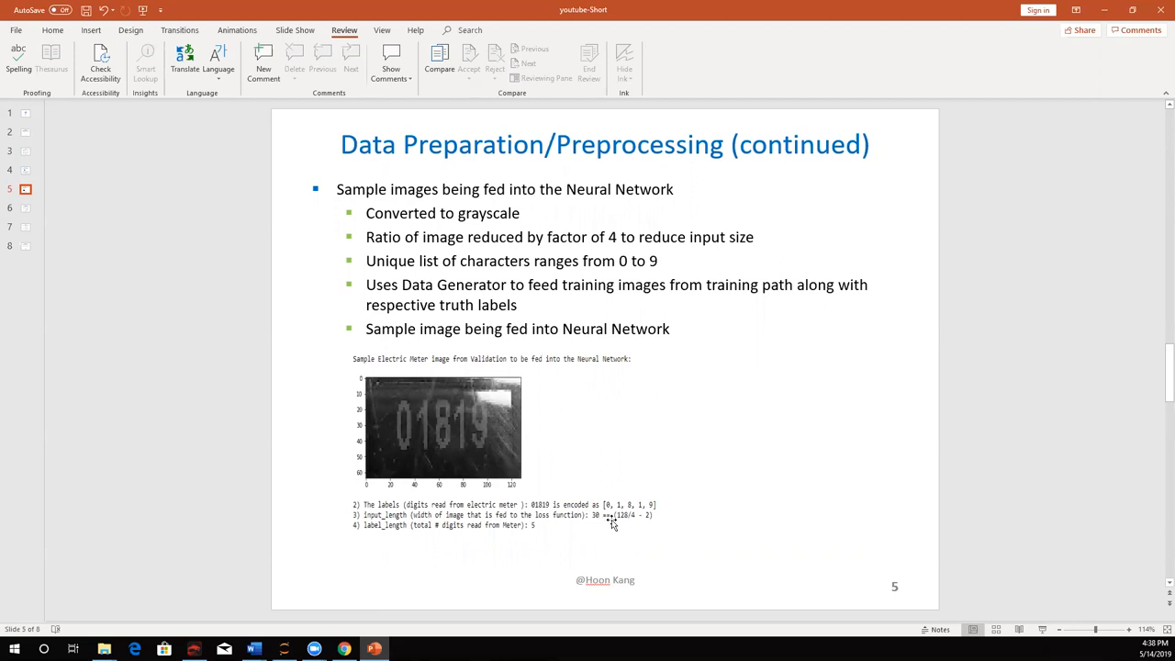
mouse_move(635, 527)
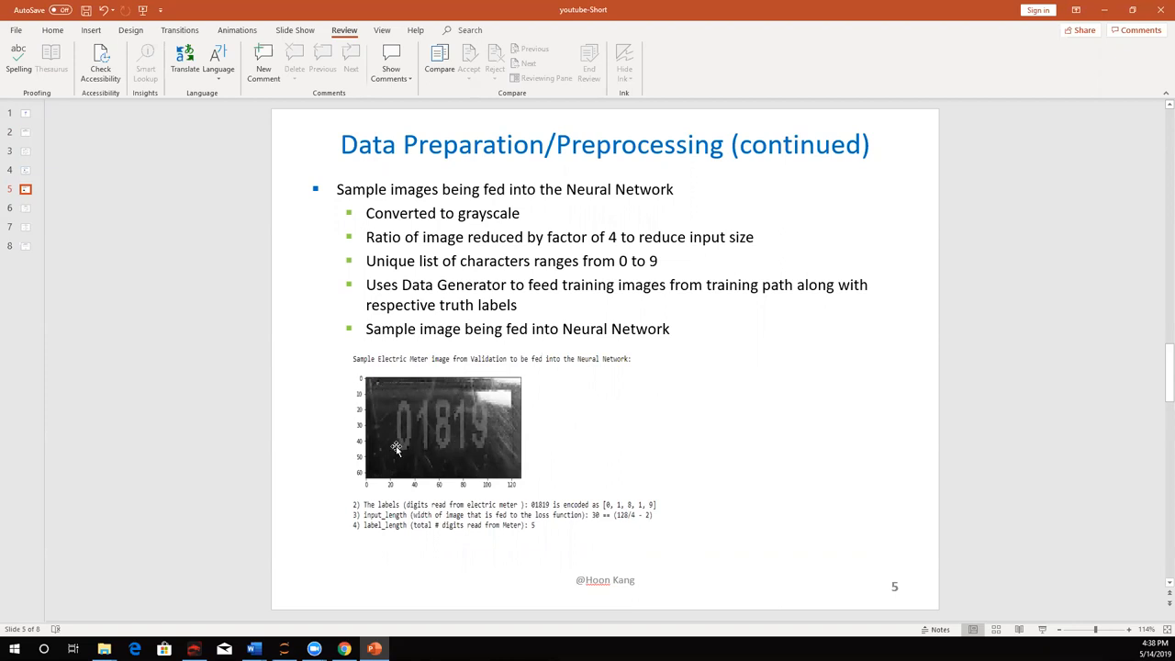
mouse_move(25, 209)
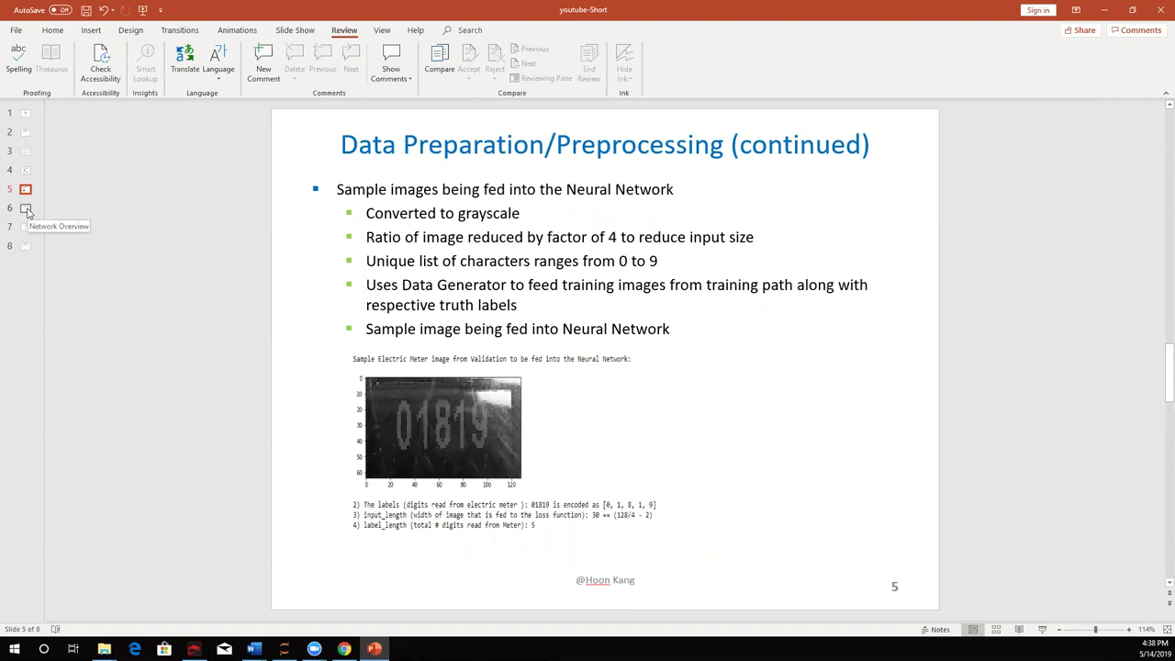
Step: Go through slide 6, Network Overview, to slide 7's parameter results table
click(26, 208)
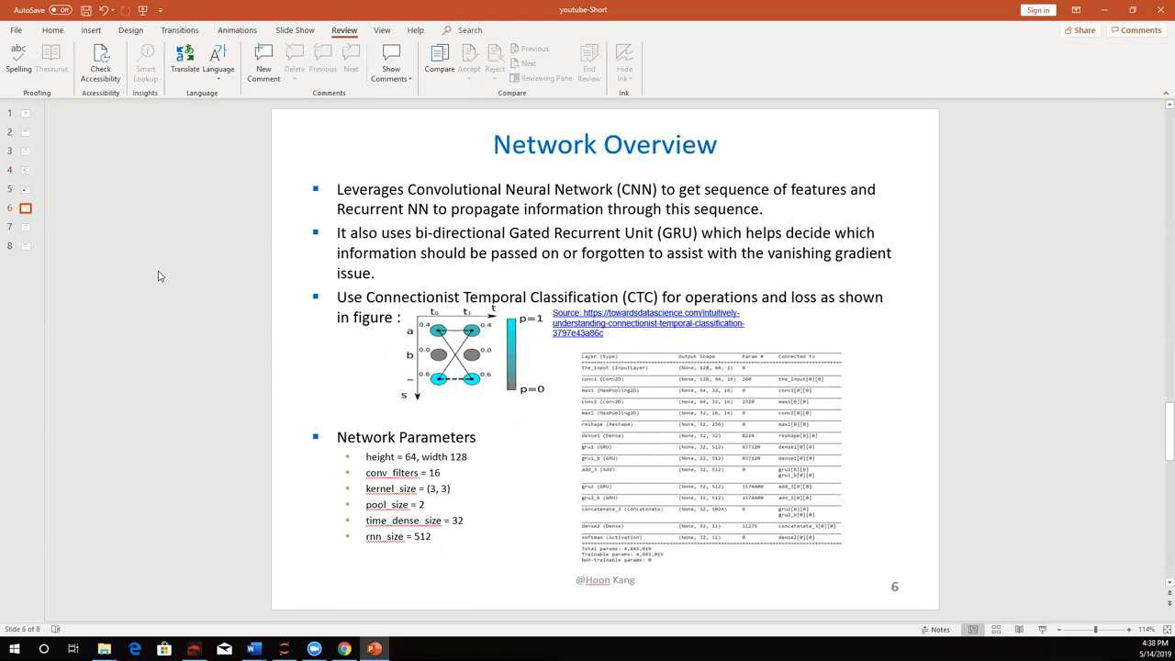
mouse_move(239, 348)
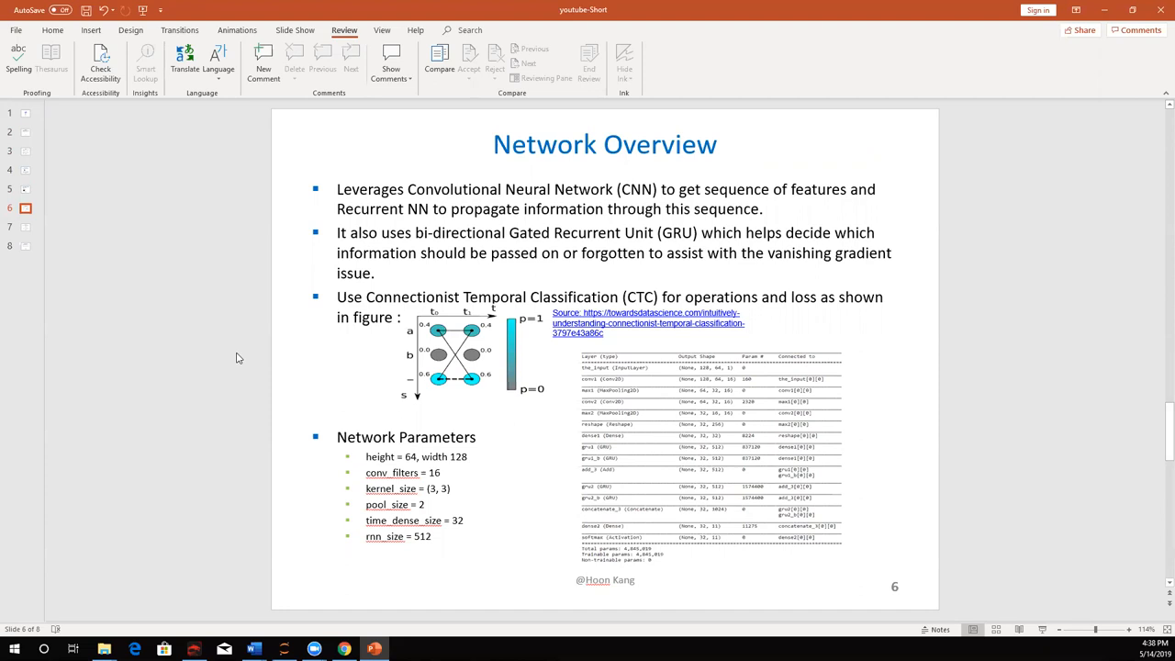
mouse_move(280, 344)
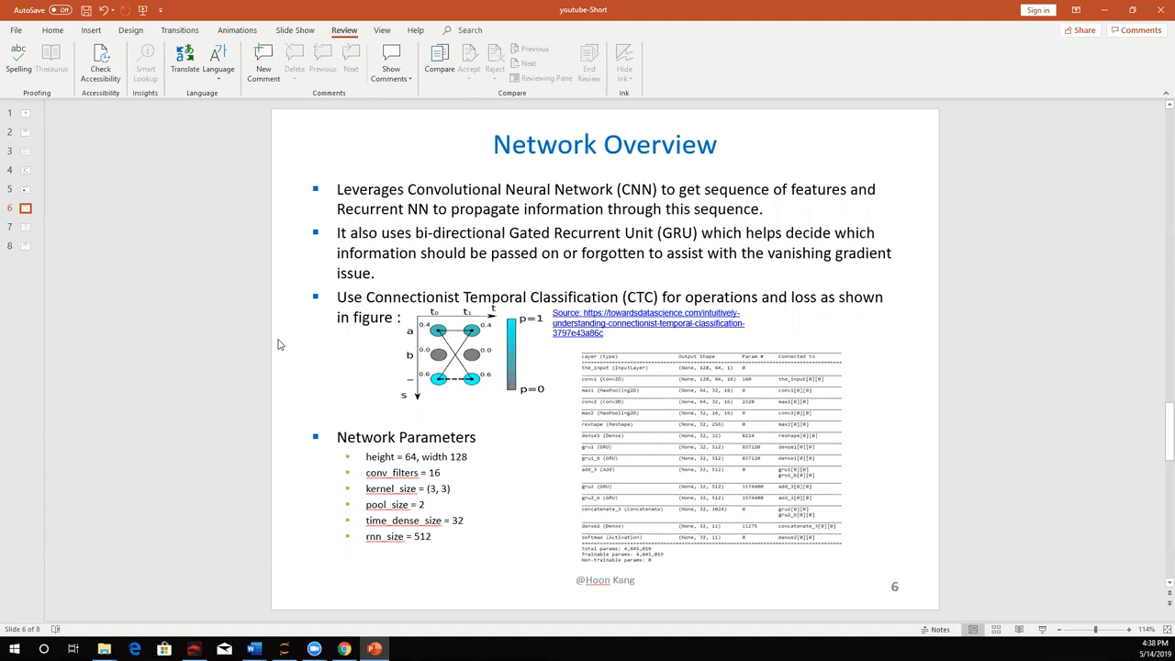
mouse_move(273, 343)
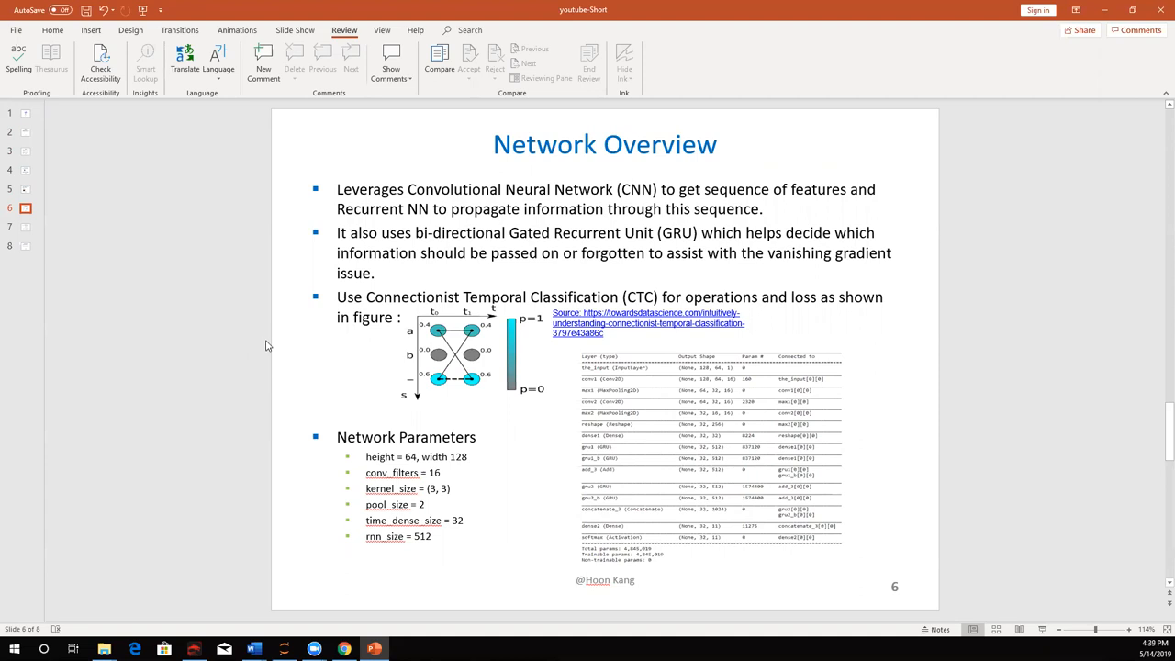
mouse_move(264, 312)
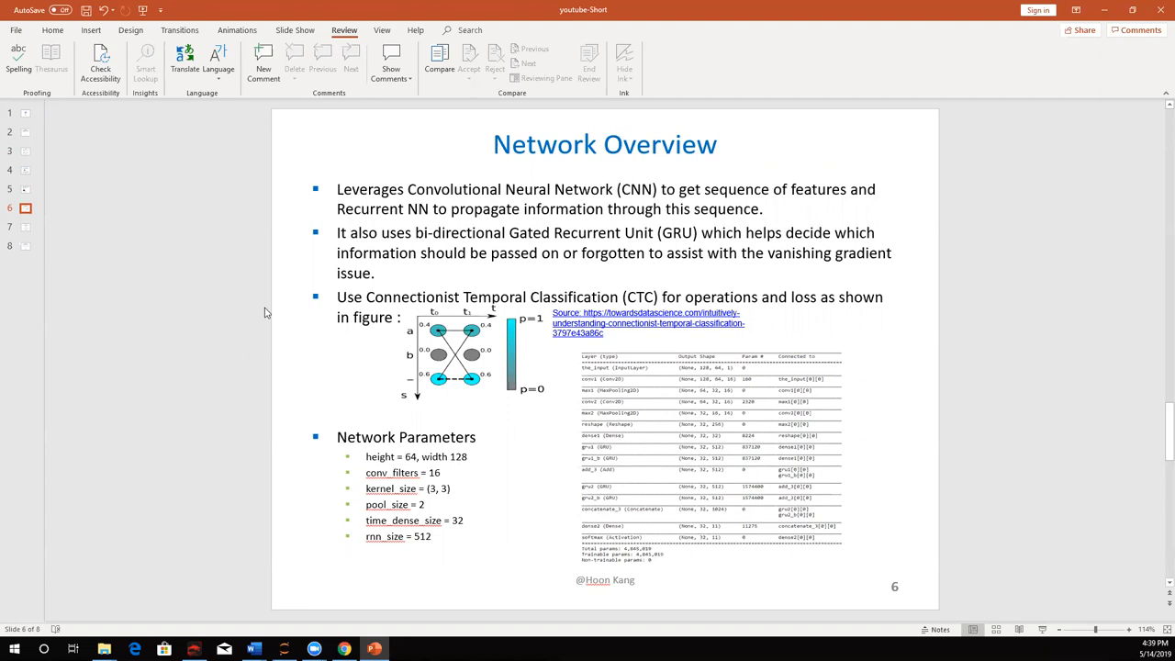
mouse_move(360, 364)
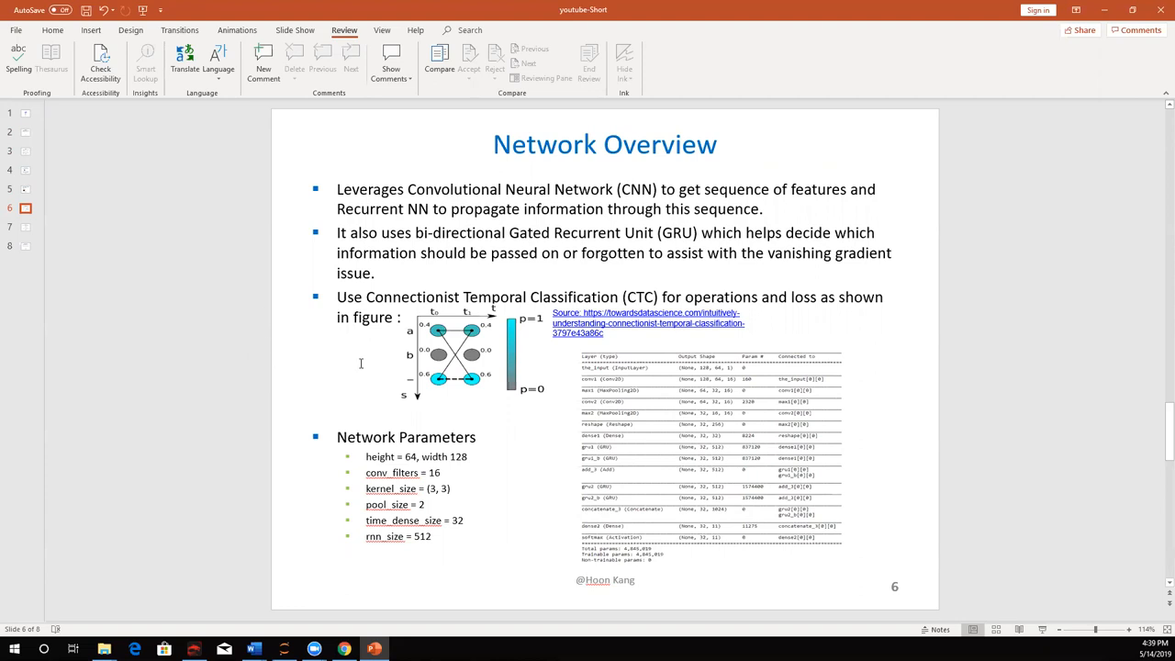
mouse_move(368, 375)
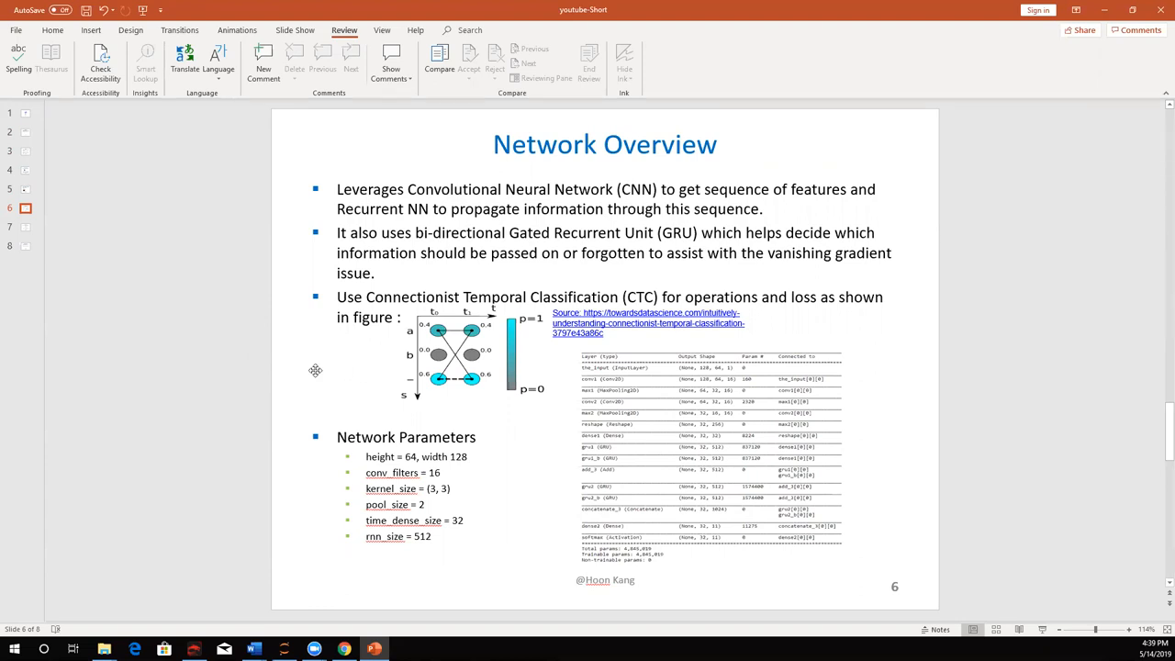
mouse_move(399, 374)
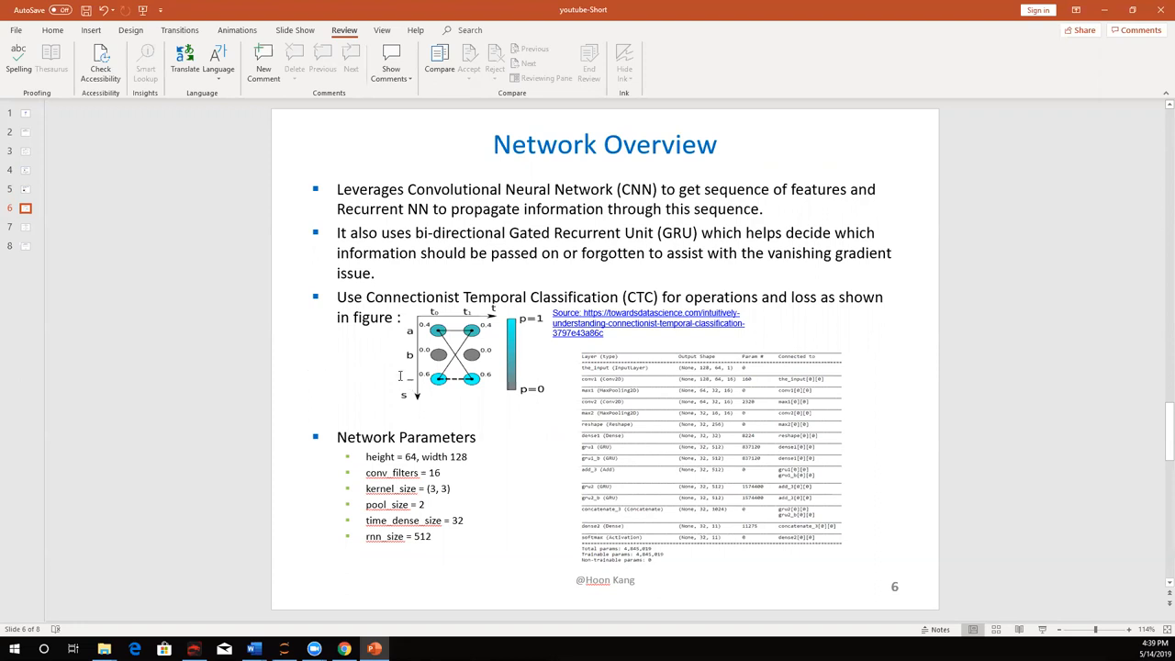
mouse_move(329, 369)
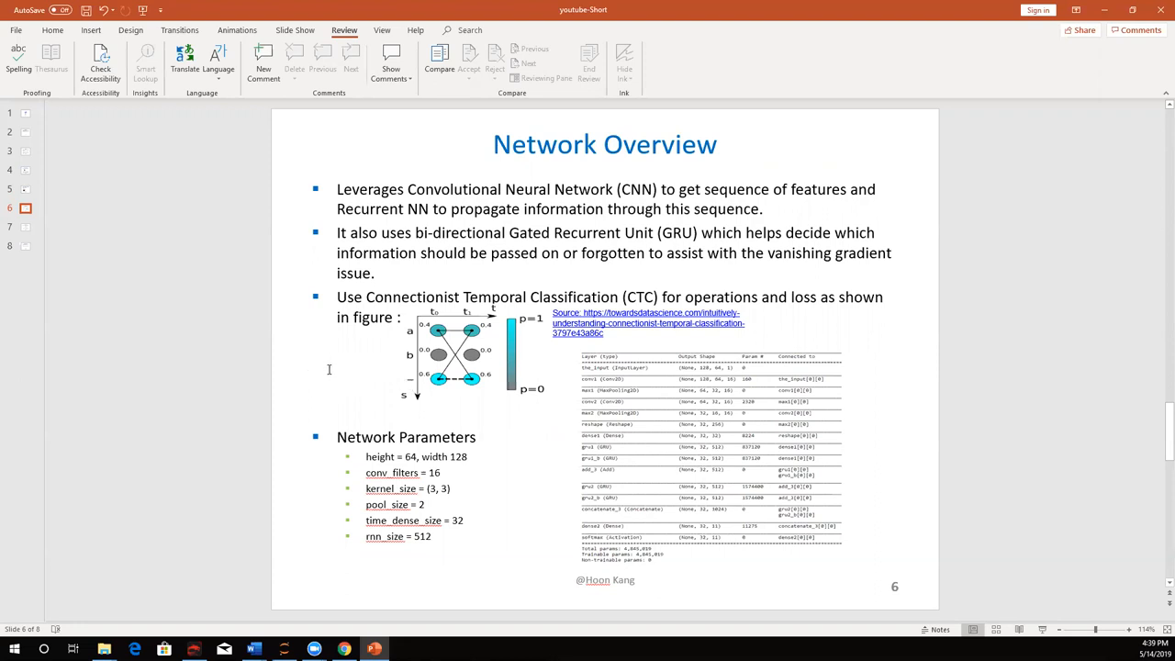
mouse_move(471, 276)
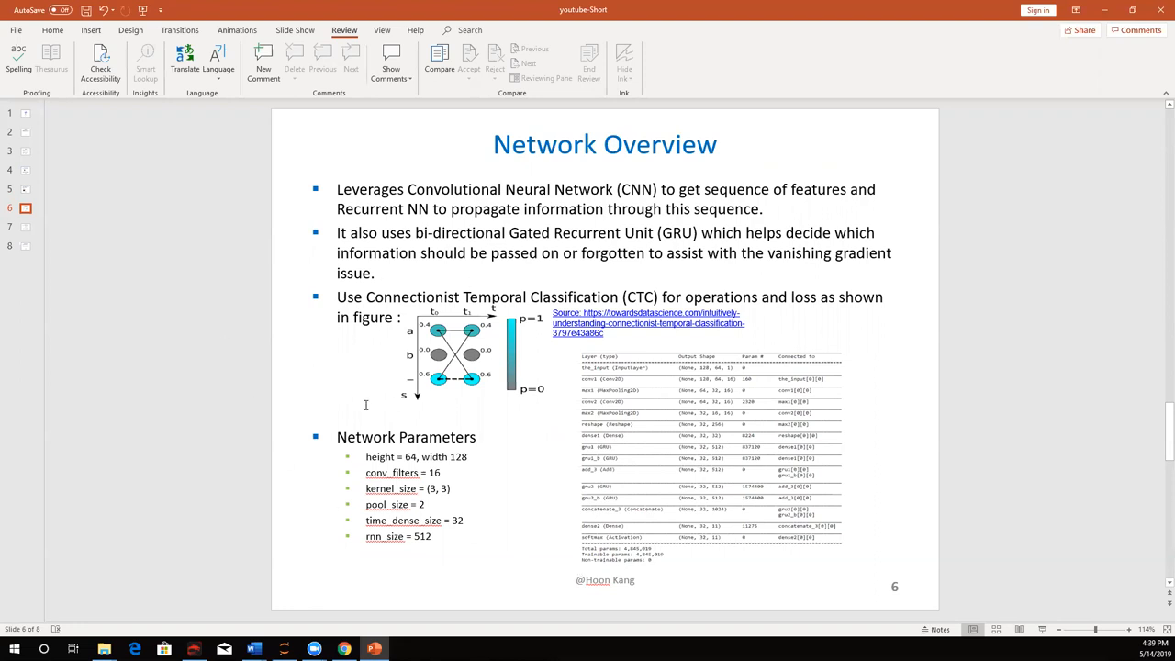
mouse_move(363, 553)
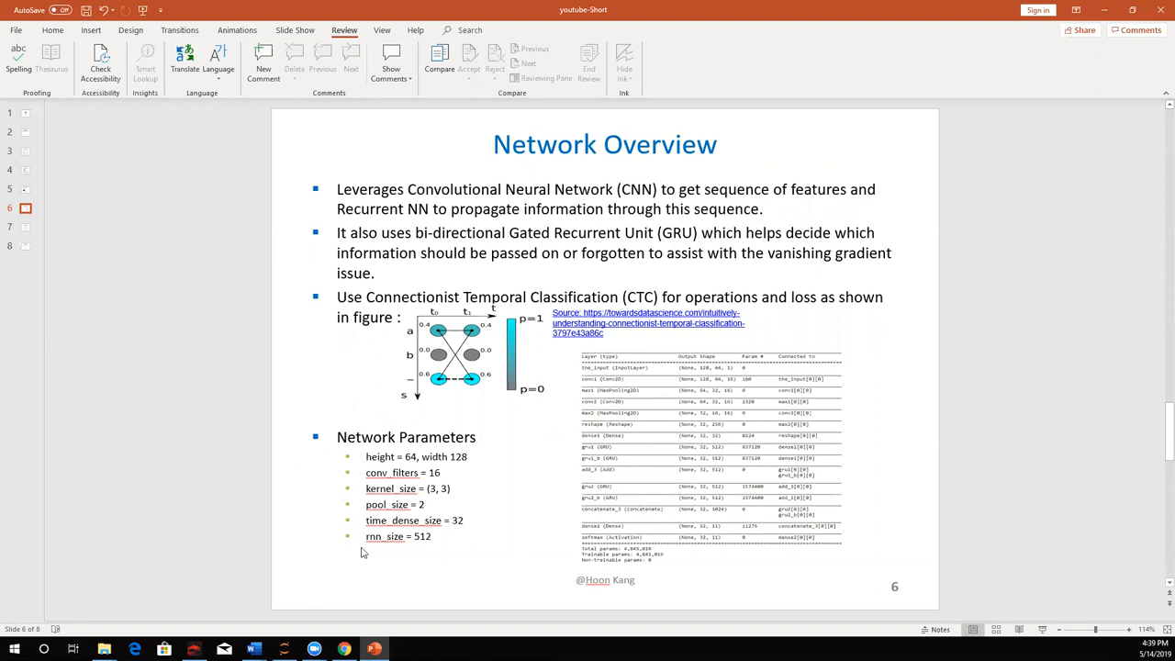
mouse_move(348, 412)
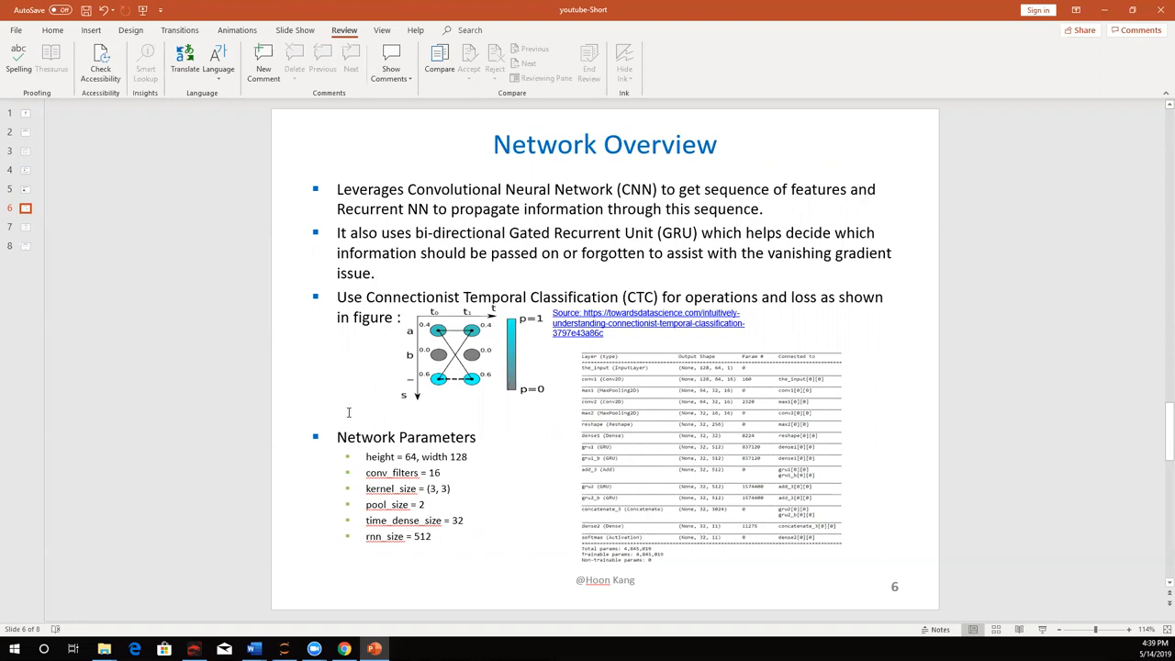
click(25, 226)
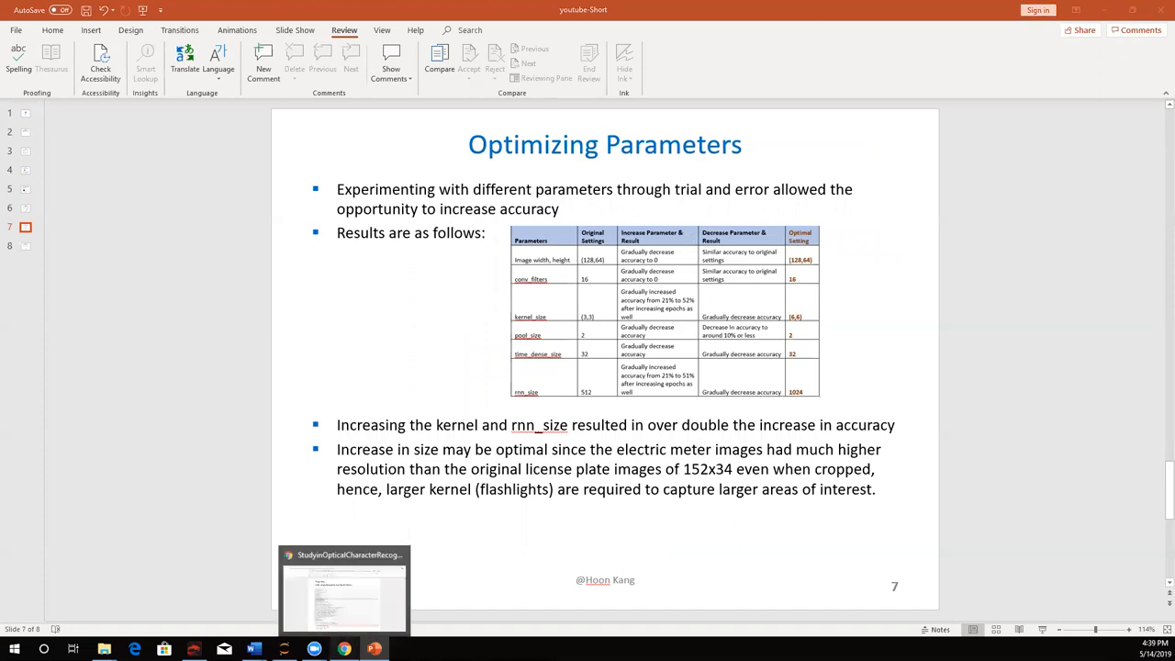
Step: Bring up the OCR notebook's imports cell reporting TensorFlow 1.13.1 and Keras 2.2.4
click(341, 587)
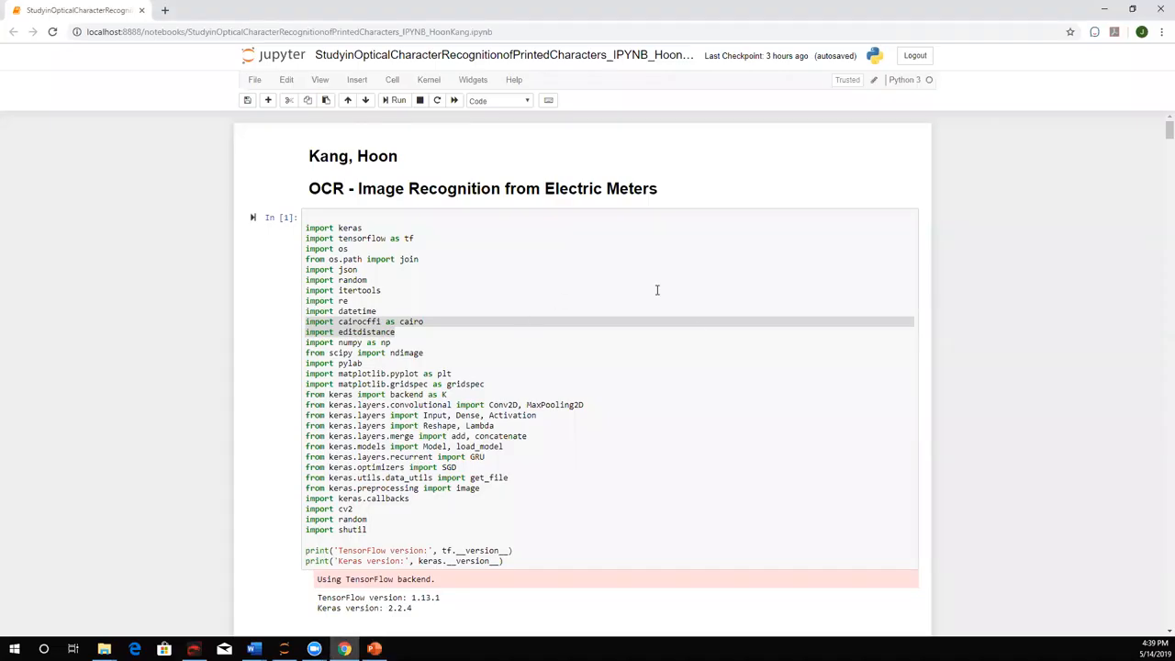
mouse_move(746, 354)
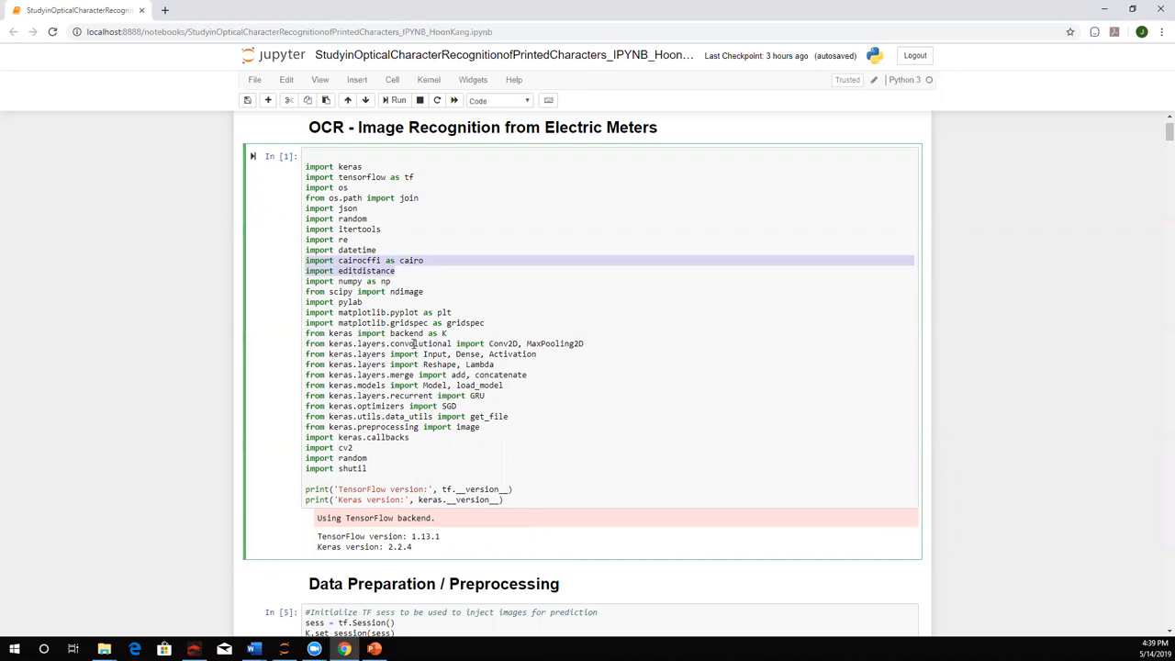
click(423, 405)
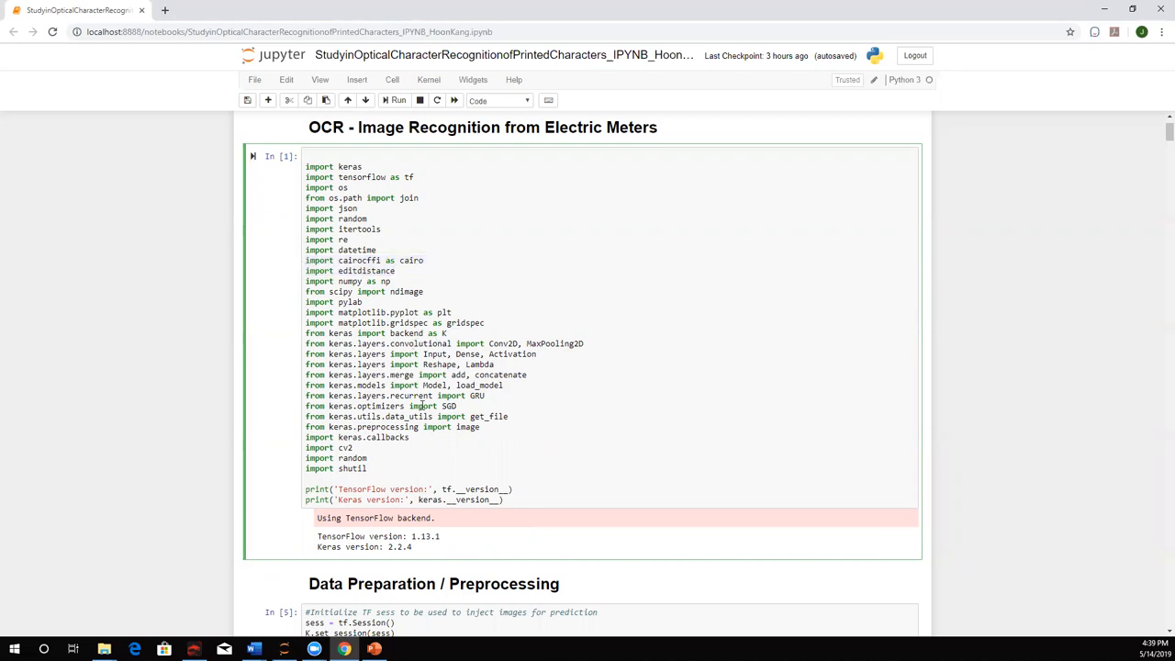
mouse_move(396, 405)
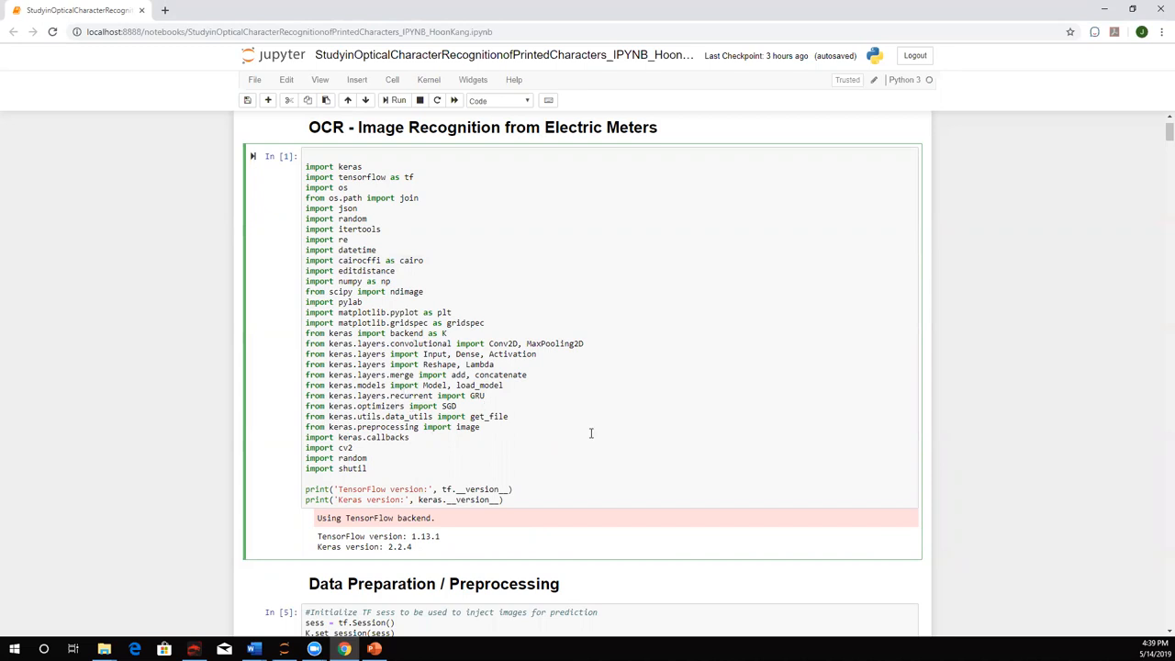
scroll(down, 3)
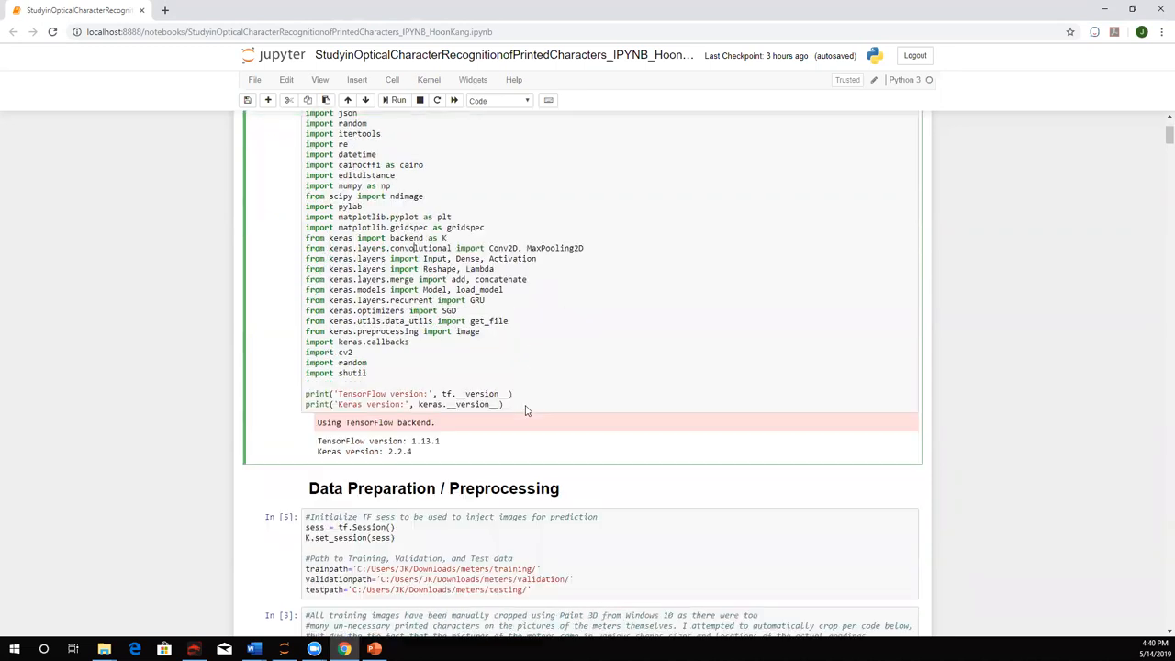
Step: Highlight the TF session setup, data path lines and commented-out cropping cell
scroll(down, 3)
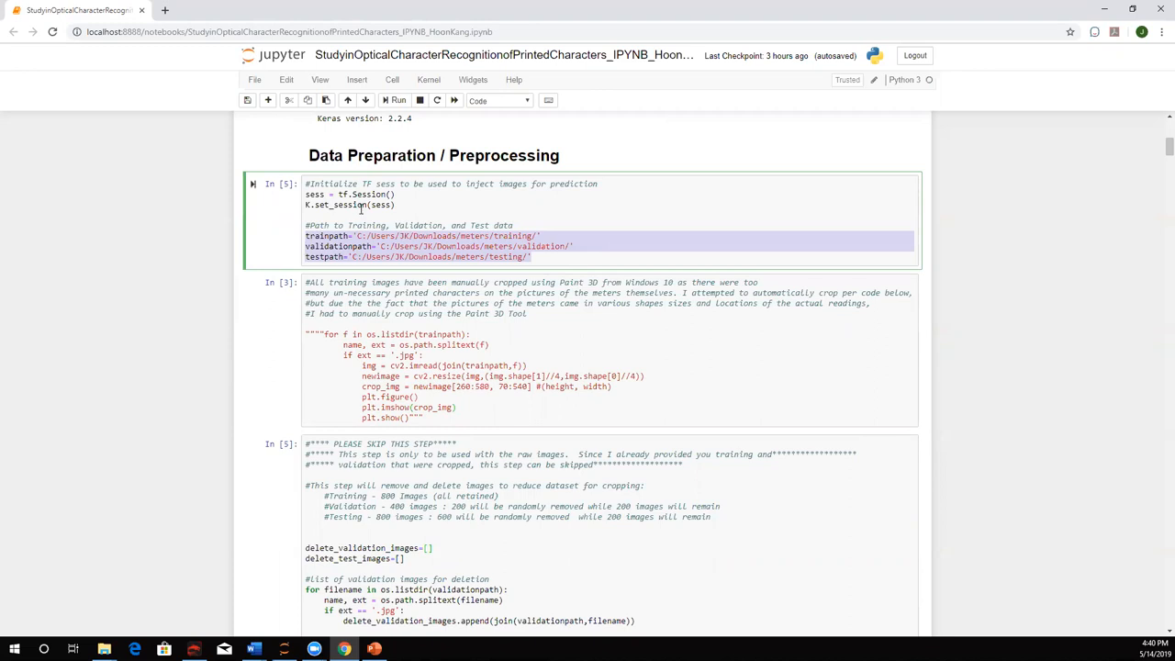
click(379, 246)
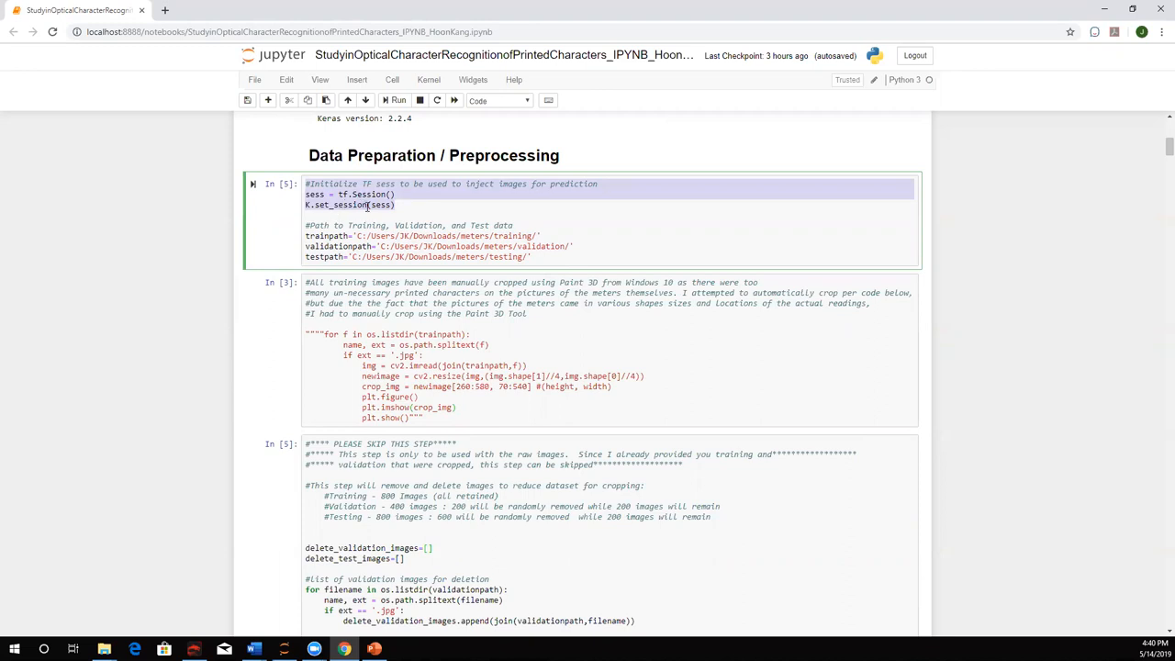
click(433, 209)
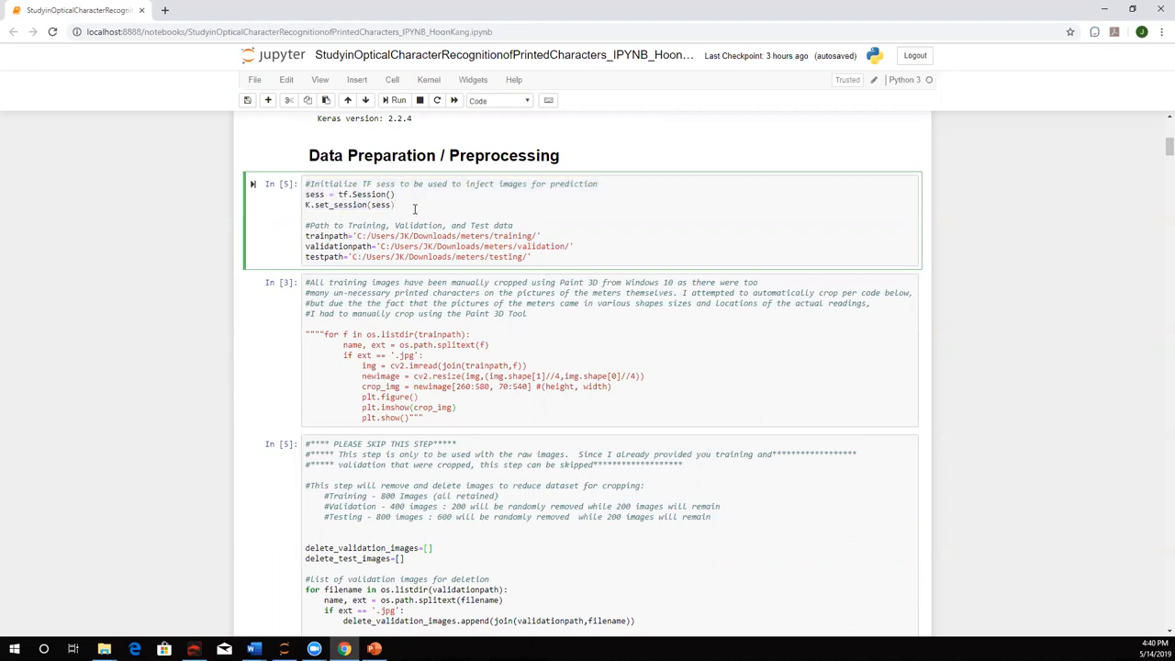
drag(305, 194, 394, 203)
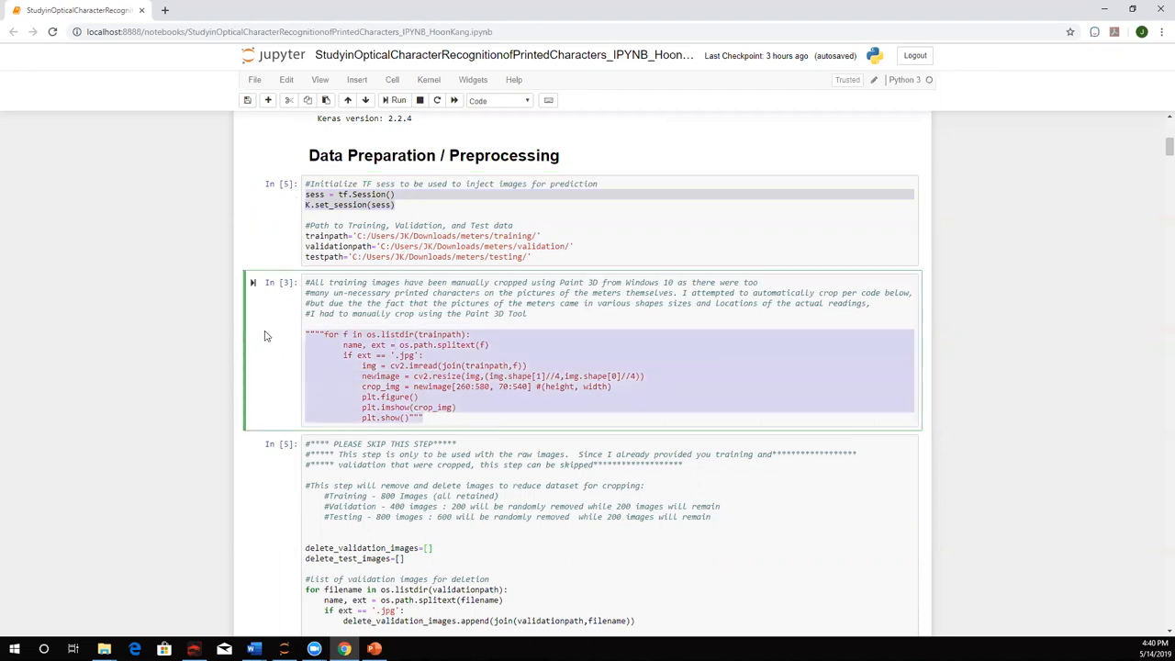
click(608, 399)
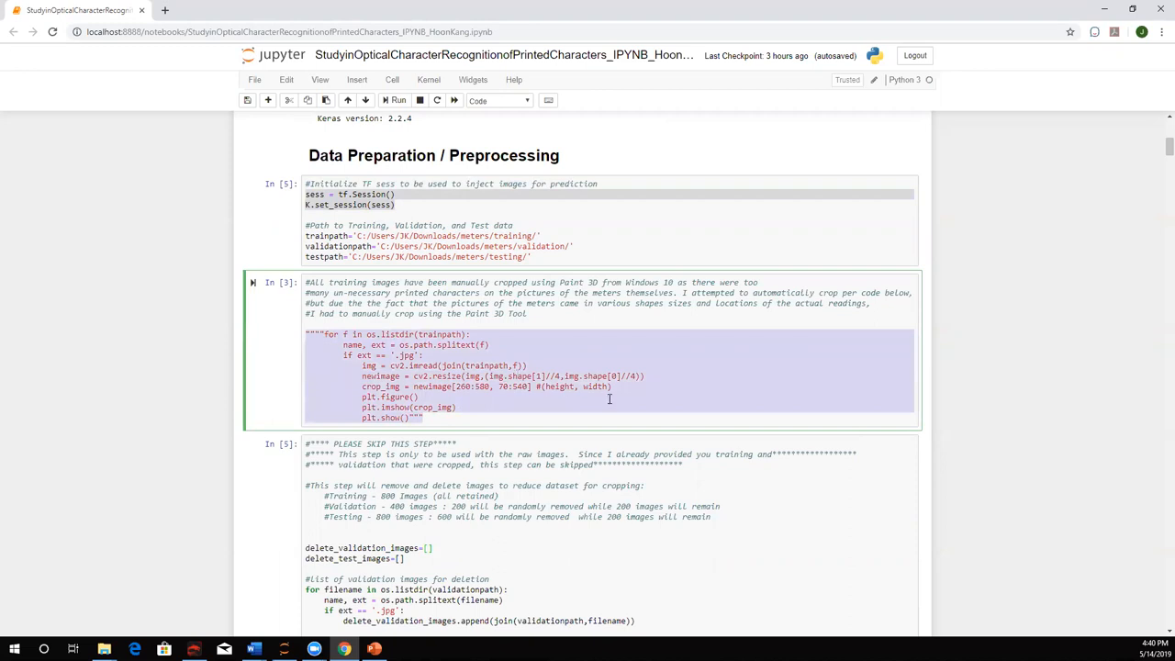
mouse_move(493, 400)
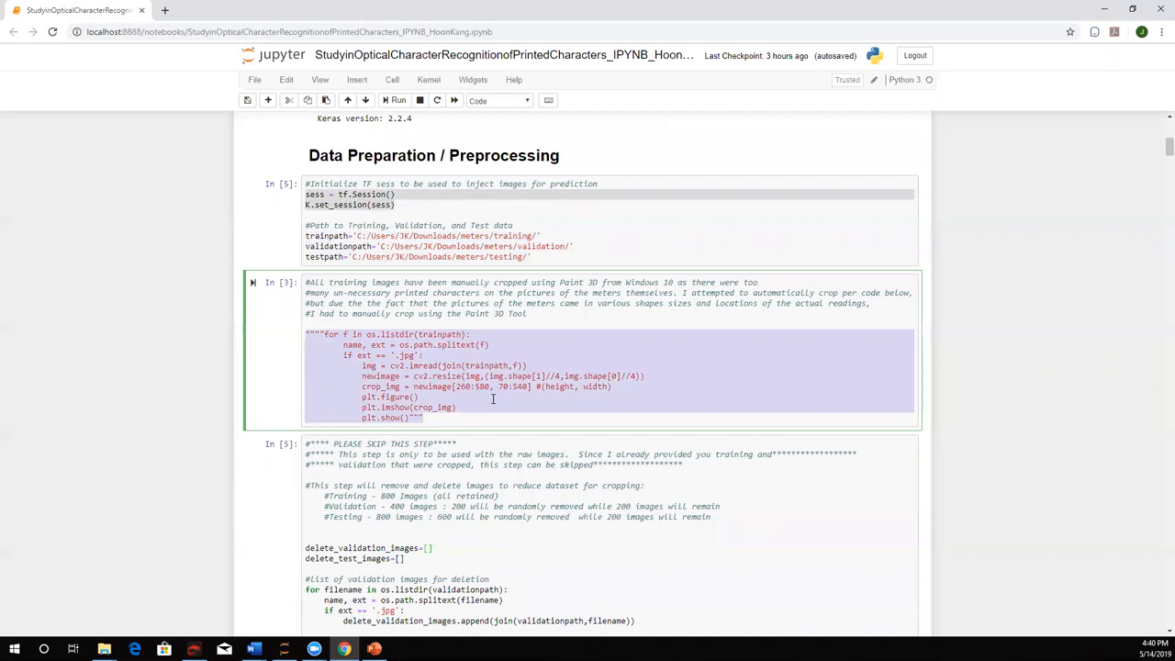
mouse_move(456, 412)
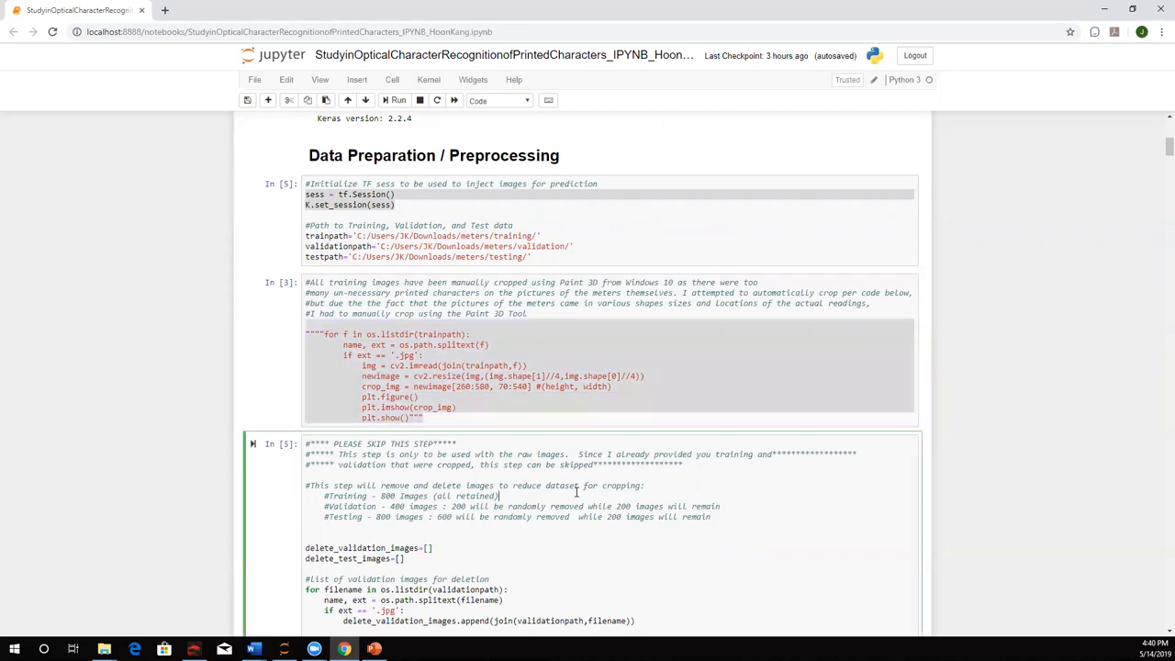
Step: Scroll to the deletion output: validation 400 to 200, test 800 to 200
scroll(down, 3)
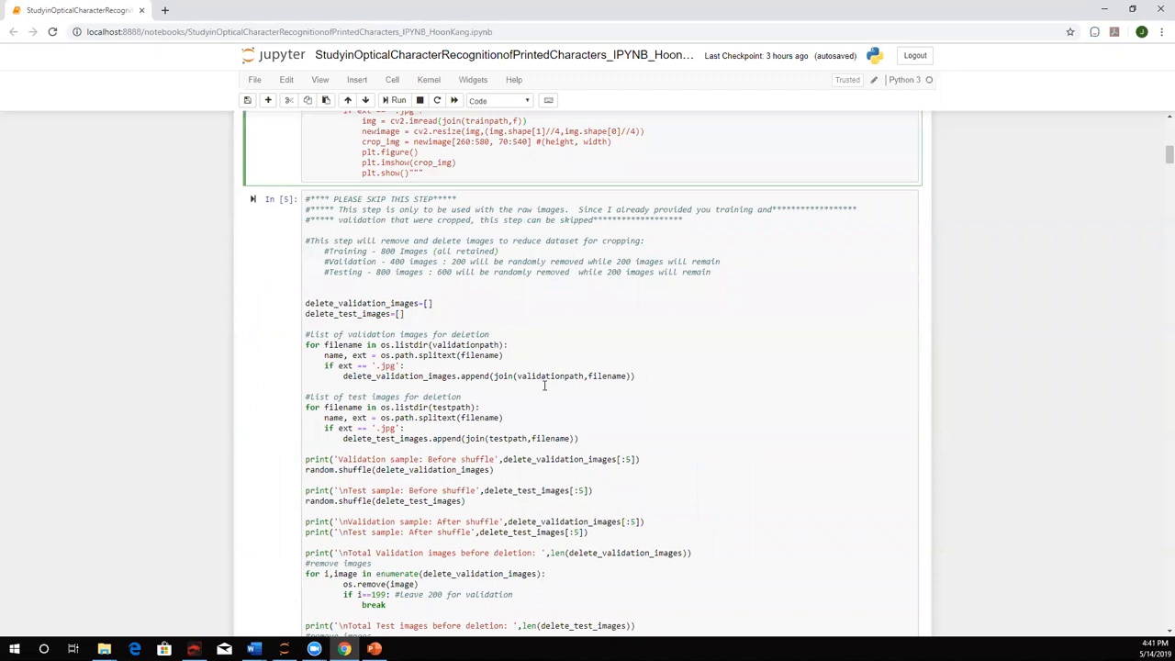
scroll(down, 3)
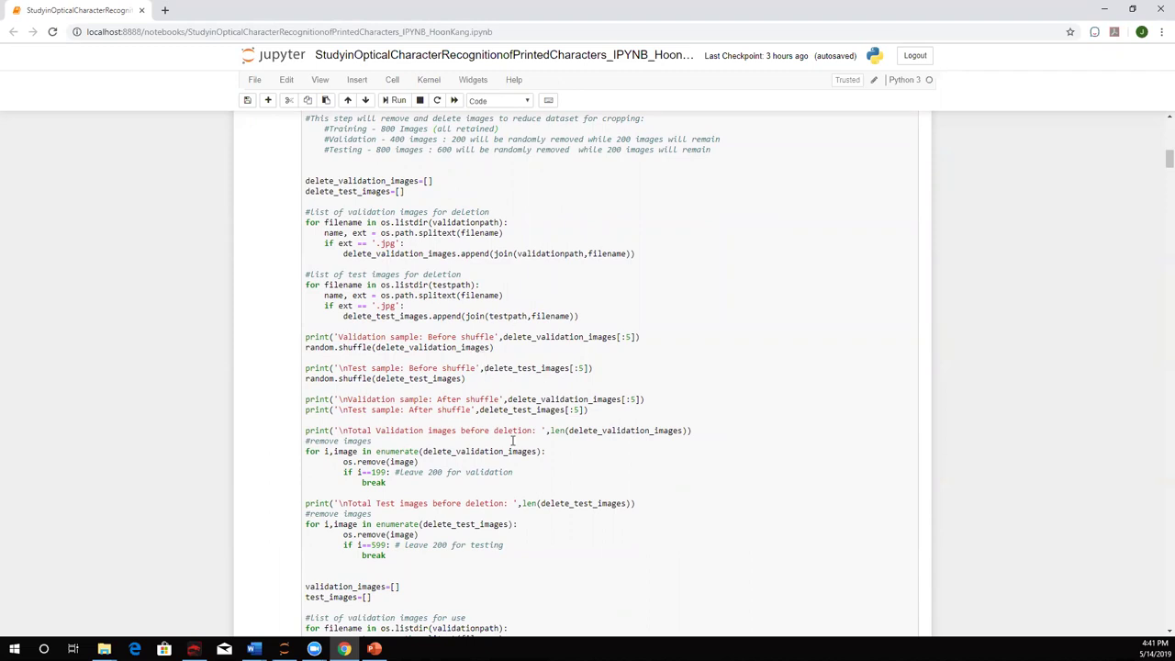
scroll(down, 3)
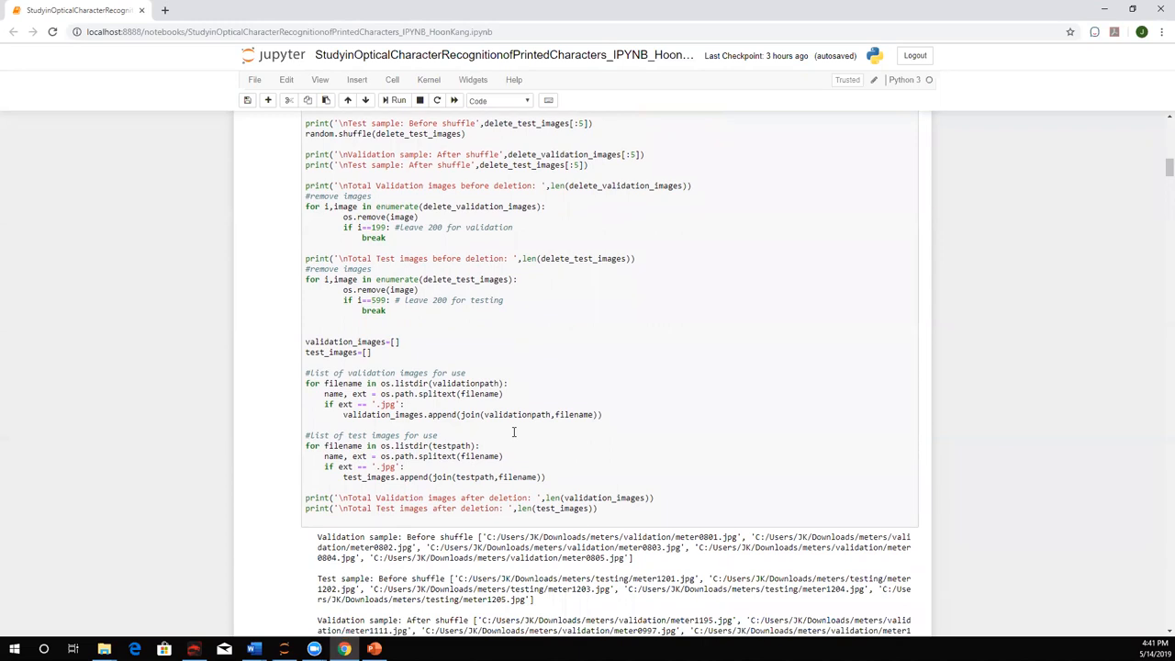
scroll(down, 3)
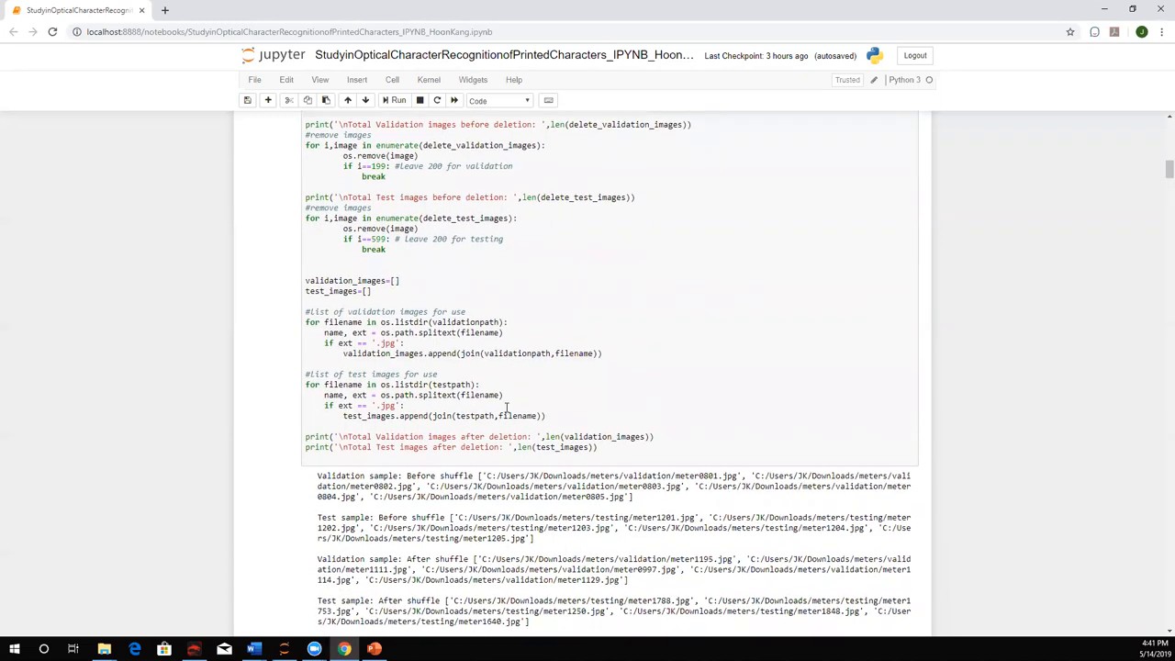
scroll(down, 3)
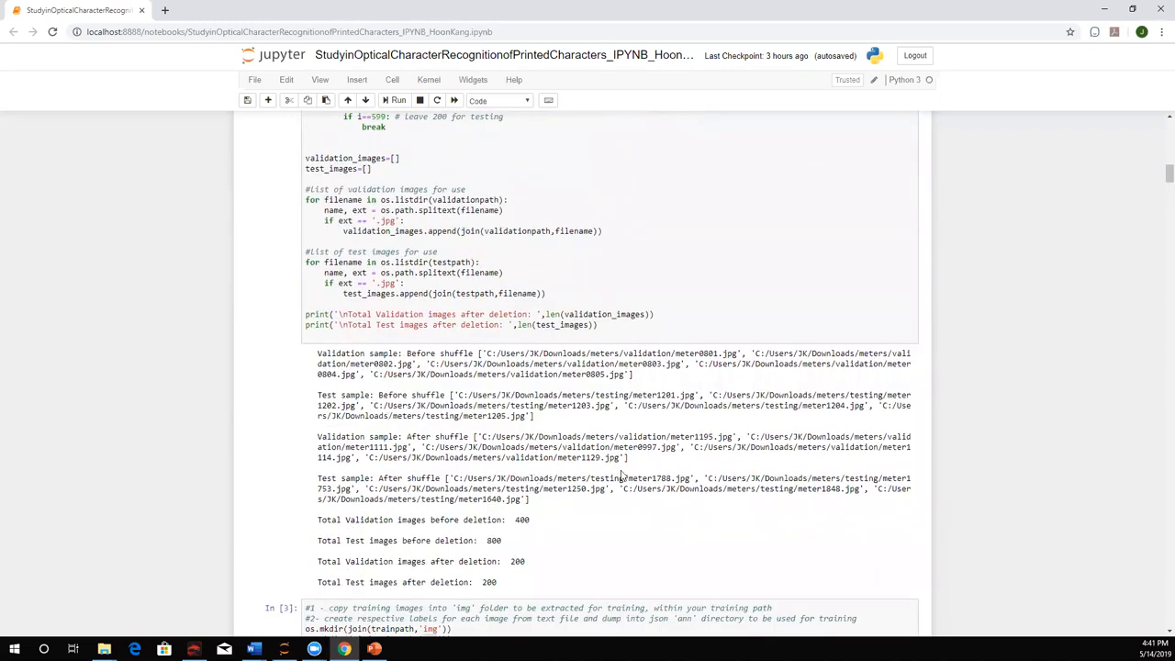
scroll(down, 3)
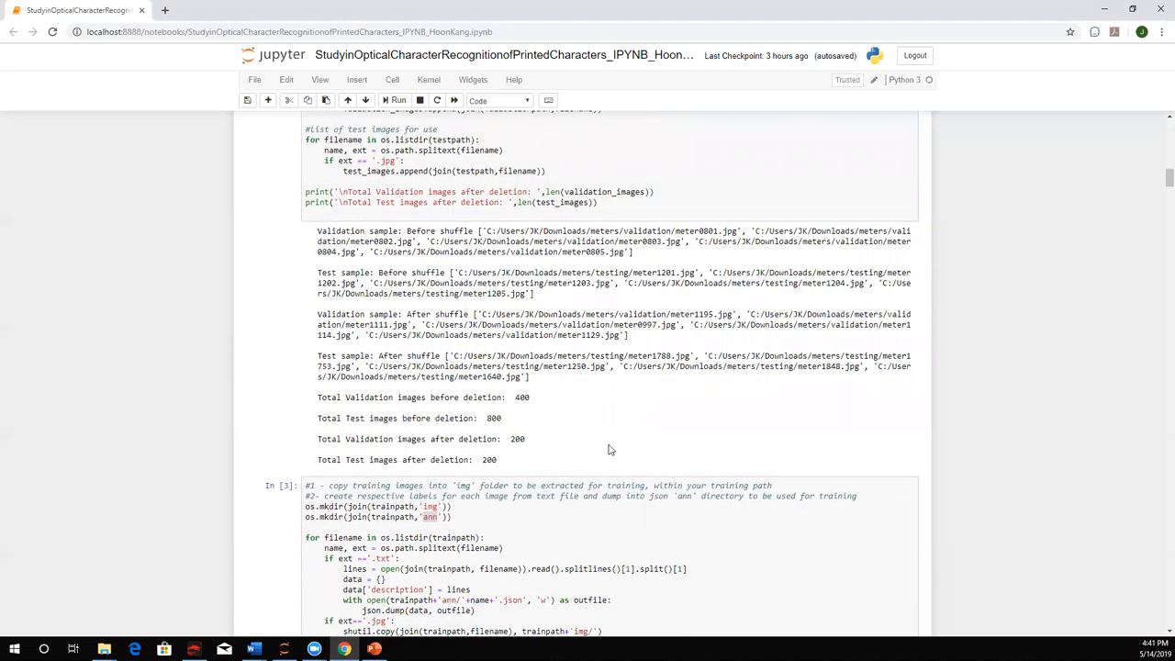
scroll(down, 3)
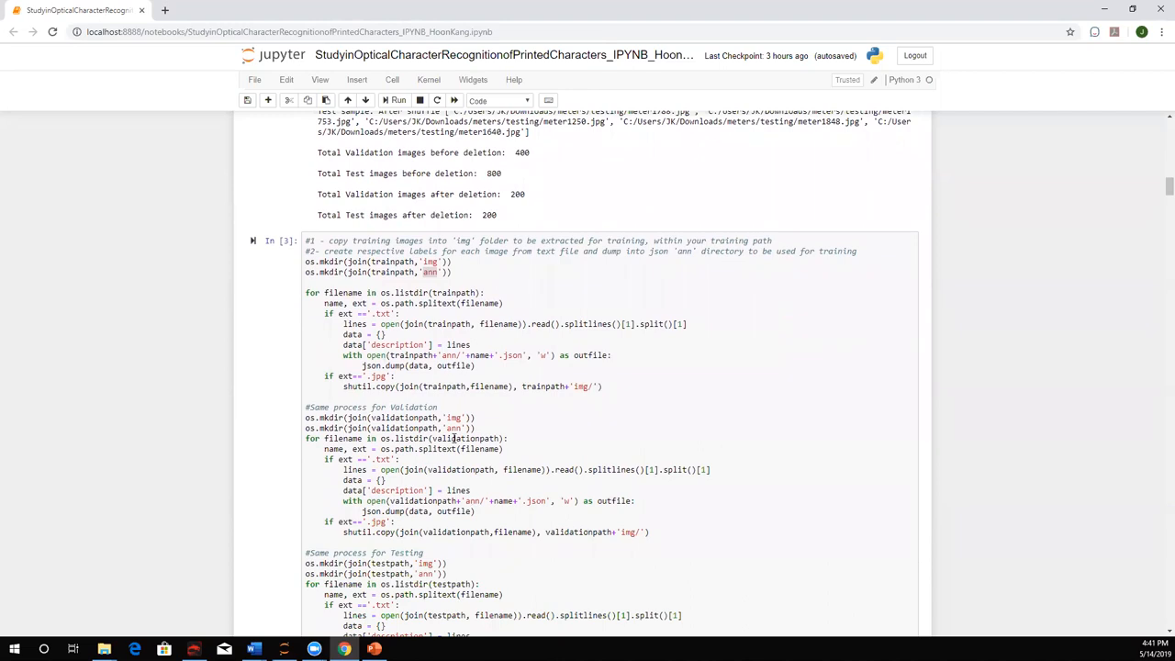
scroll(down, 3)
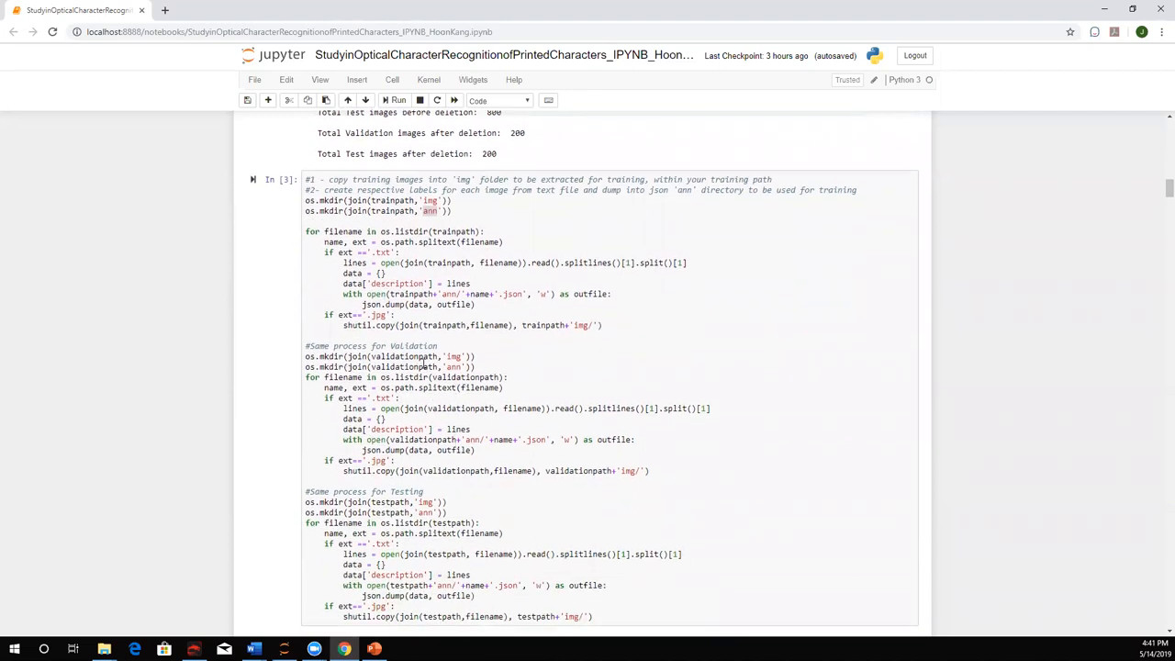
mouse_move(428, 210)
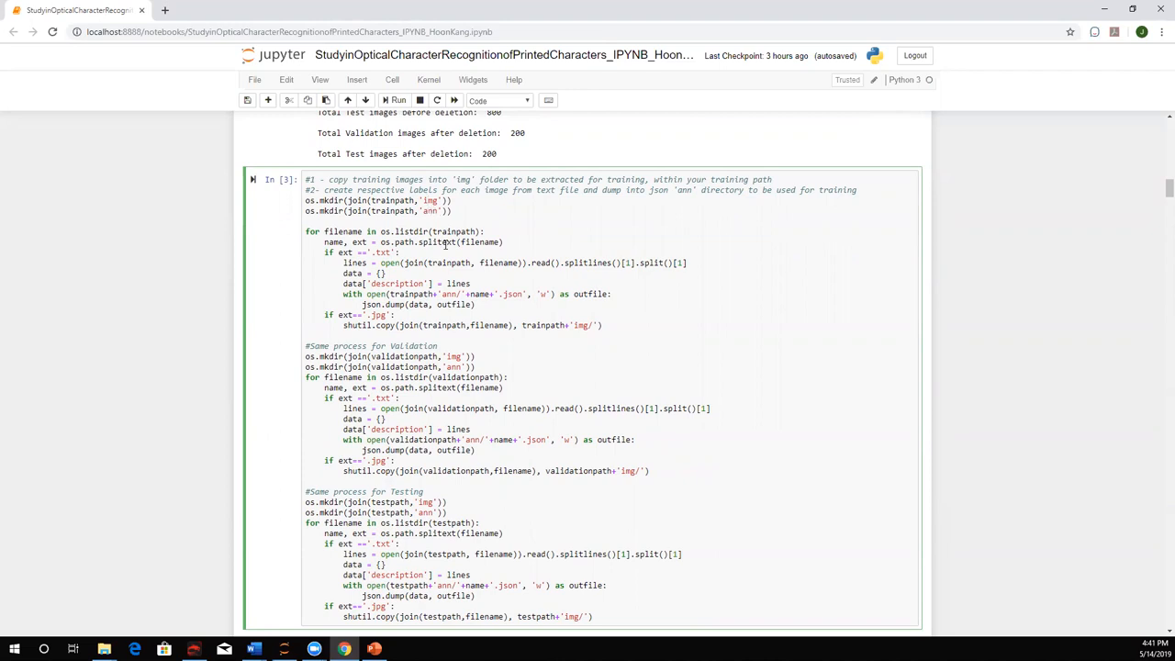
mouse_move(472, 248)
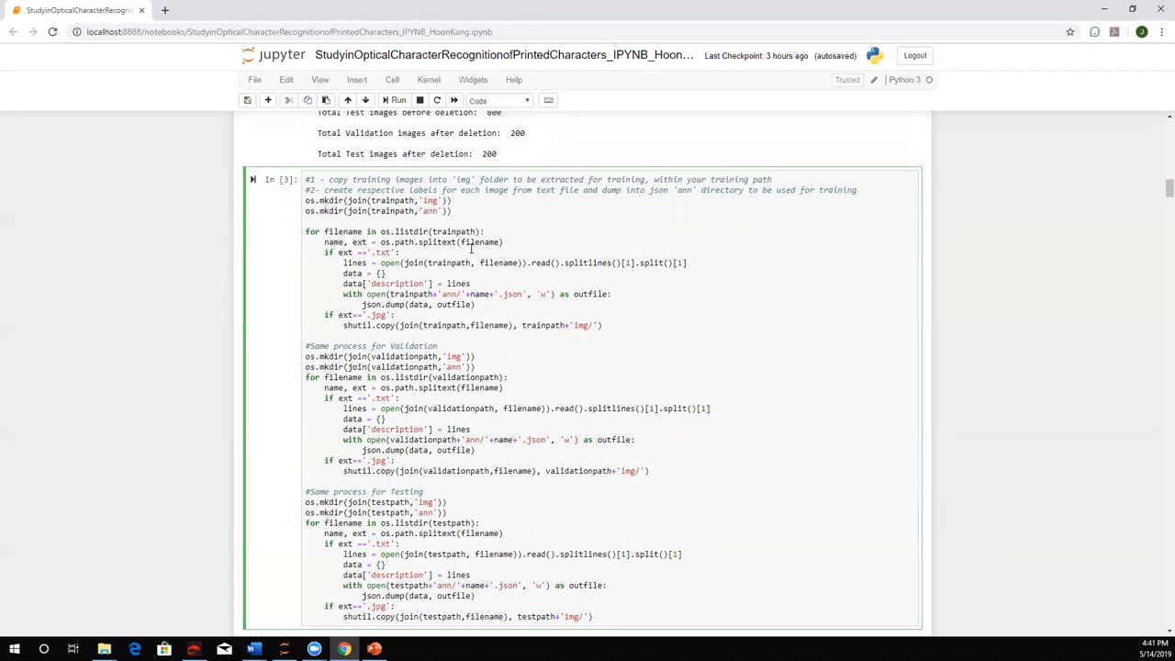
click(425, 211)
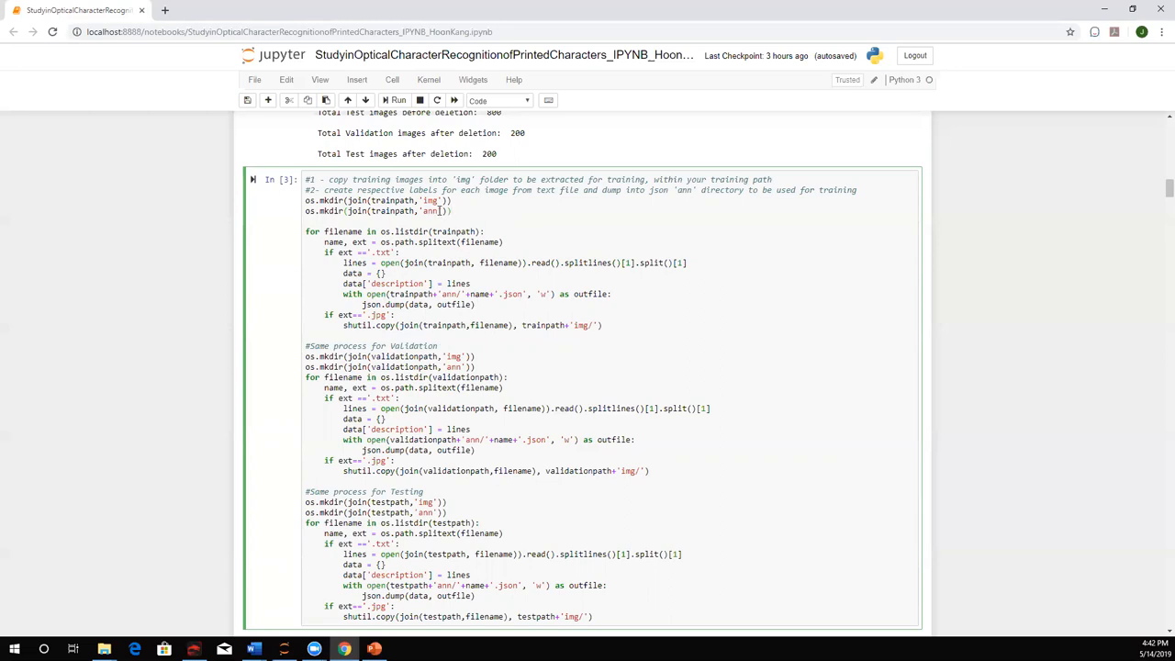
mouse_move(625, 408)
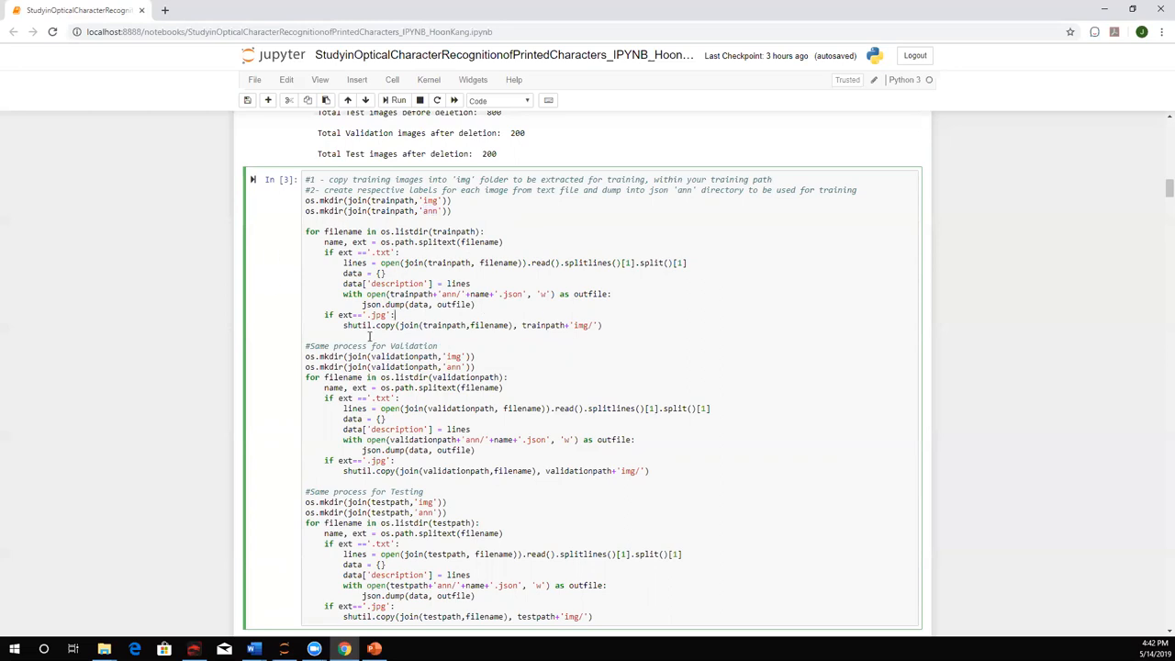
scroll(down, 3)
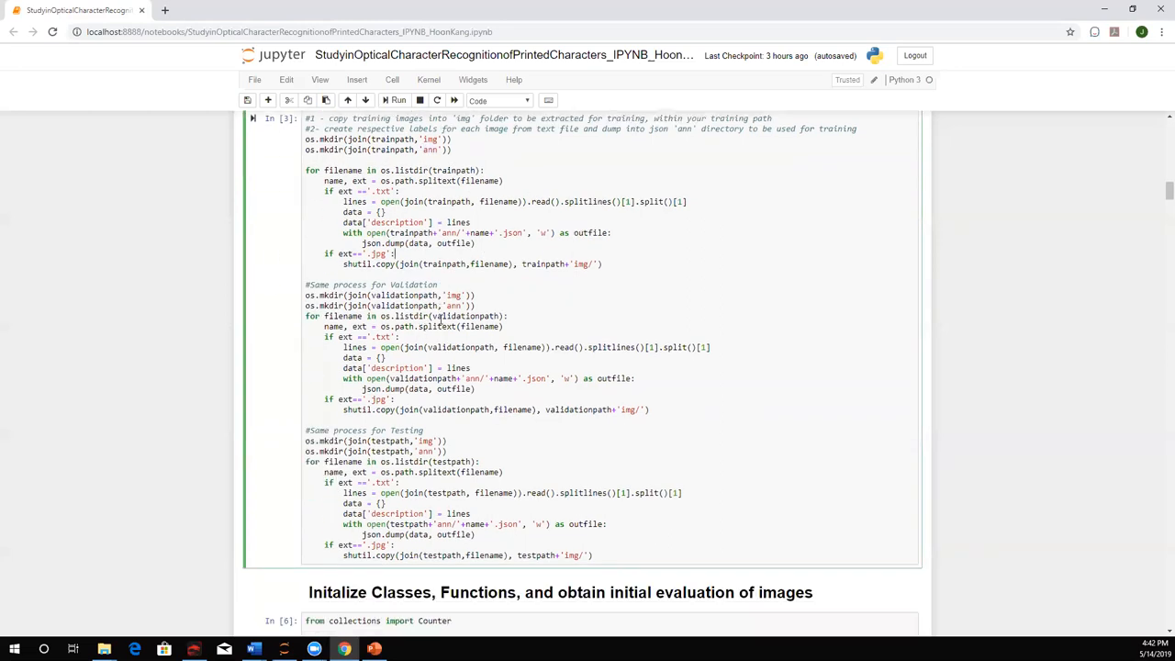
scroll(down, 3)
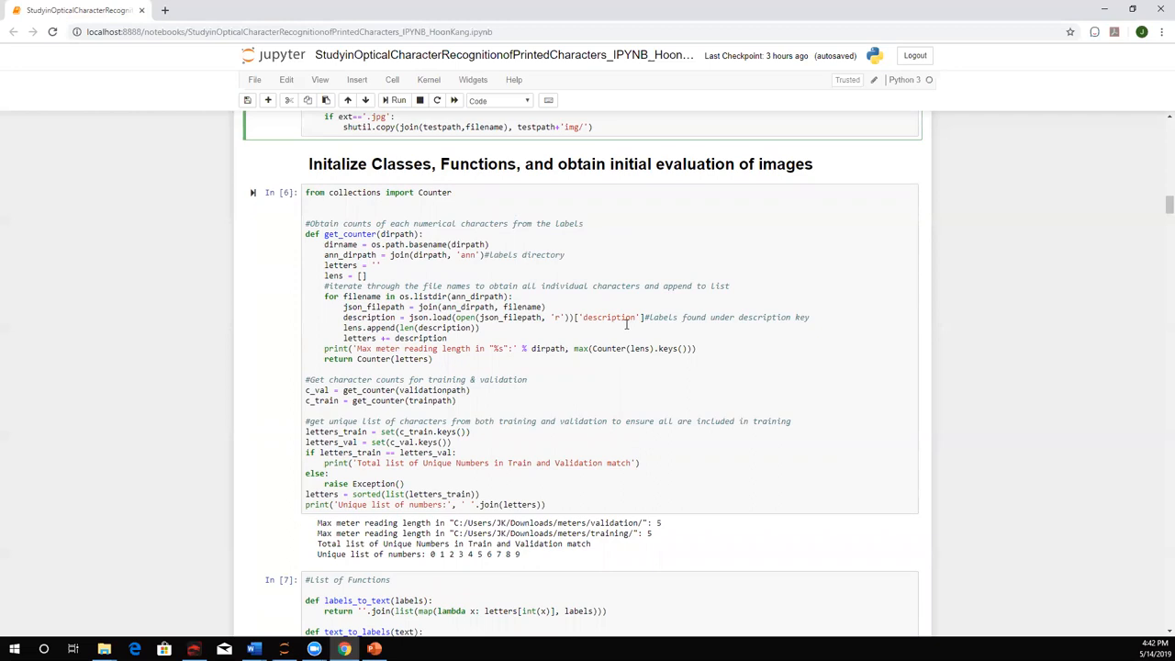
scroll(down, 3)
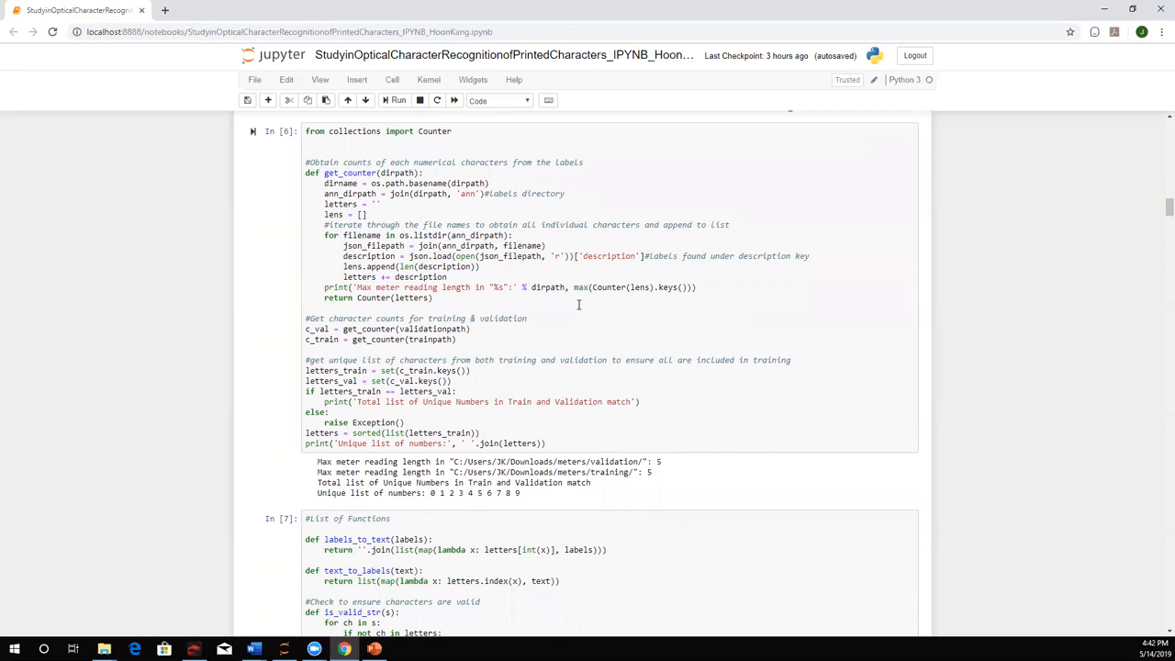
scroll(down, 3)
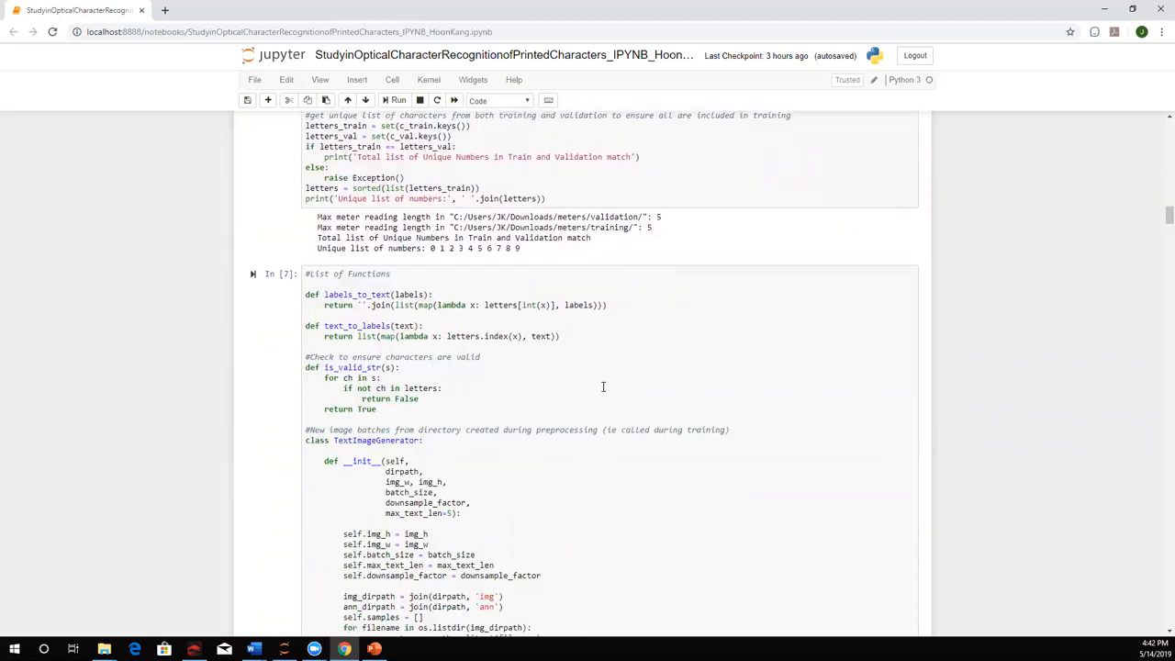
scroll(down, 3)
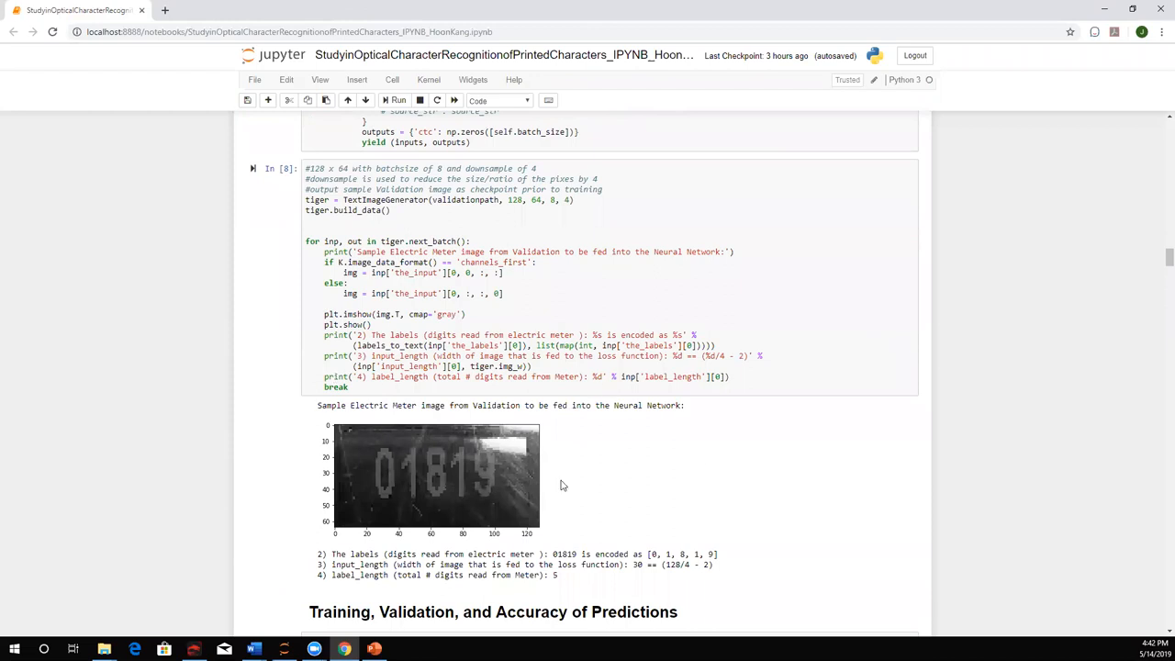
mouse_move(524, 504)
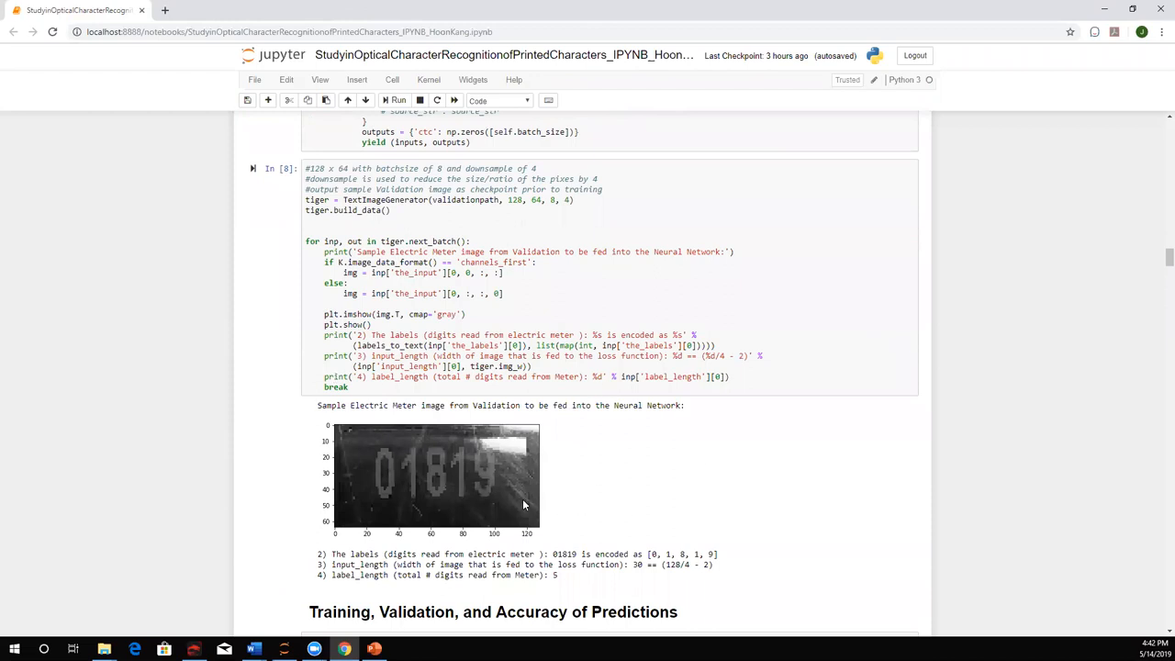
mouse_move(531, 498)
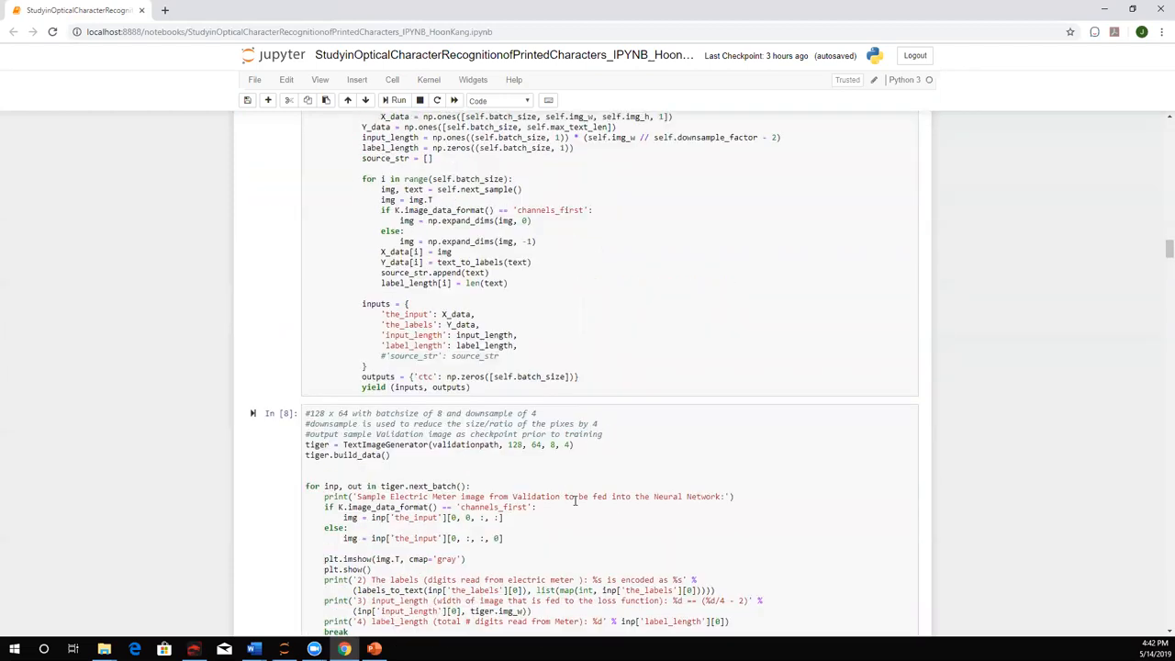
scroll(up, 3)
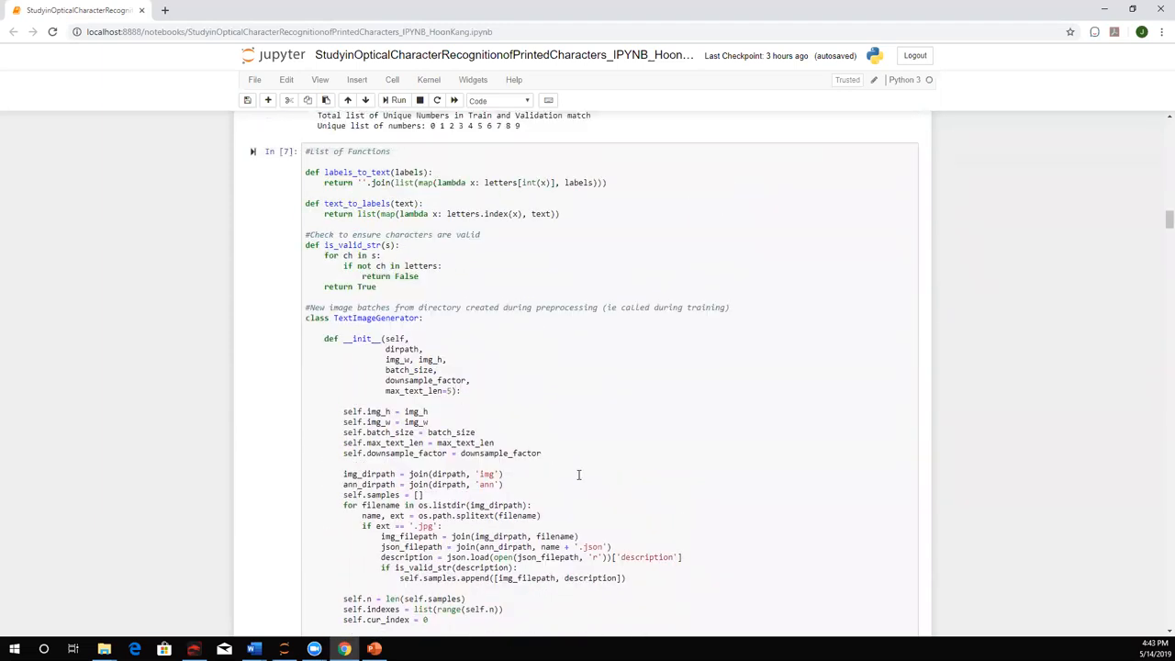
scroll(down, 3)
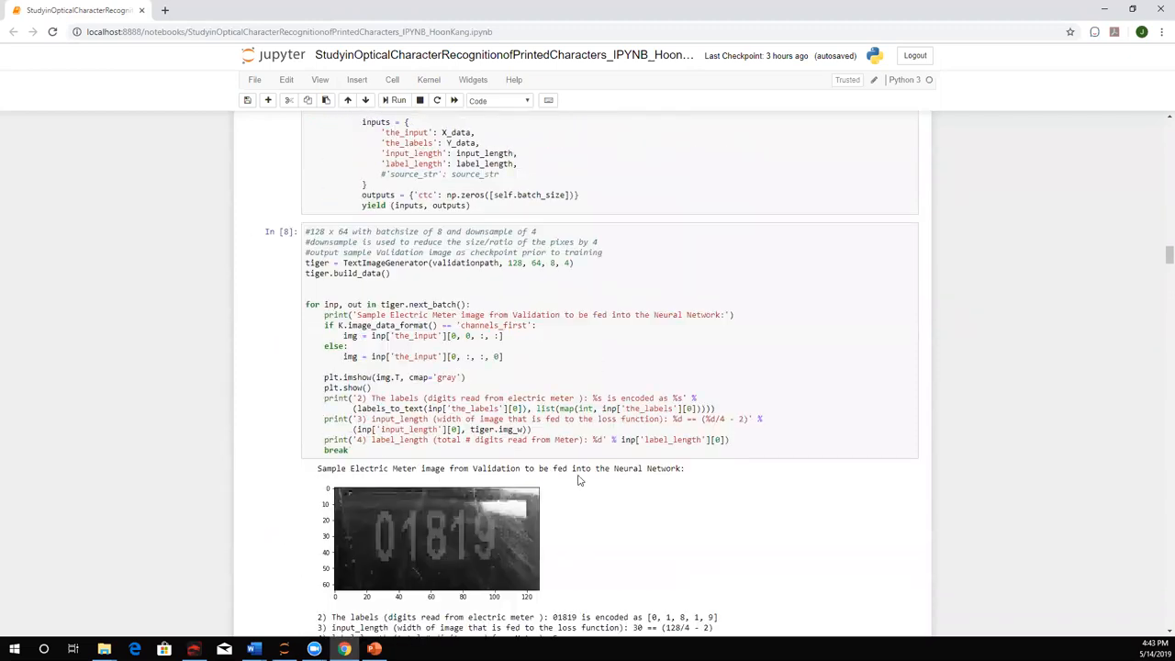
scroll(down, 3)
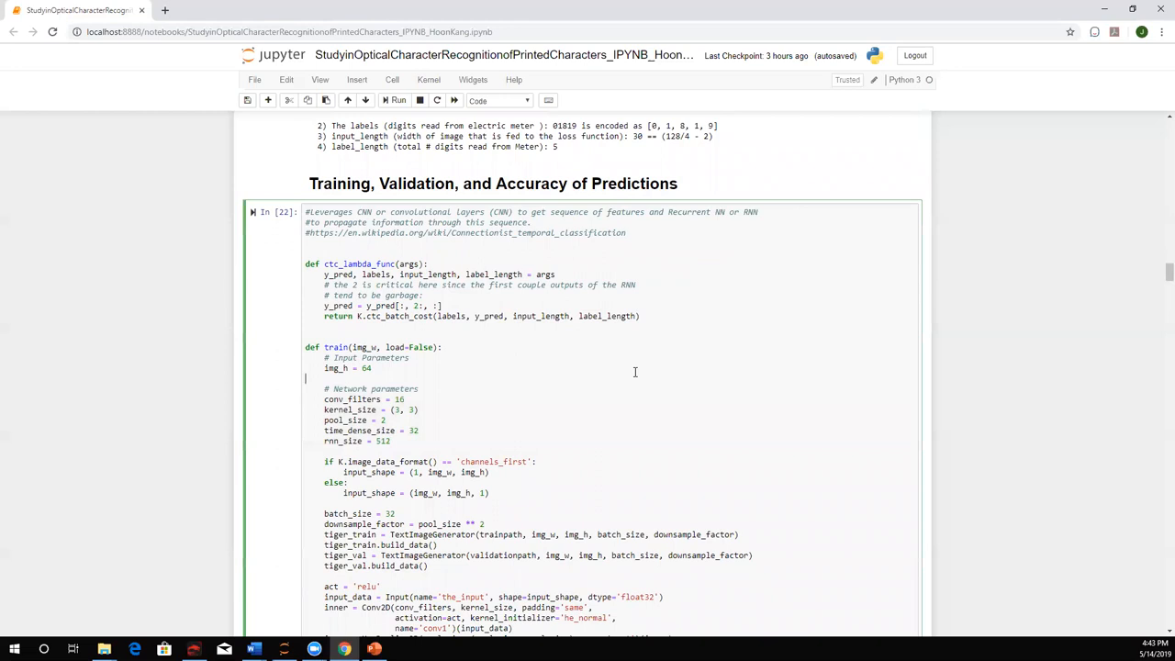
mouse_move(625, 369)
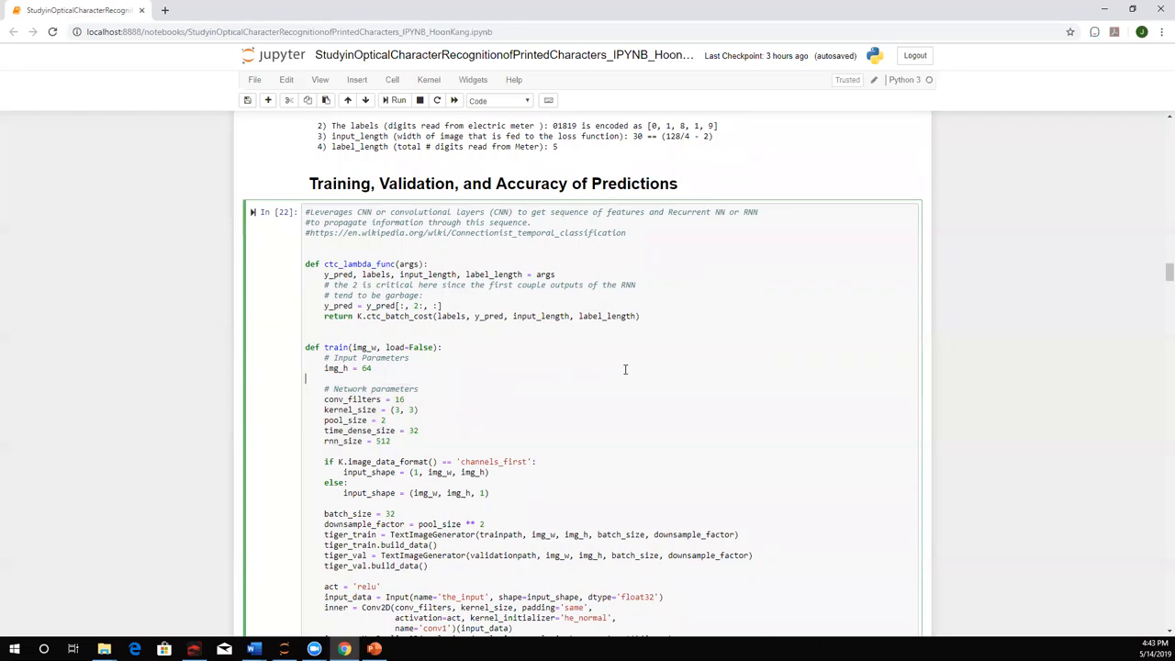
scroll(down, 3)
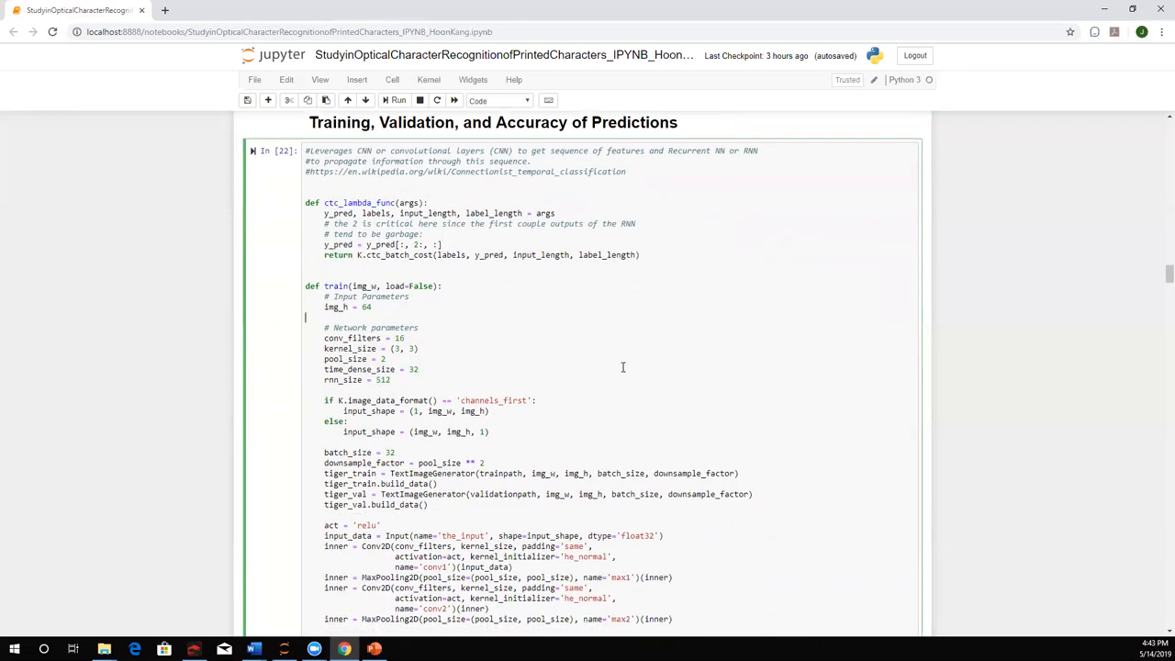
double_click(374, 203)
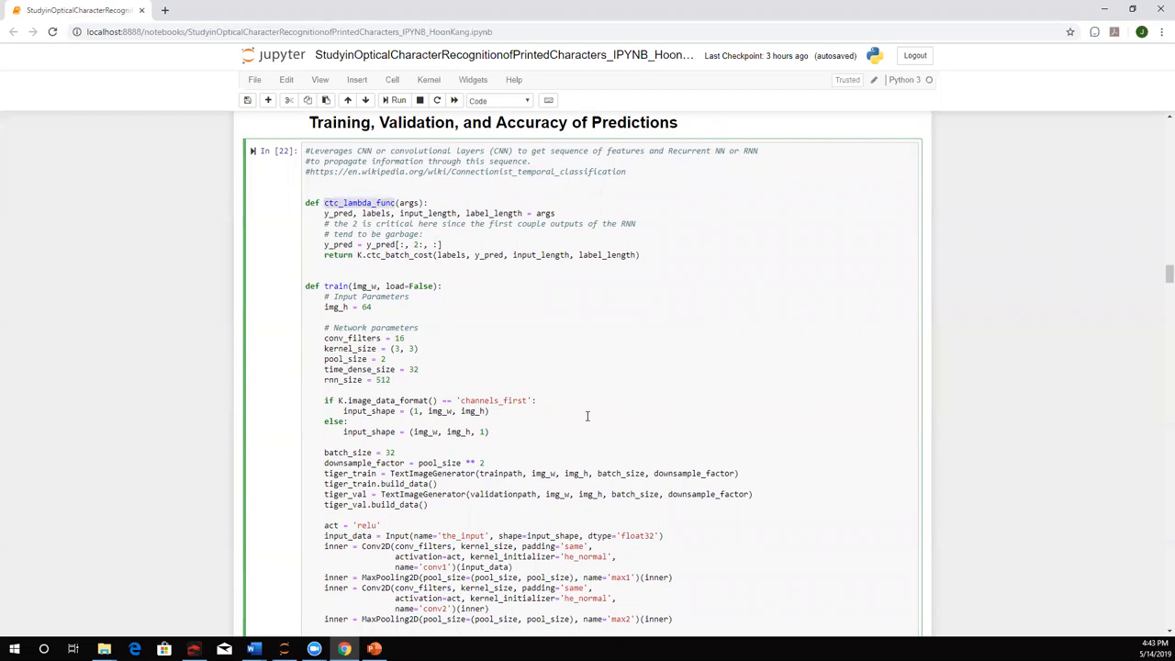
scroll(down, 3)
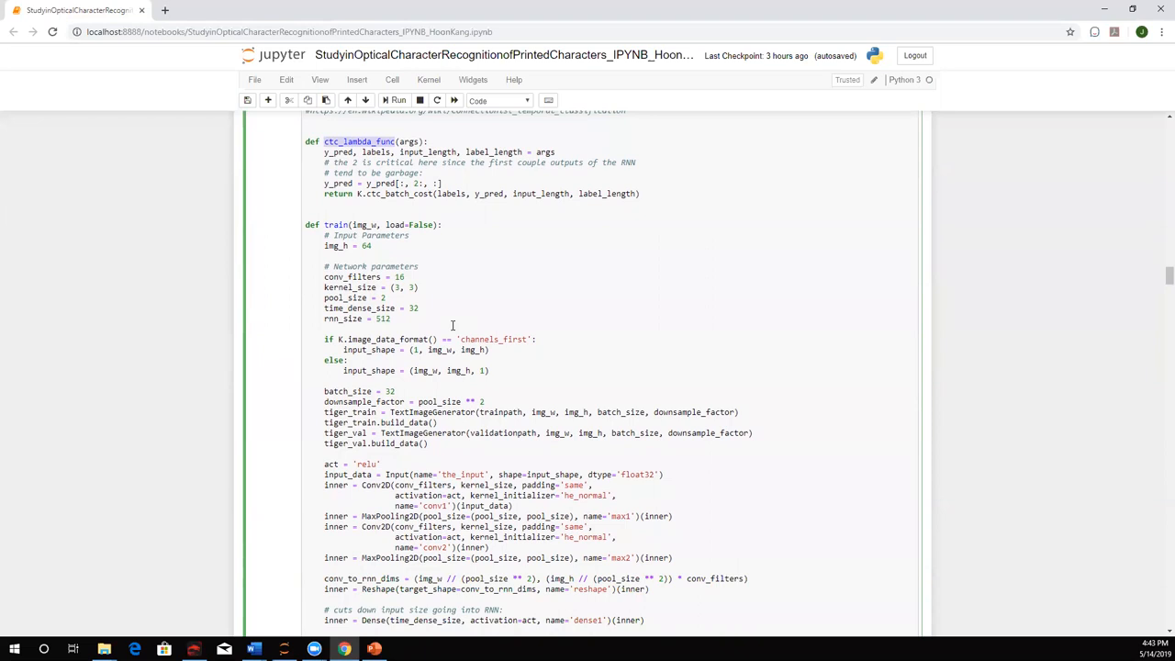
mouse_move(424, 245)
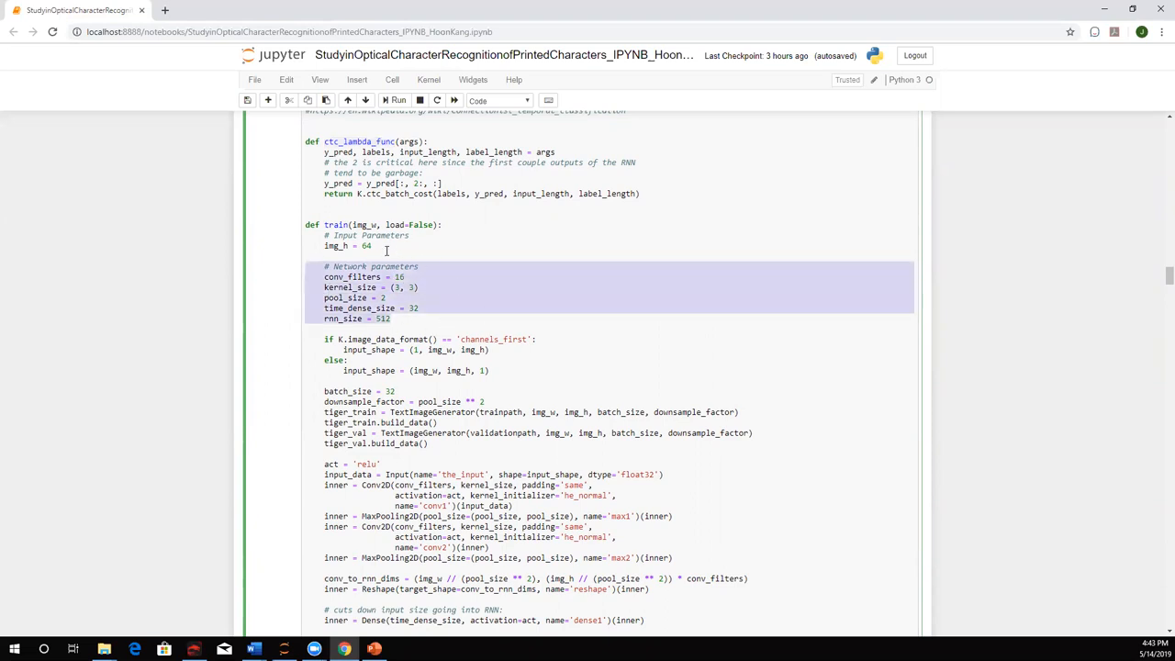
click(482, 370)
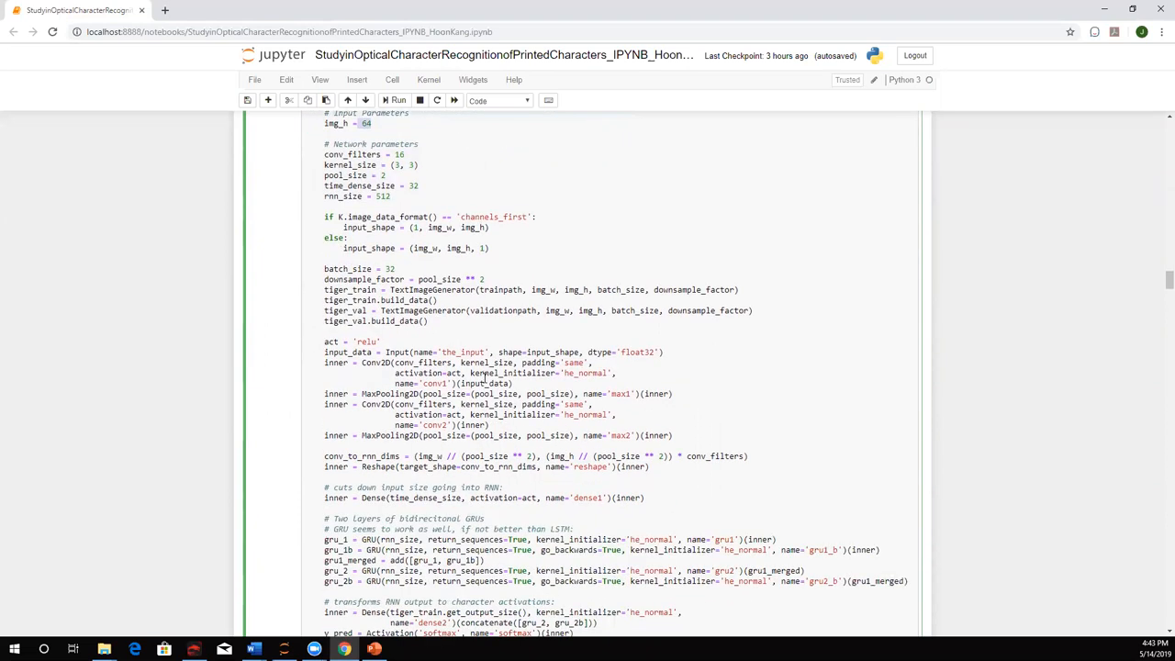
scroll(down, 3)
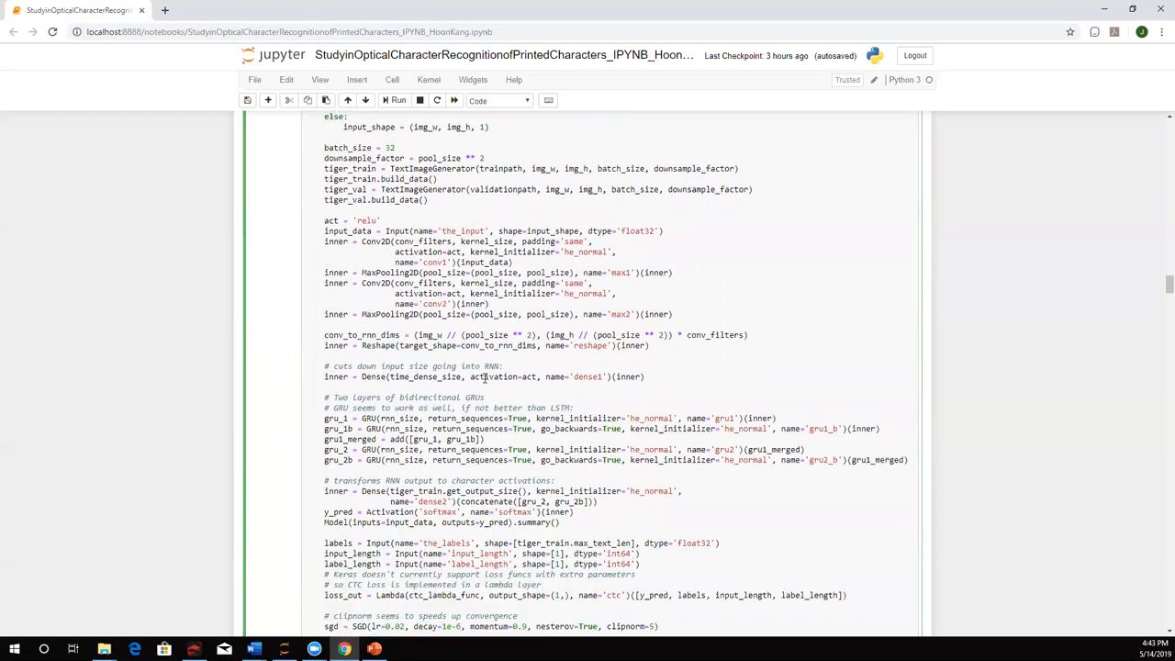
scroll(down, 3)
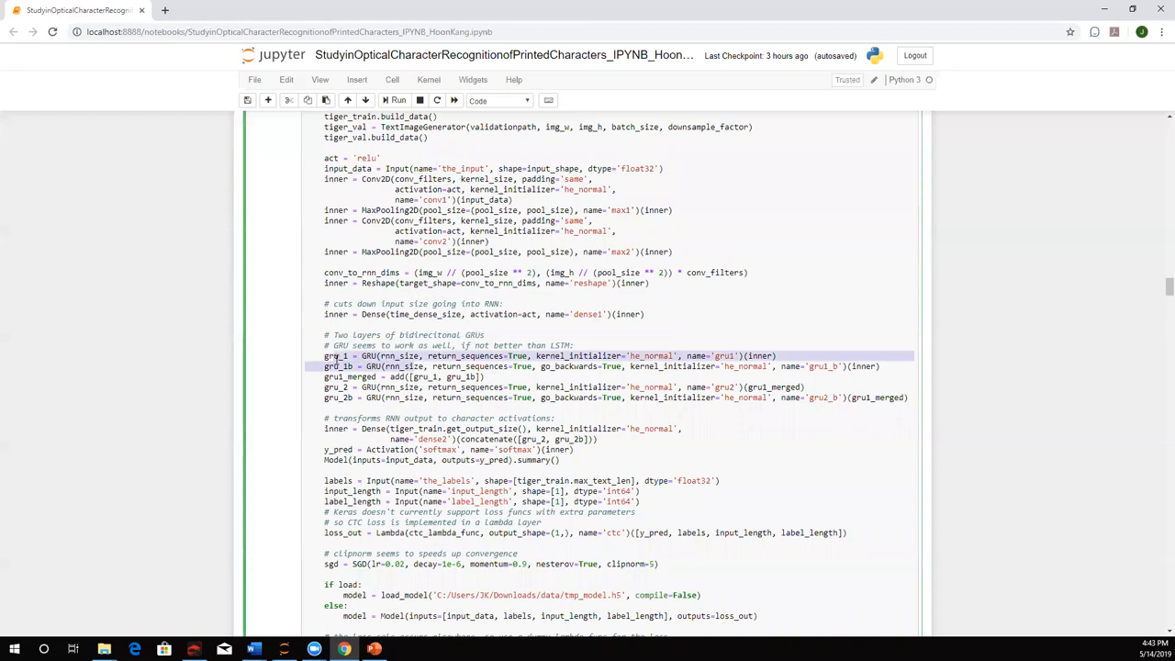
mouse_move(523, 398)
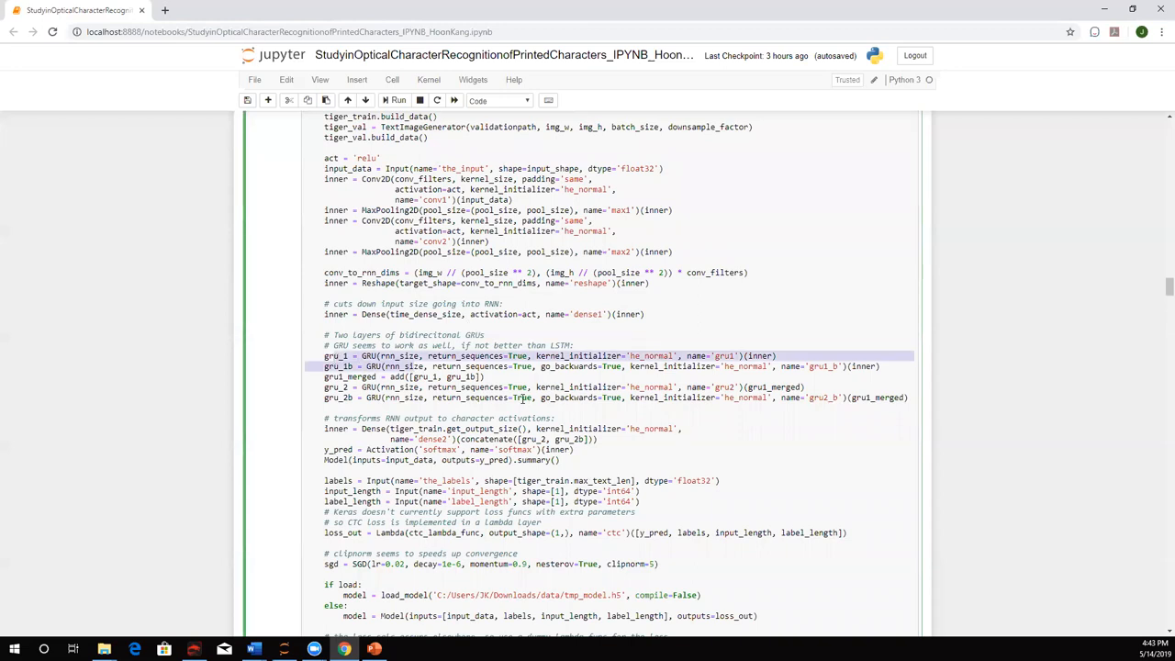
mouse_move(535, 408)
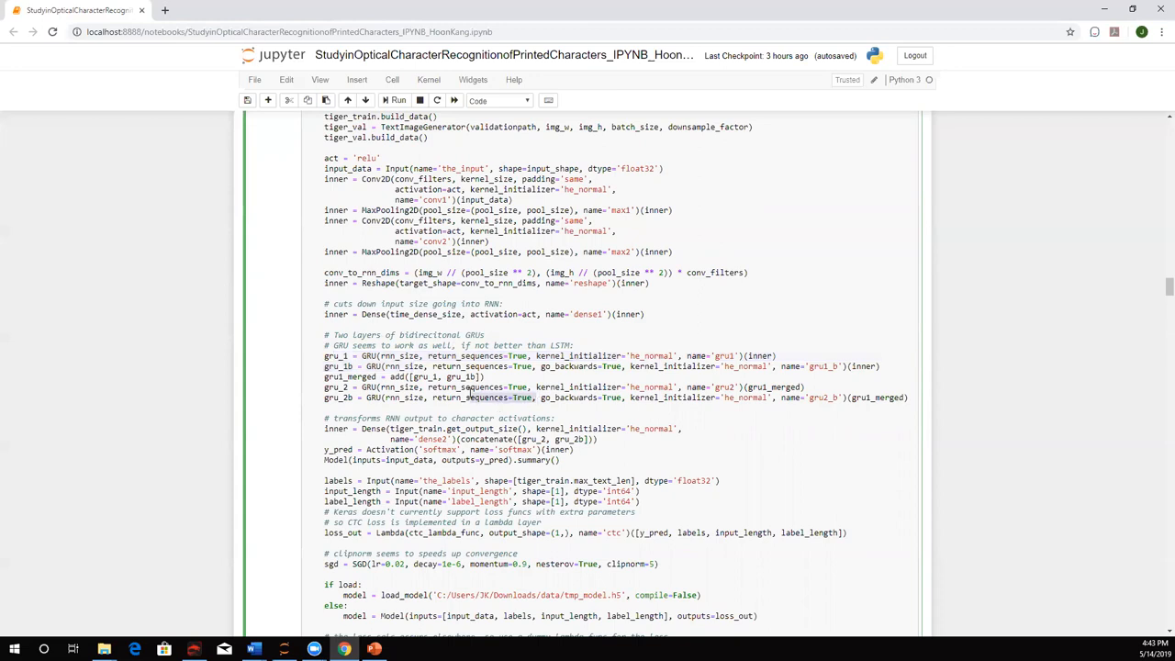
scroll(down, 3)
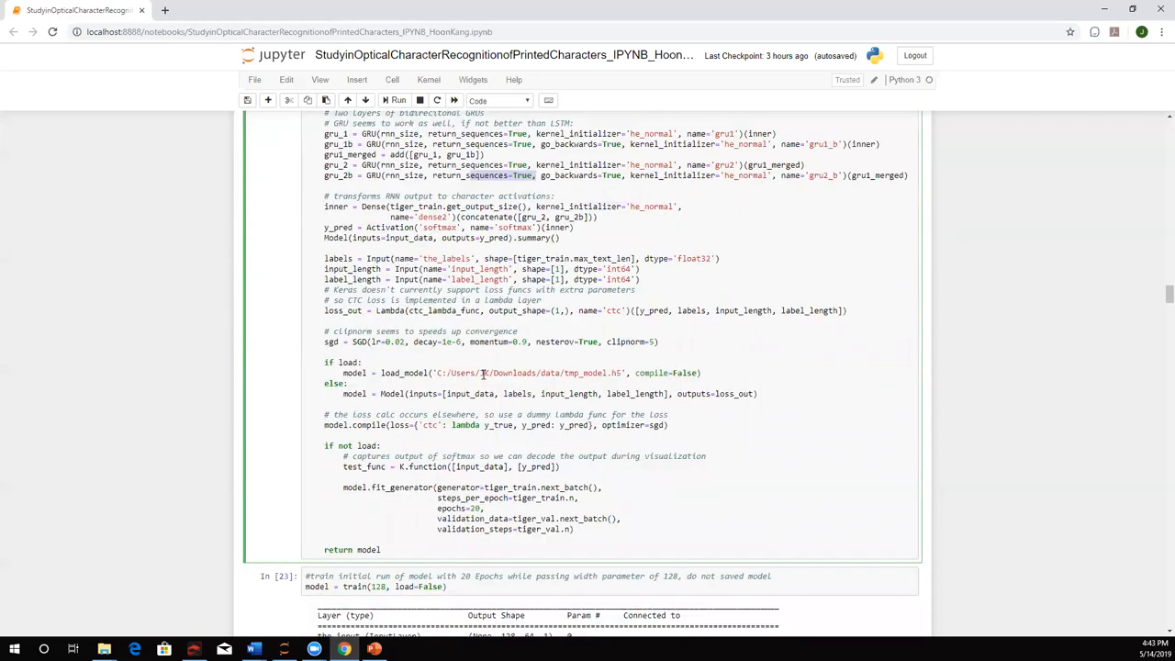
scroll(down, 3)
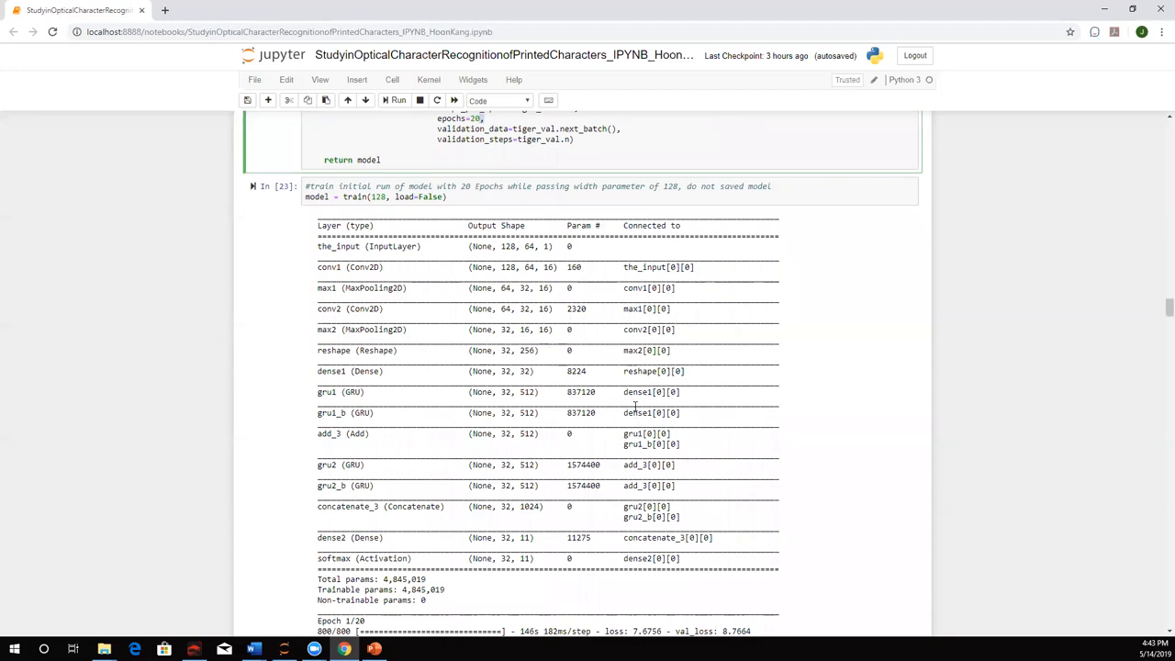
scroll(down, 3)
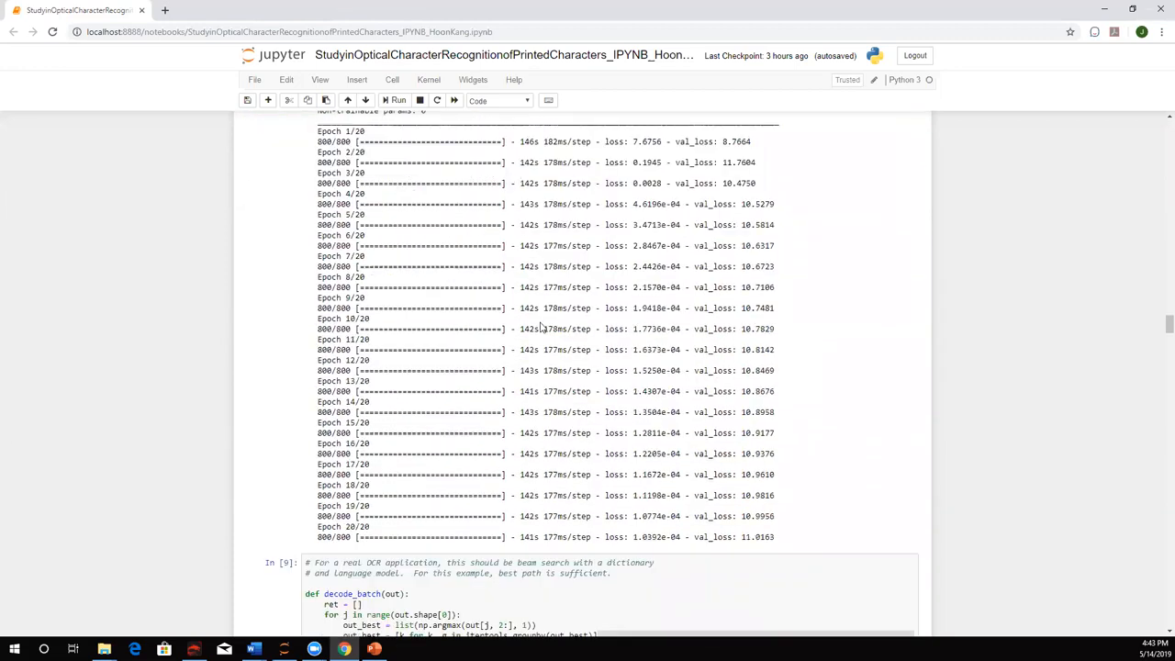
scroll(down, 3)
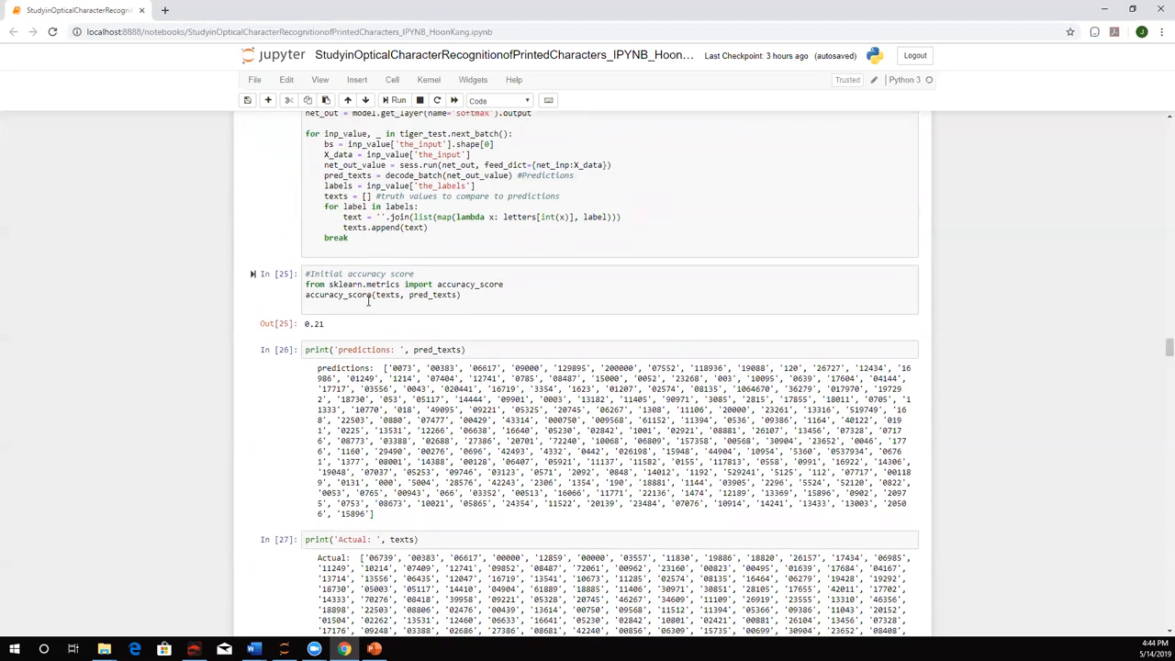
click(275, 279)
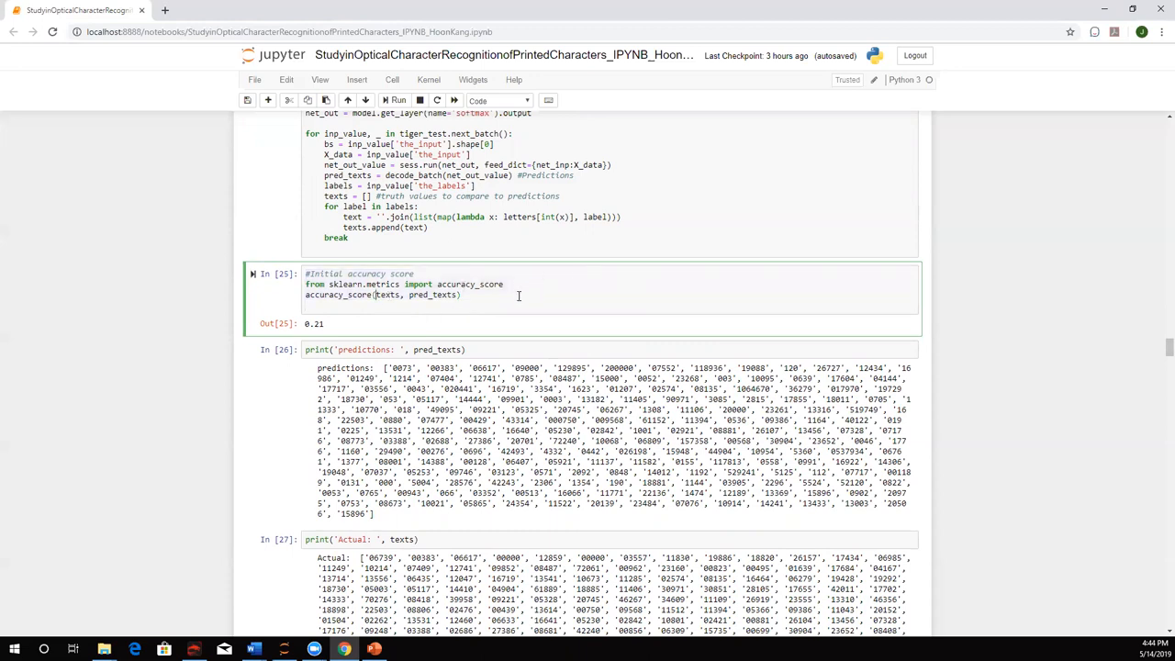
scroll(up, 3)
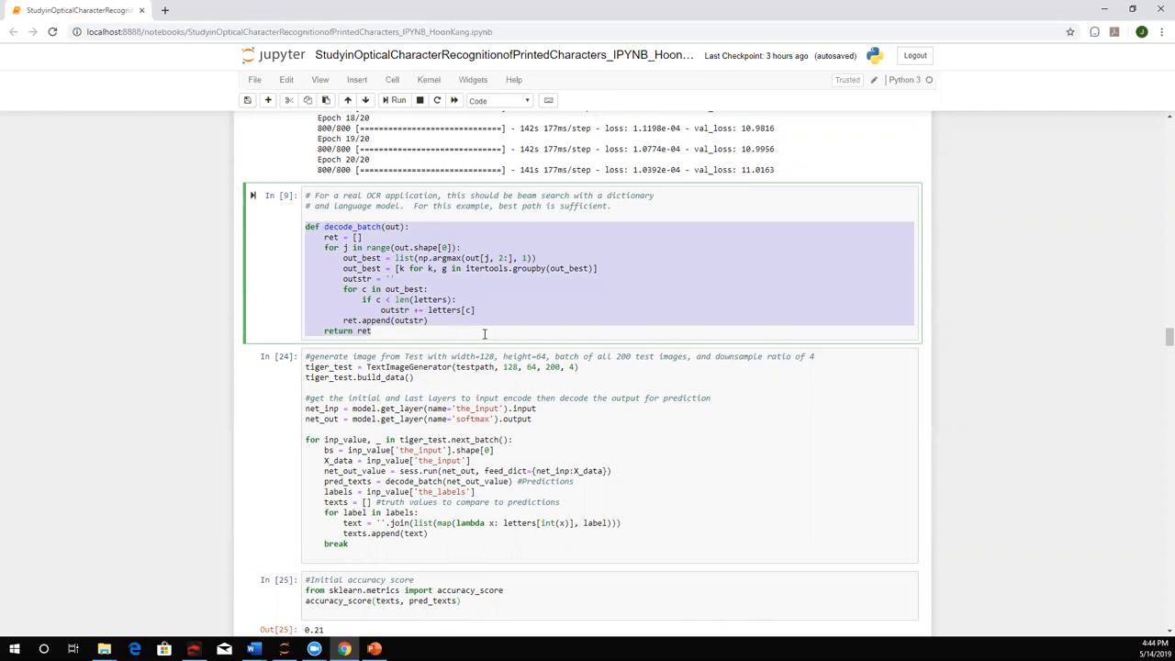
mouse_move(481, 329)
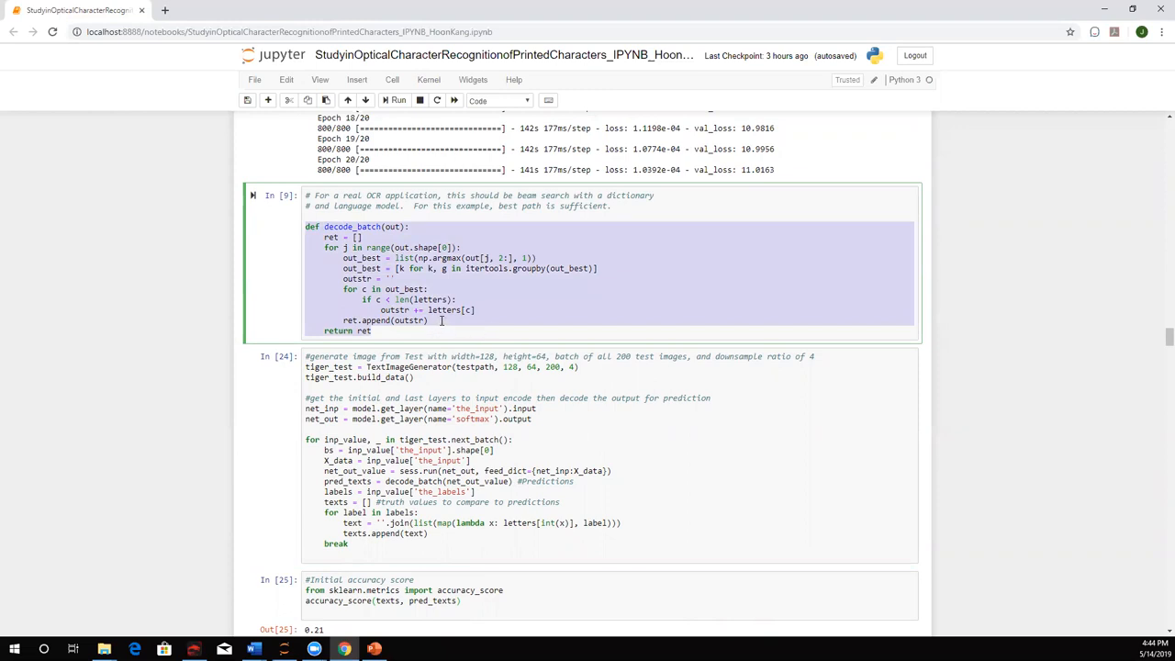
click(386, 267)
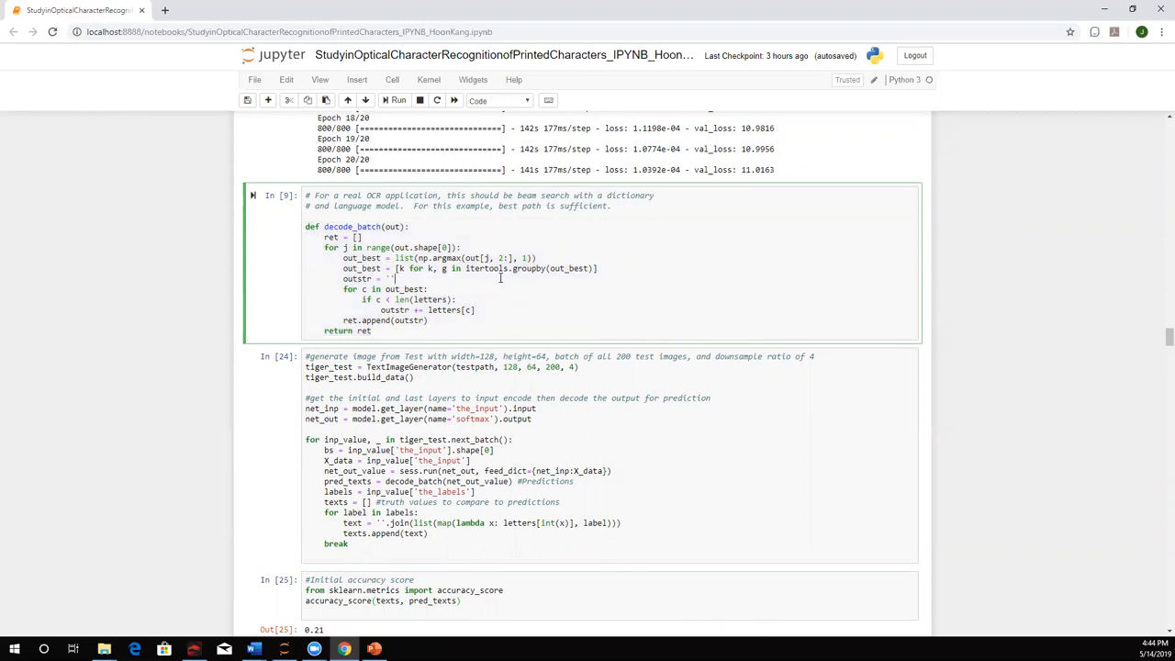
scroll(down, 3)
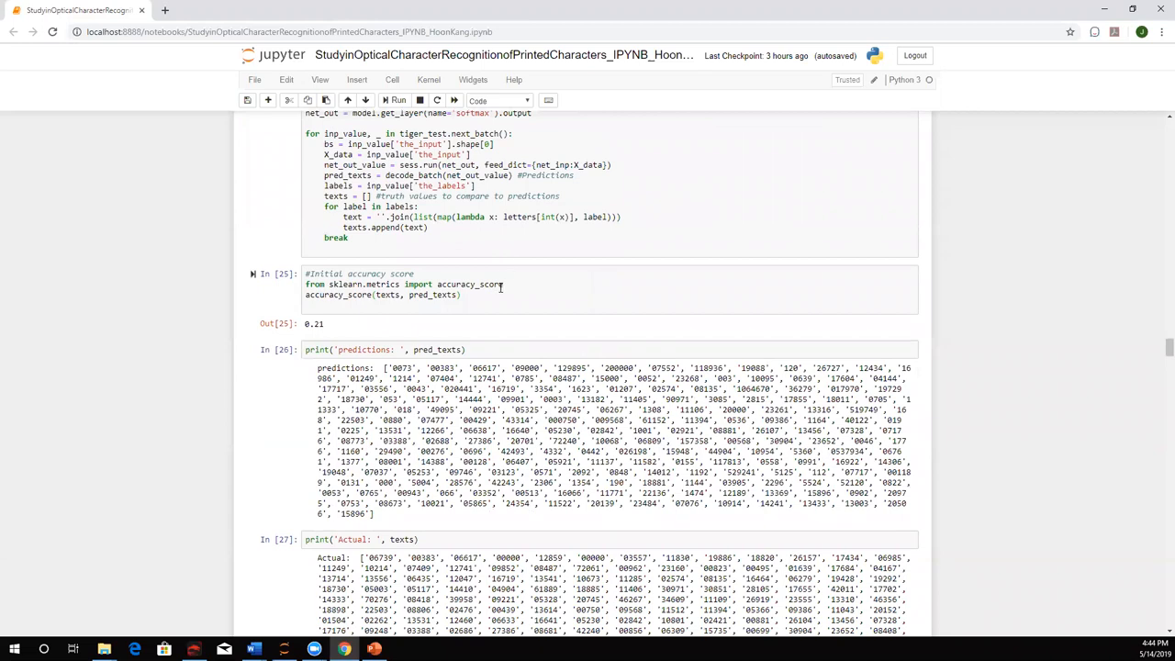
scroll(down, 3)
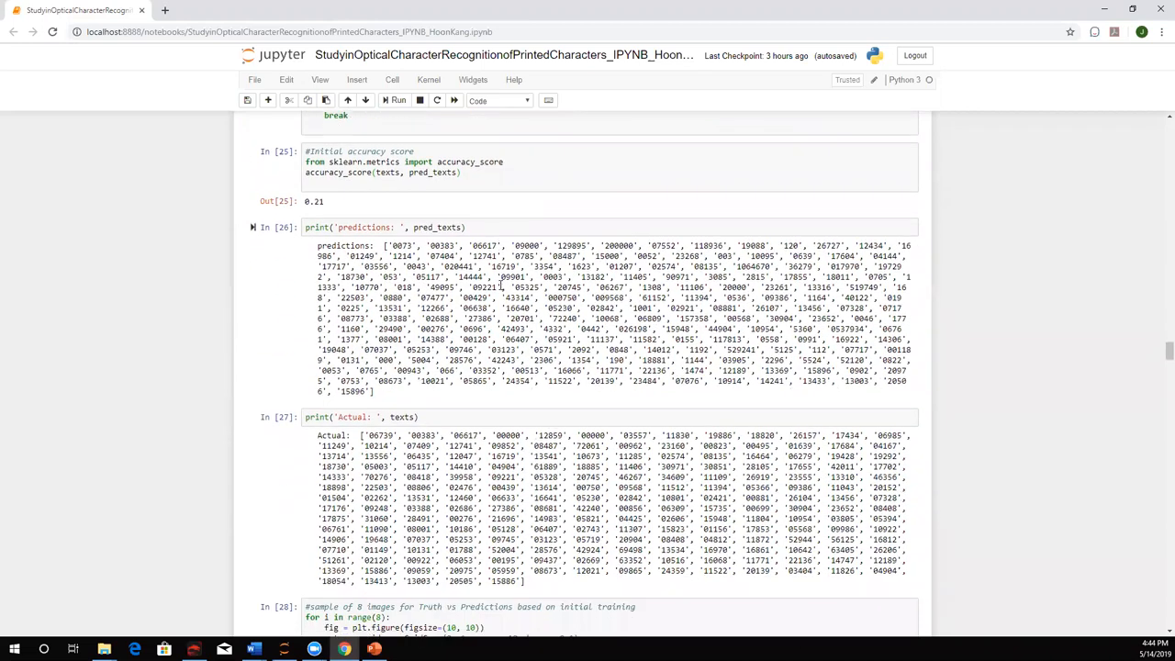
scroll(down, 3)
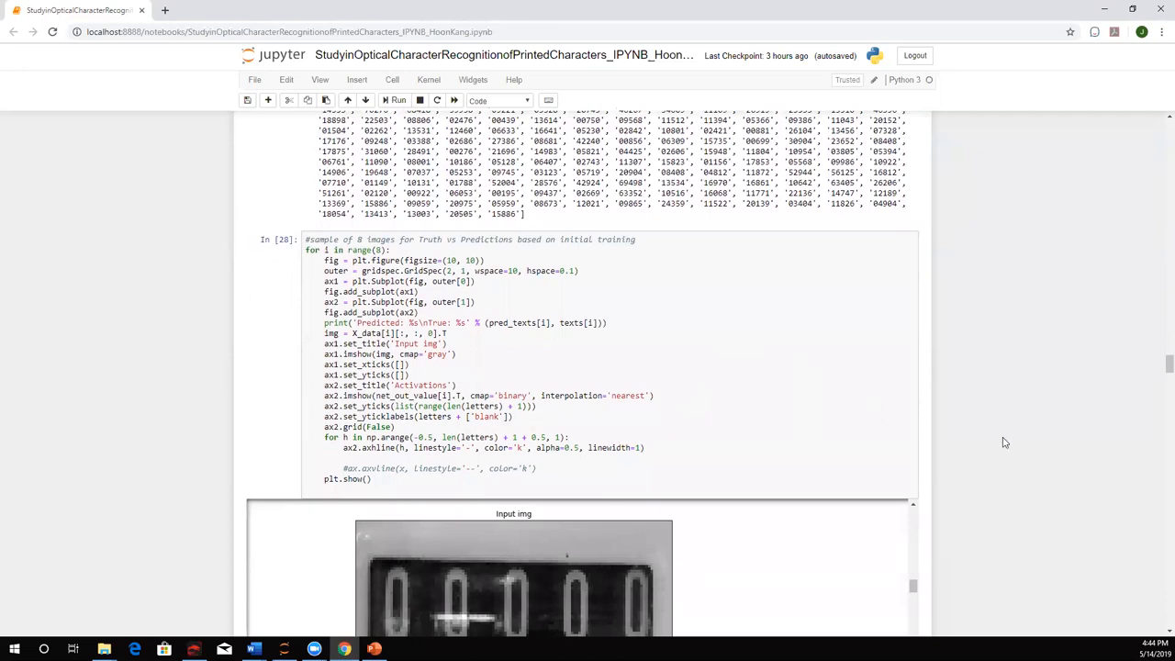
scroll(down, 3)
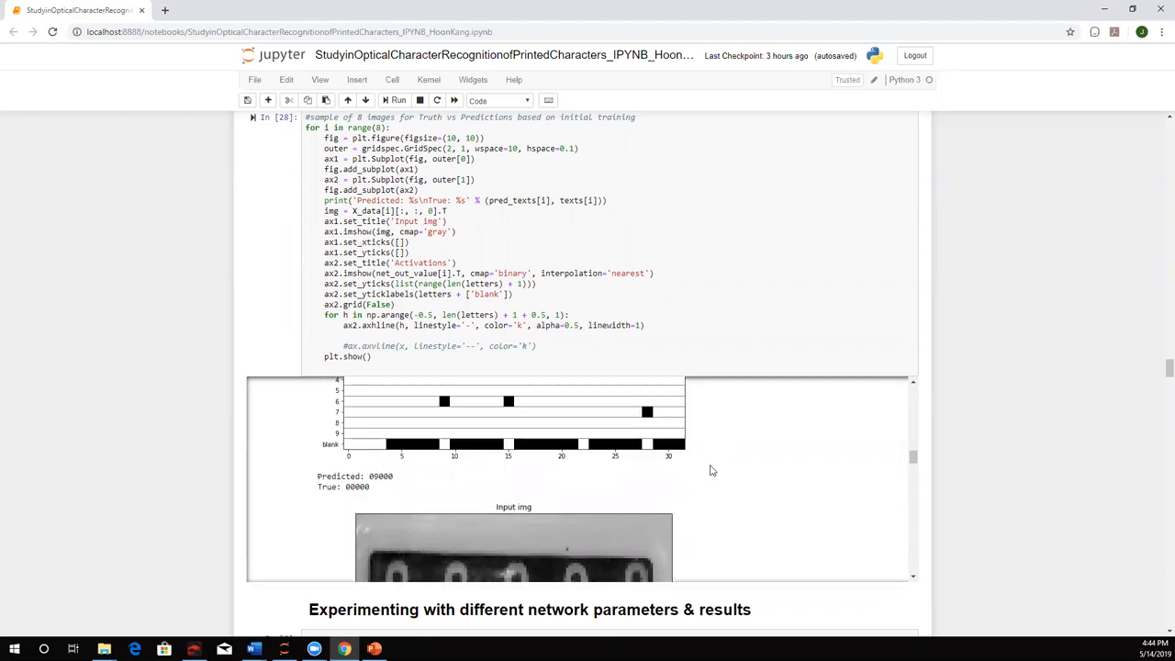
scroll(down, 3)
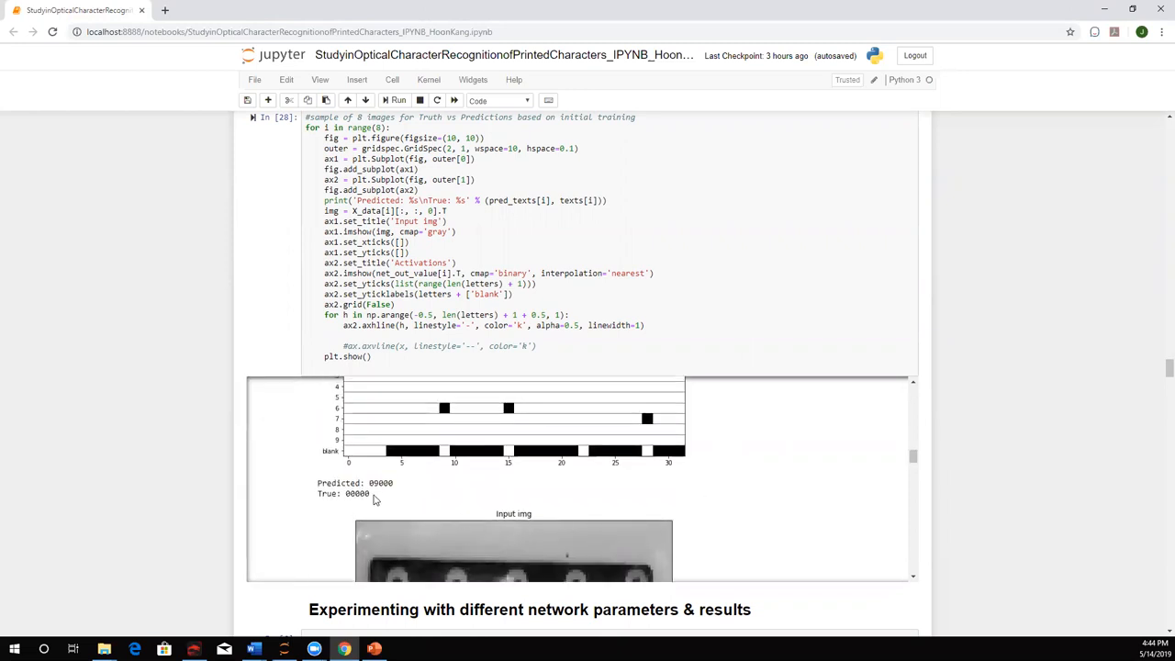
scroll(down, 3)
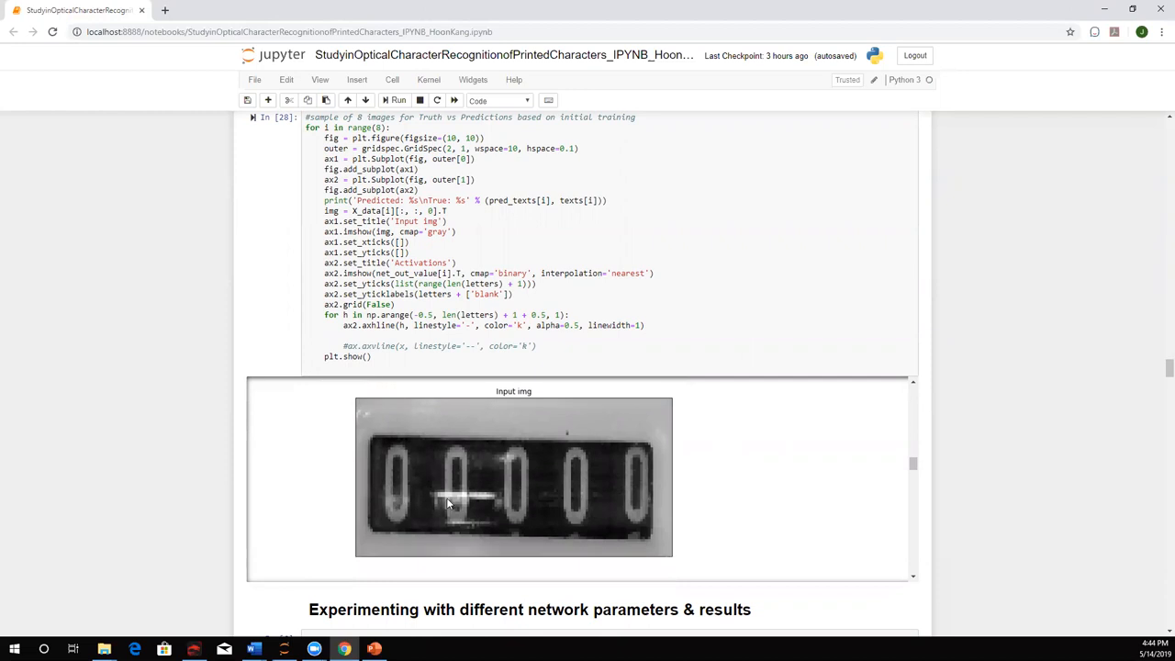
mouse_move(470, 500)
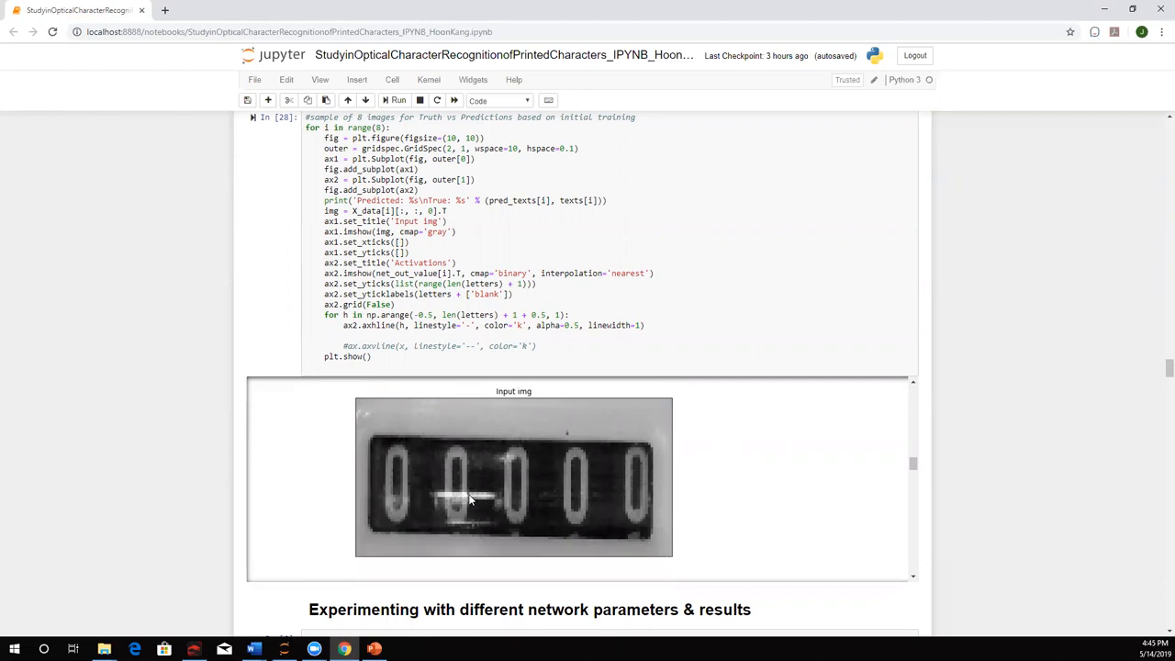
mouse_move(652, 479)
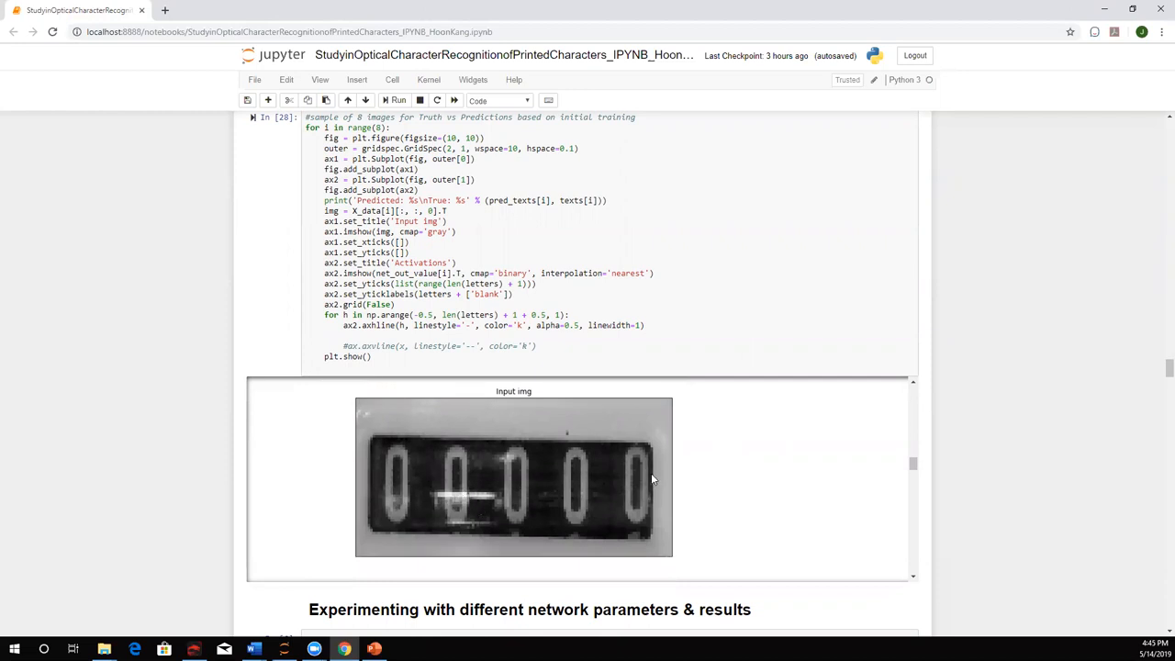
scroll(down, 3)
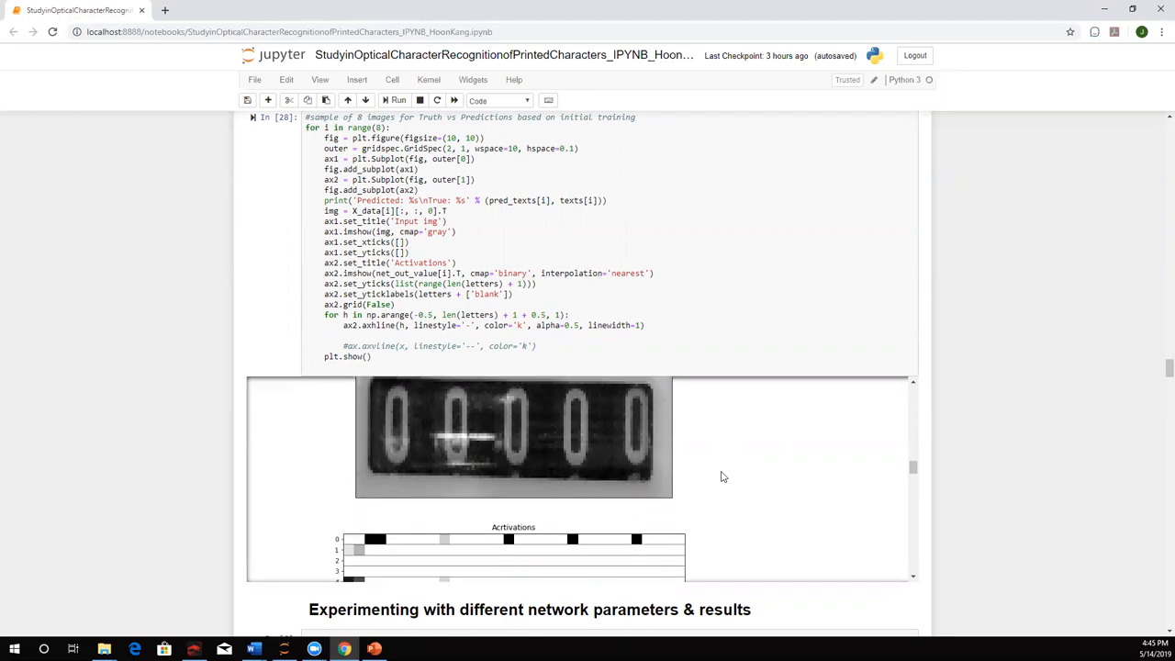
scroll(down, 3)
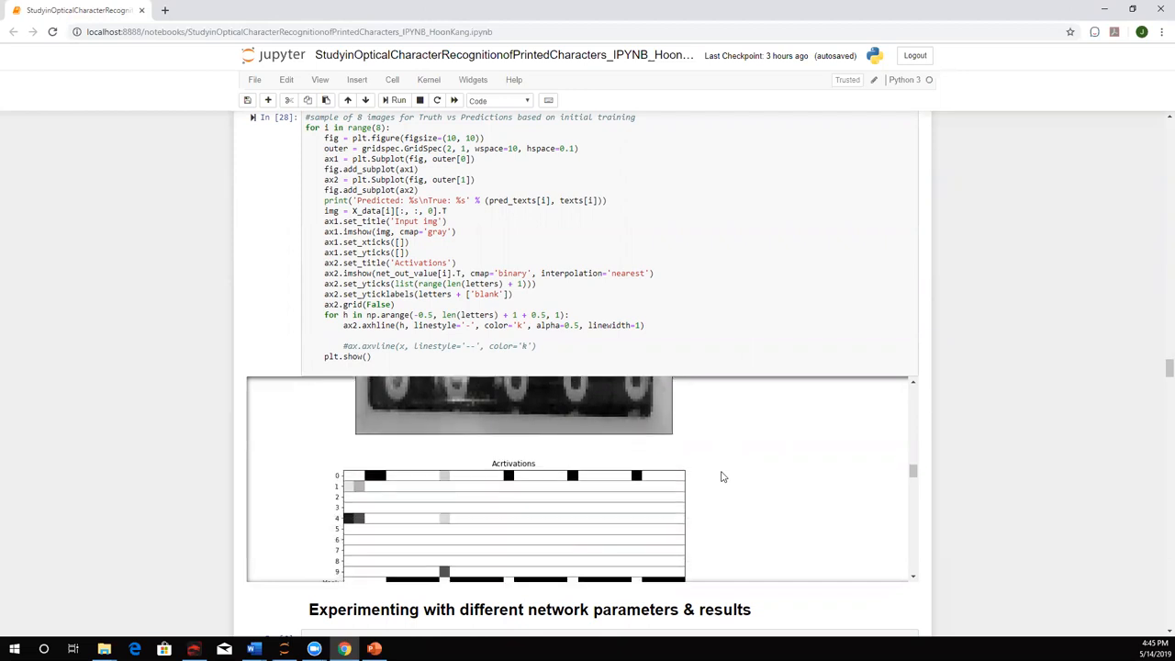
scroll(down, 3)
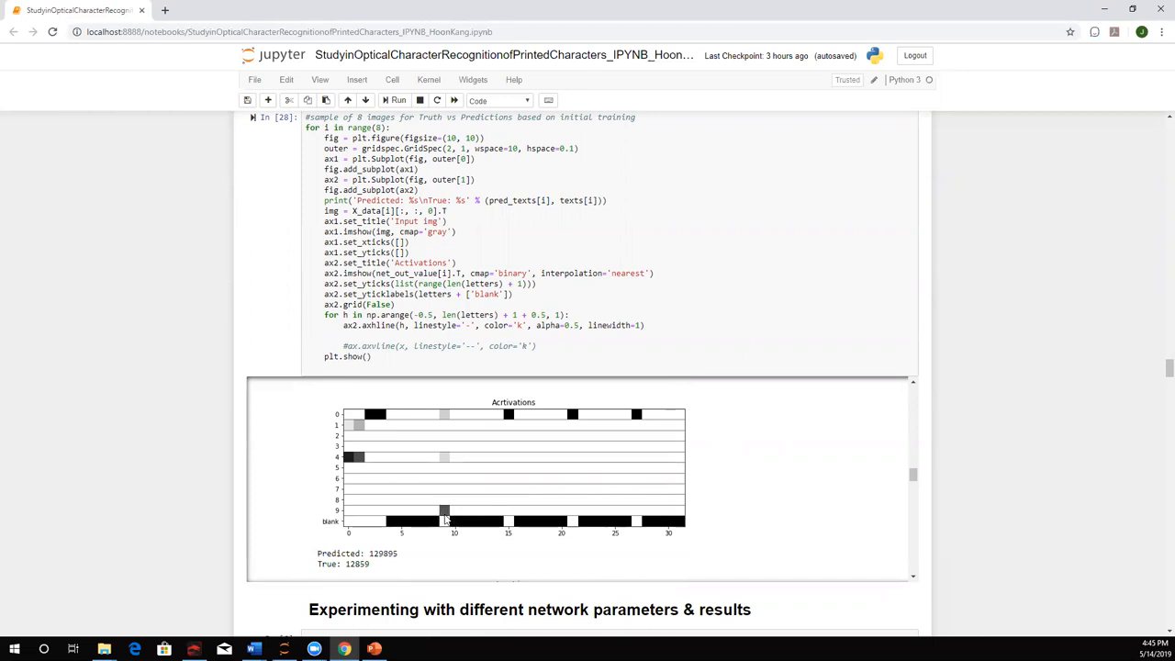
mouse_move(379, 517)
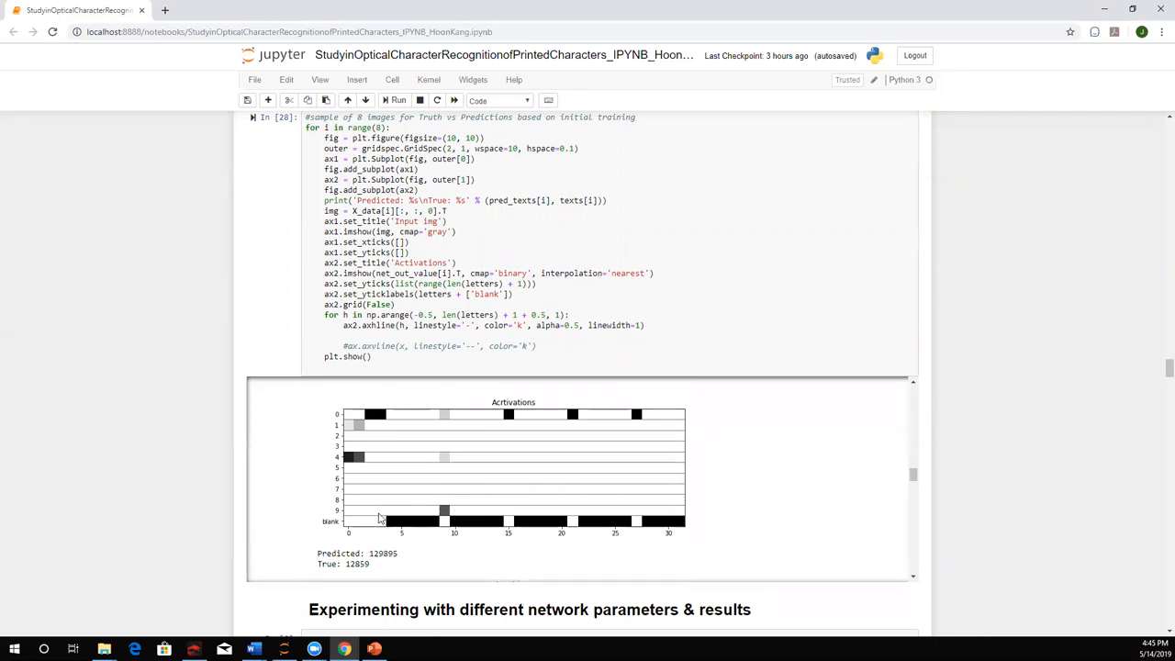
mouse_move(436, 507)
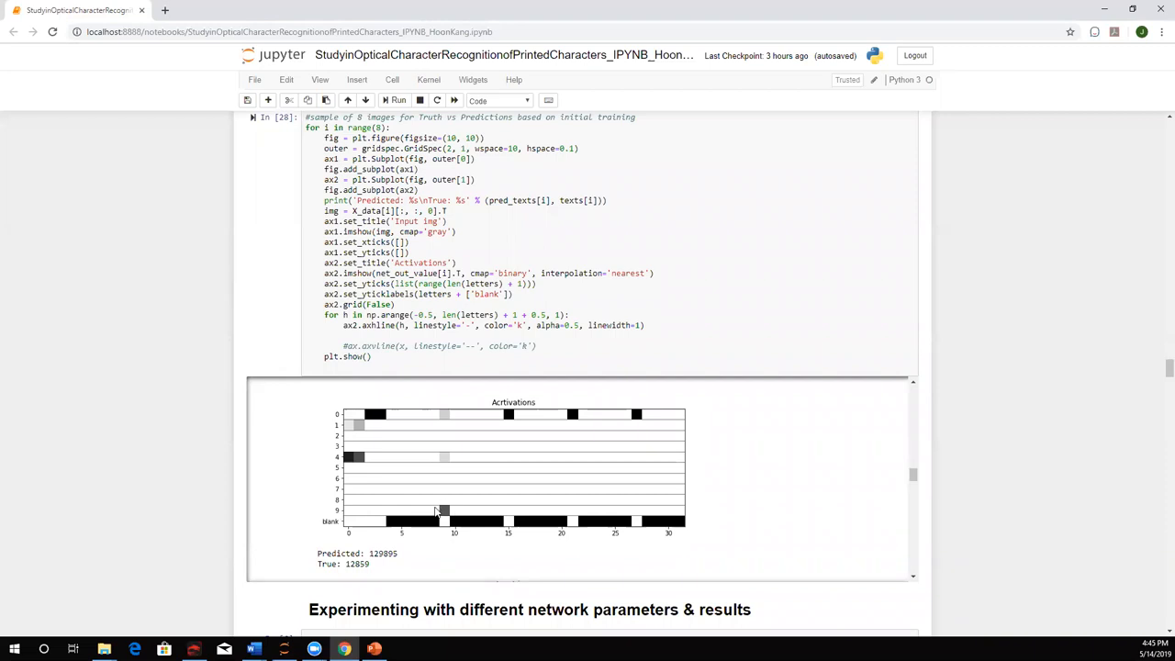
mouse_move(447, 419)
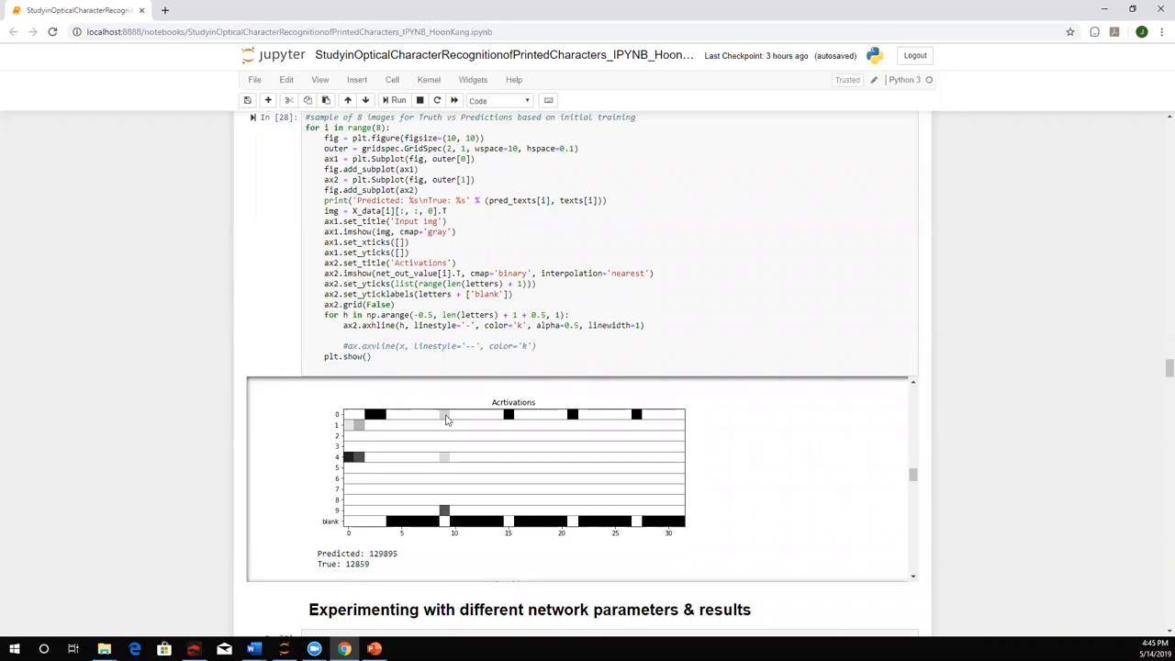
mouse_move(444, 509)
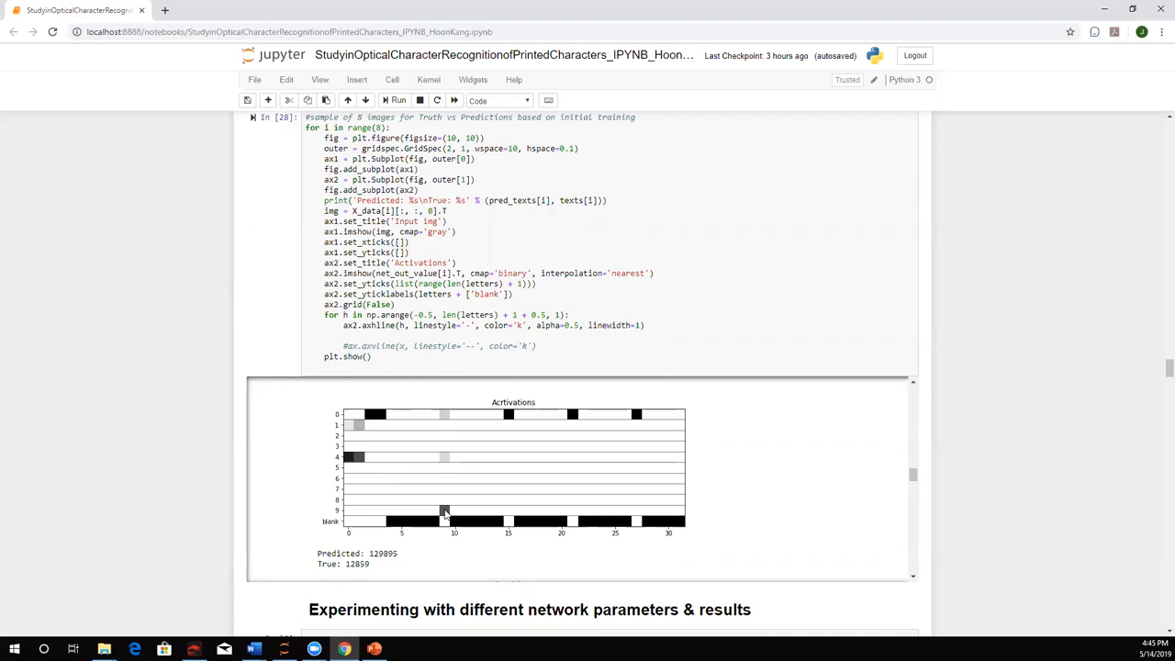
mouse_move(765, 497)
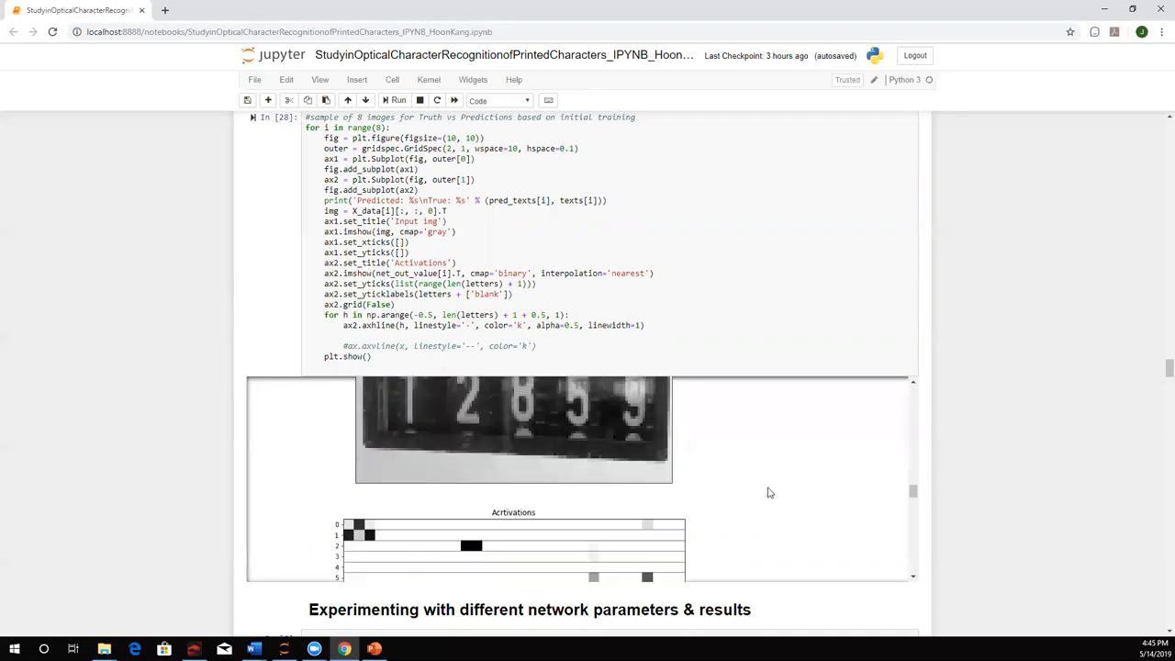
scroll(down, 3)
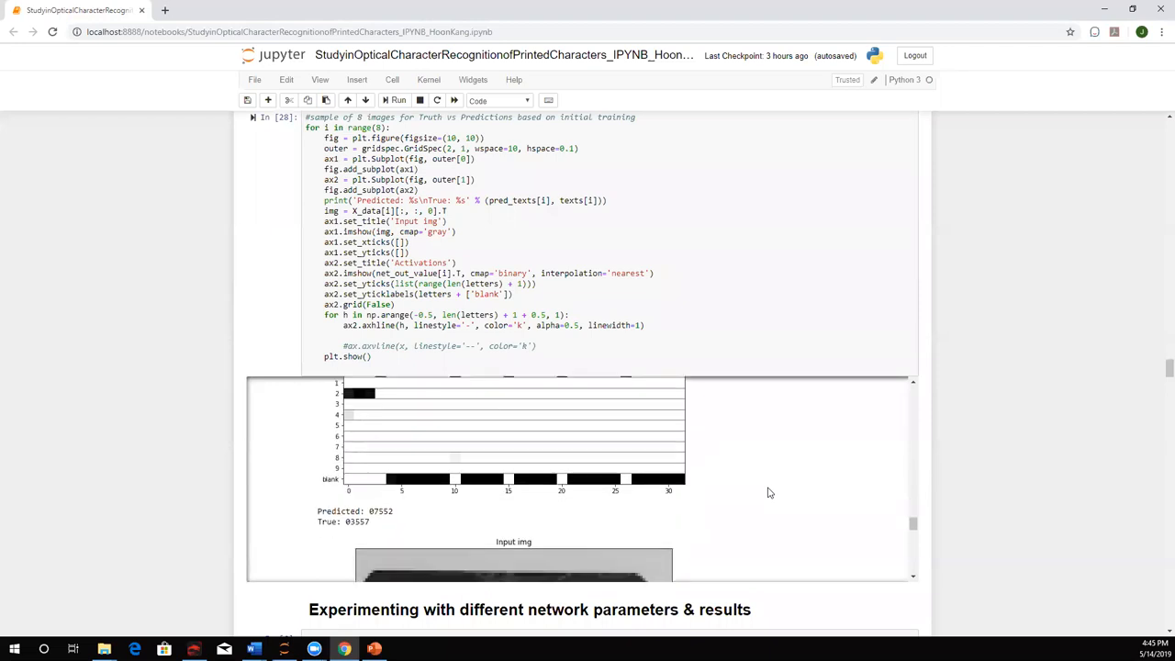
scroll(down, 3)
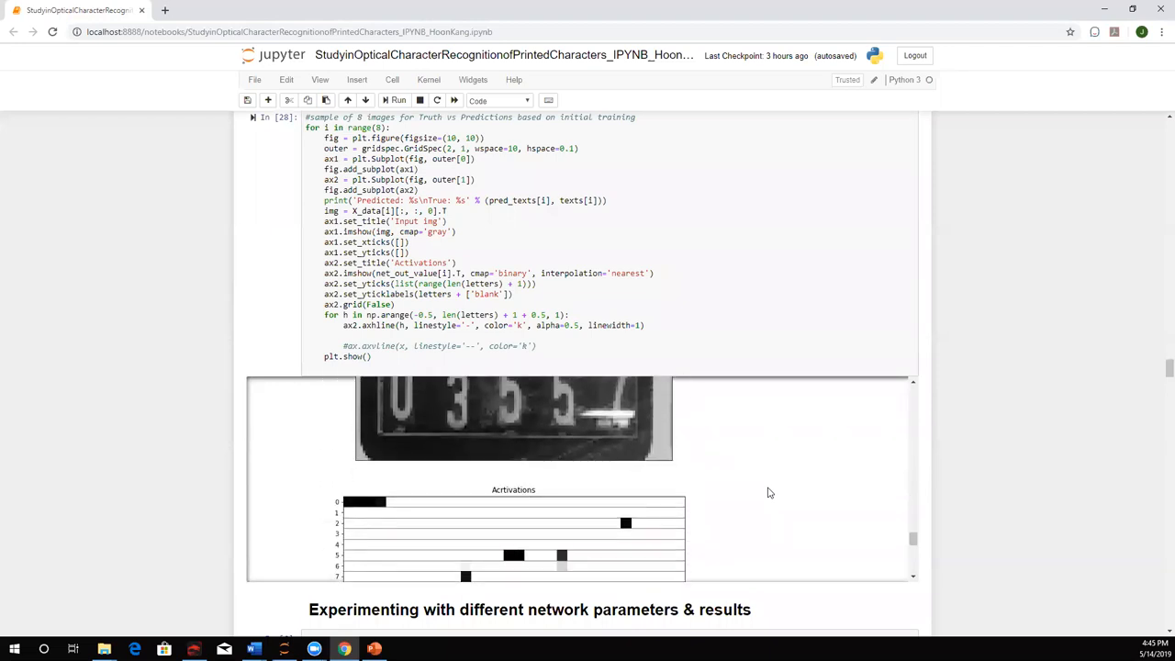
scroll(down, 3)
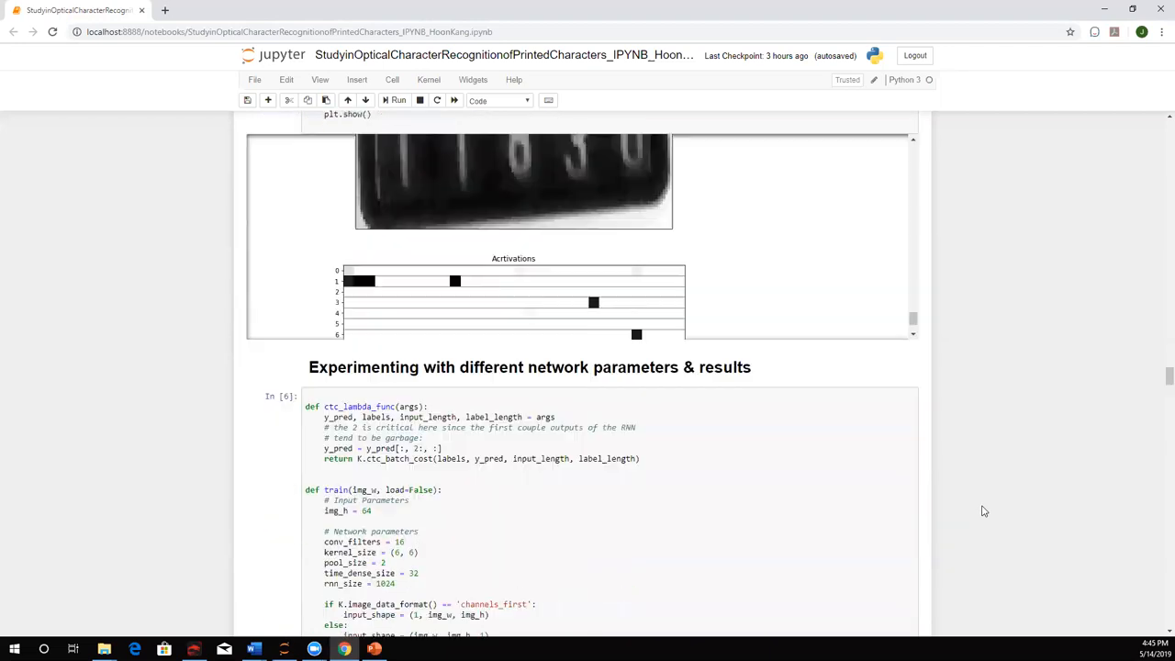
scroll(down, 3)
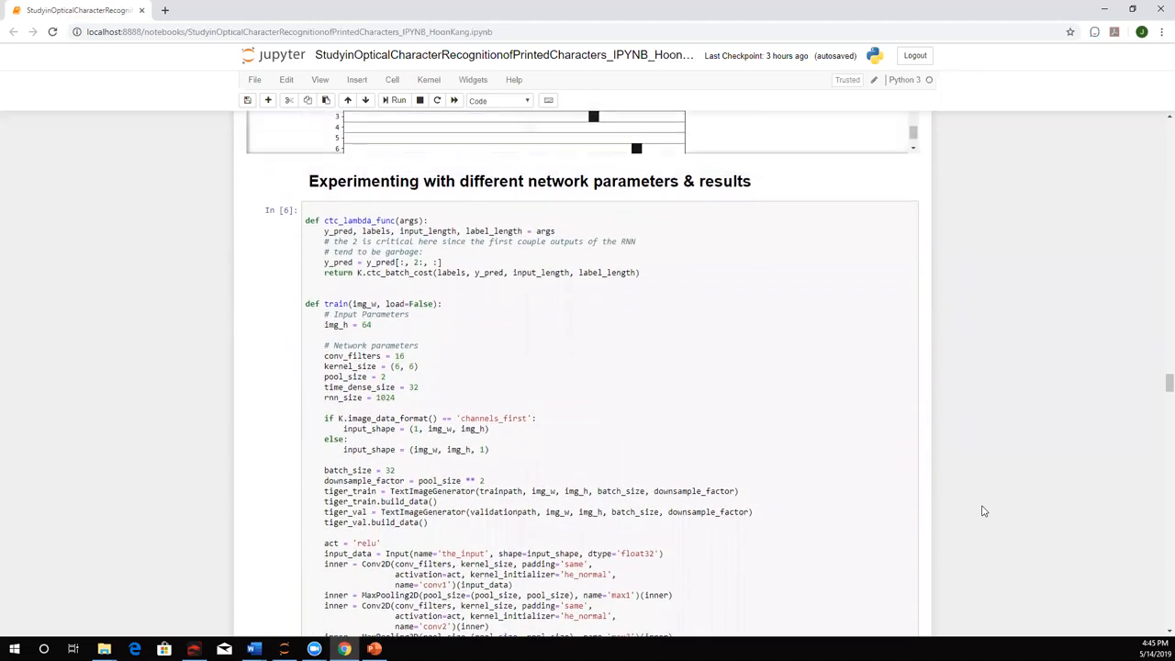
Step: Review slide 7's table of original versus optimal network parameter settings
scroll(down, 3)
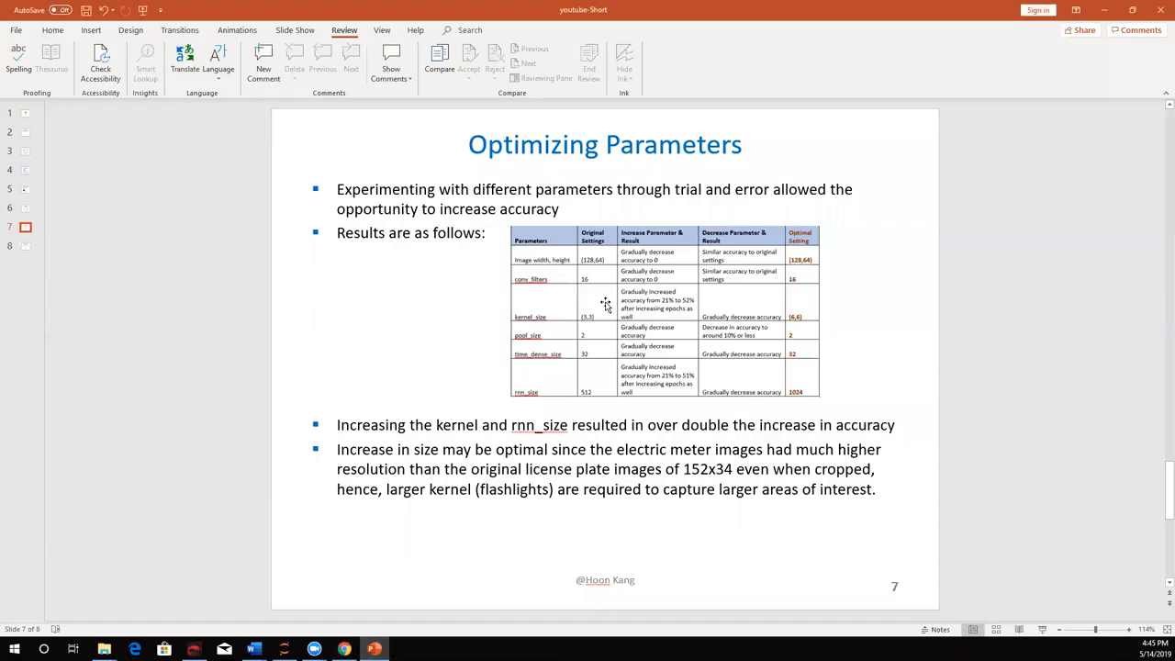
mouse_move(557, 390)
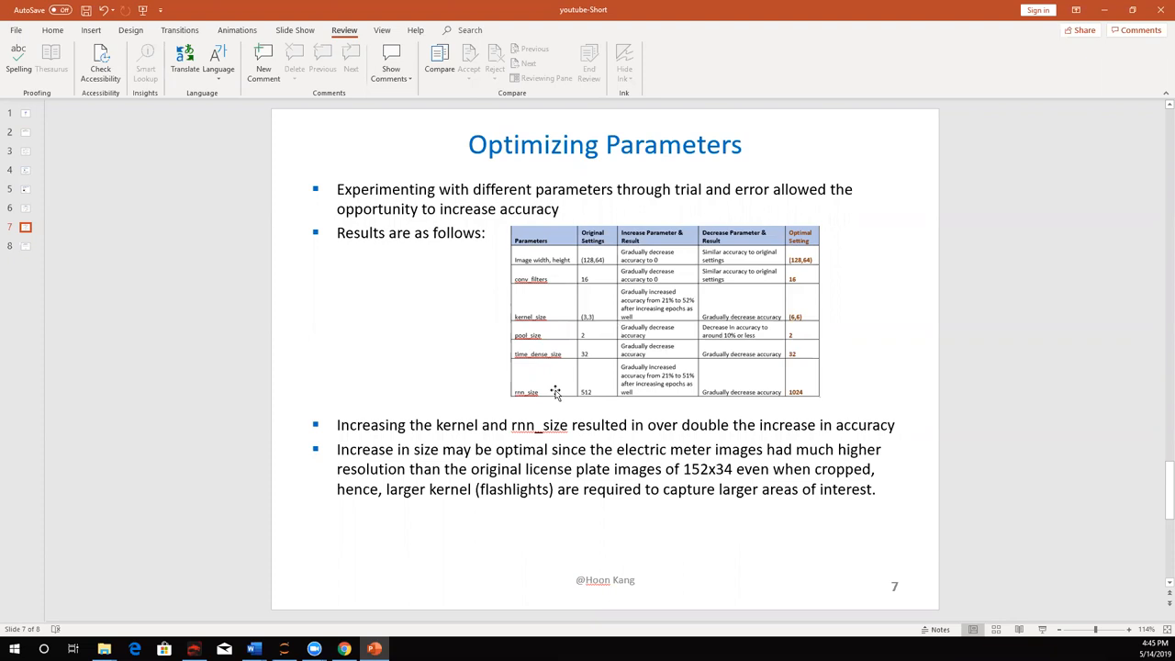
mouse_move(755, 371)
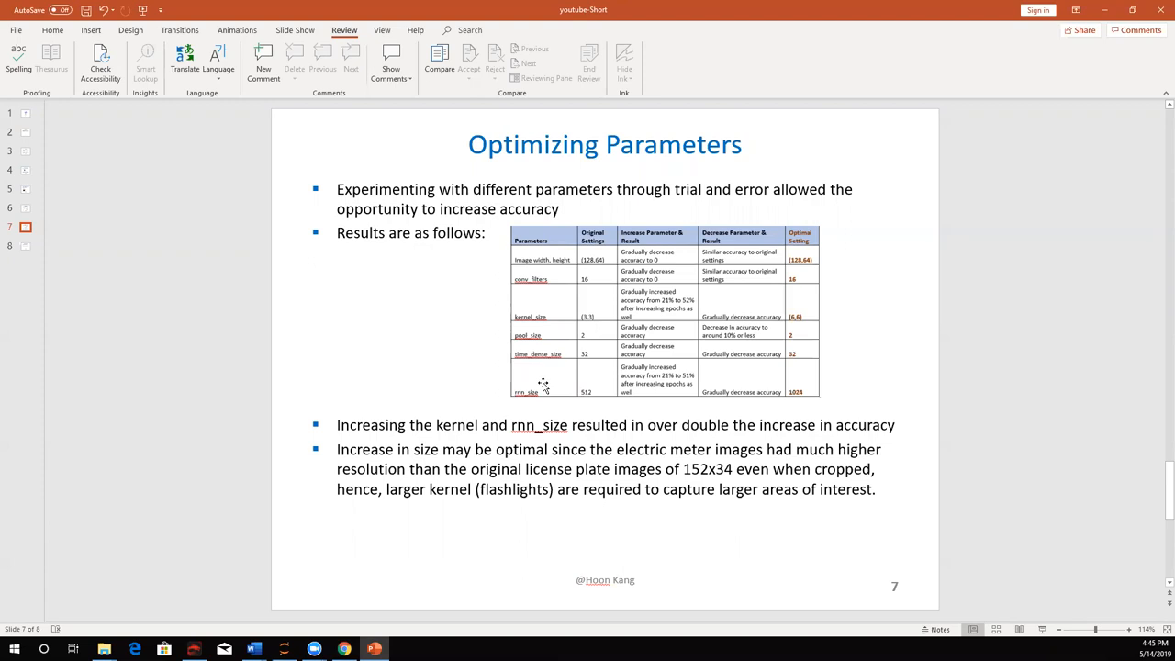
mouse_move(773, 310)
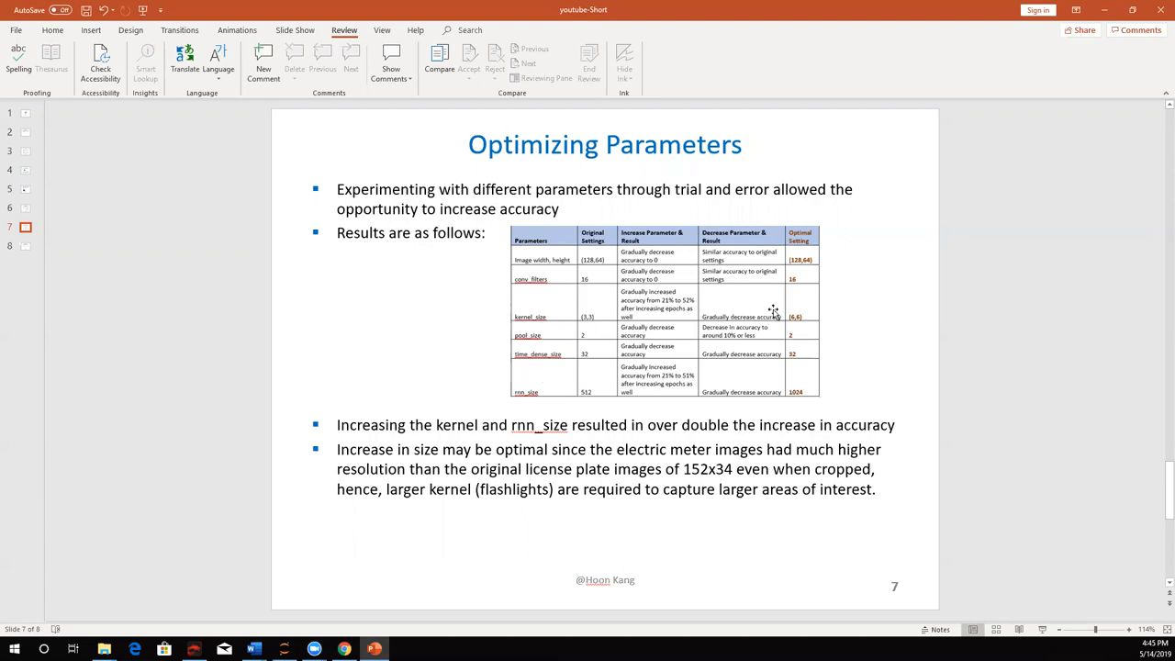
mouse_move(802, 303)
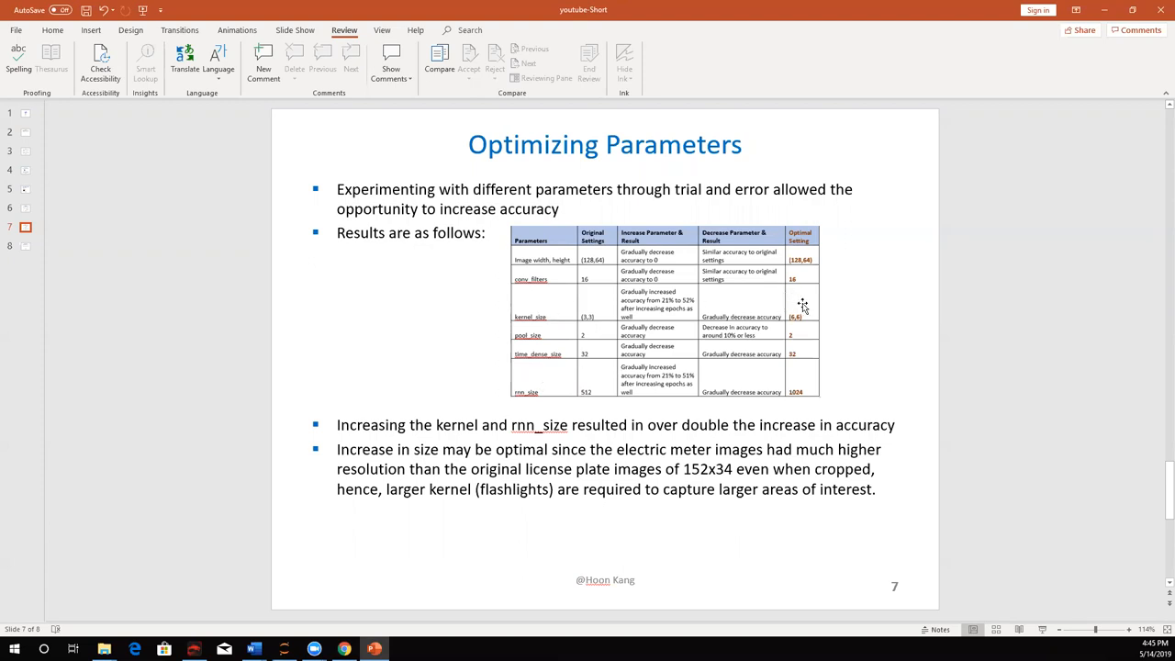
mouse_move(880, 337)
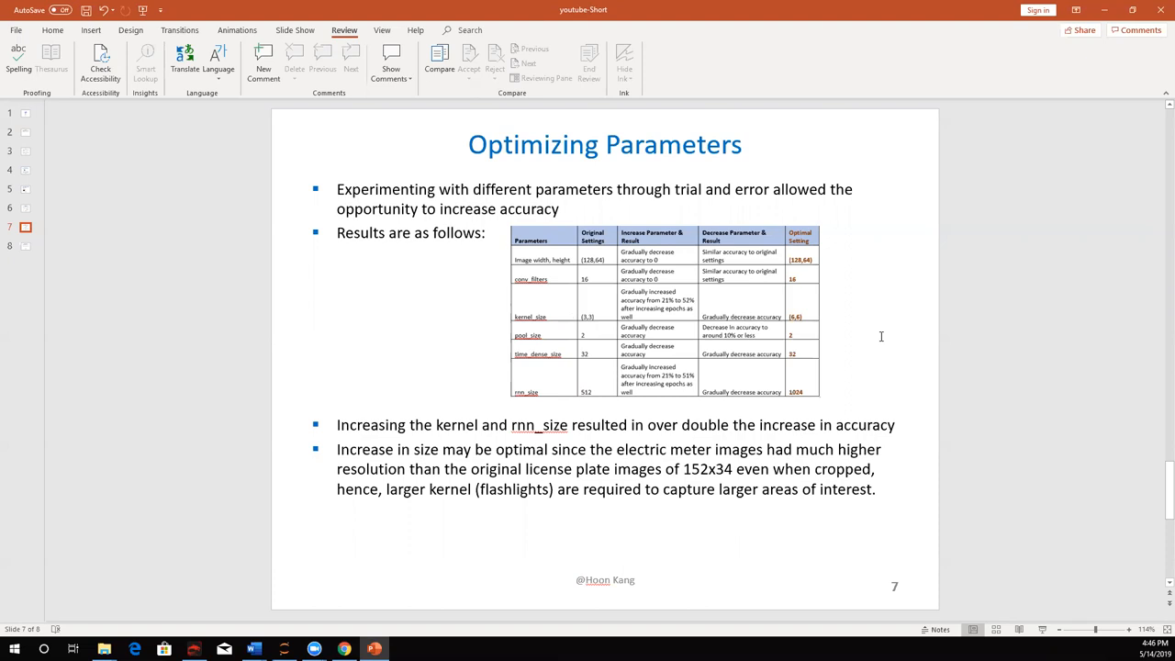
mouse_move(801, 308)
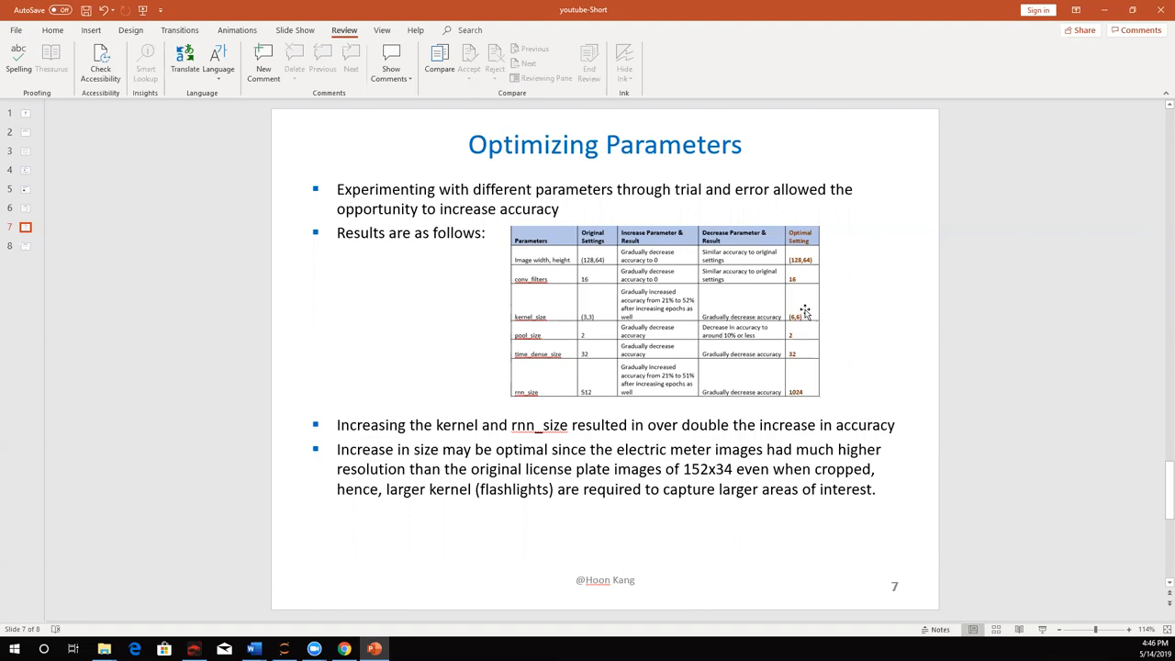
mouse_move(598, 383)
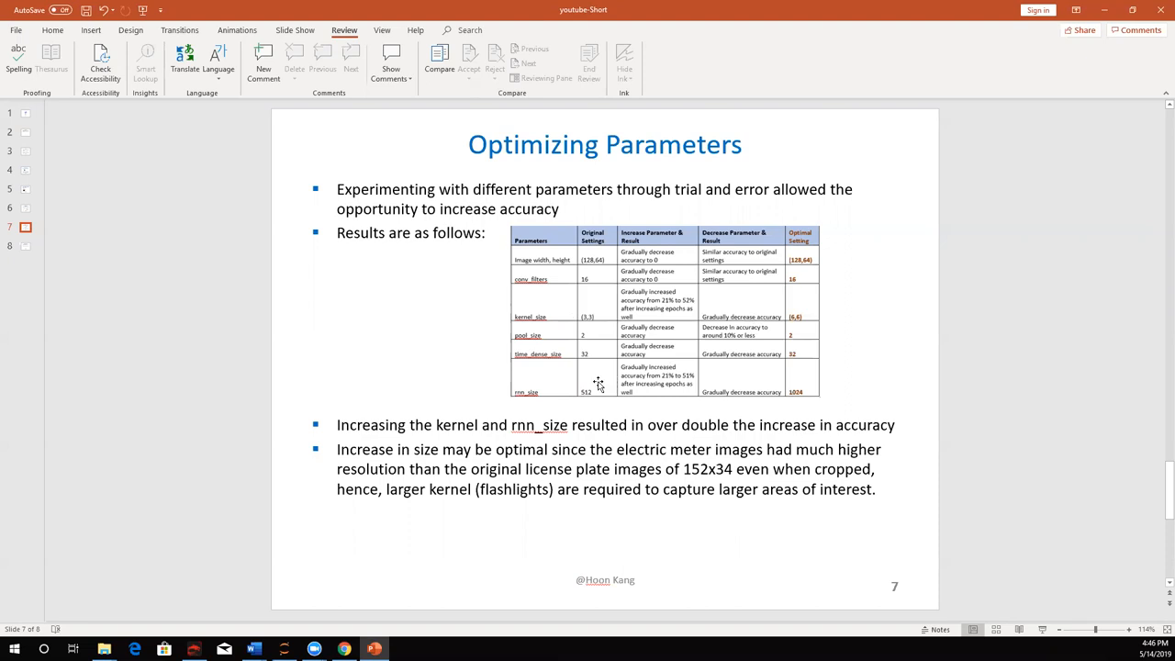
mouse_move(541, 392)
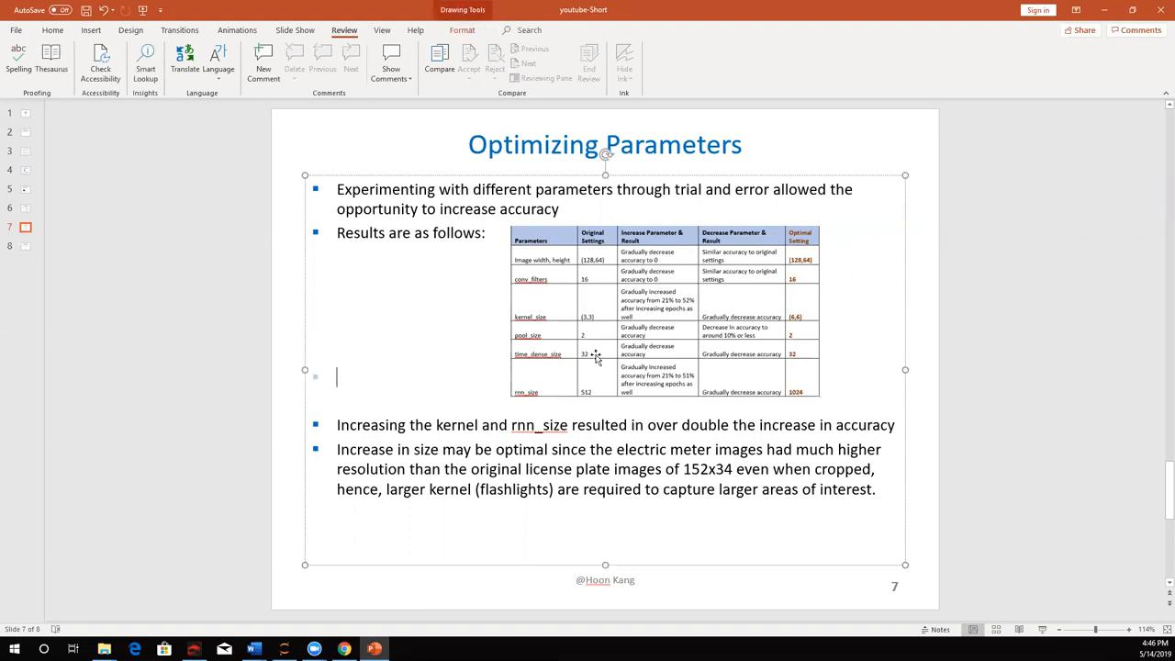
click(26, 246)
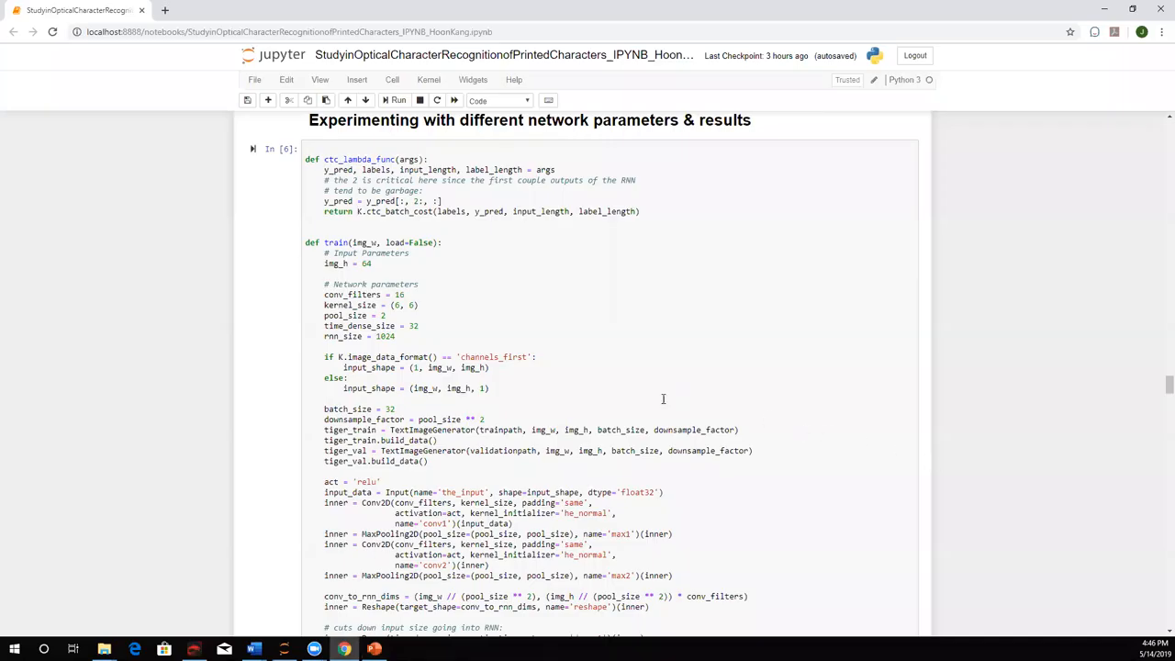
Step: Scroll to the optimized model's accuracy output and highlight the 0.51 score
scroll(down, 3)
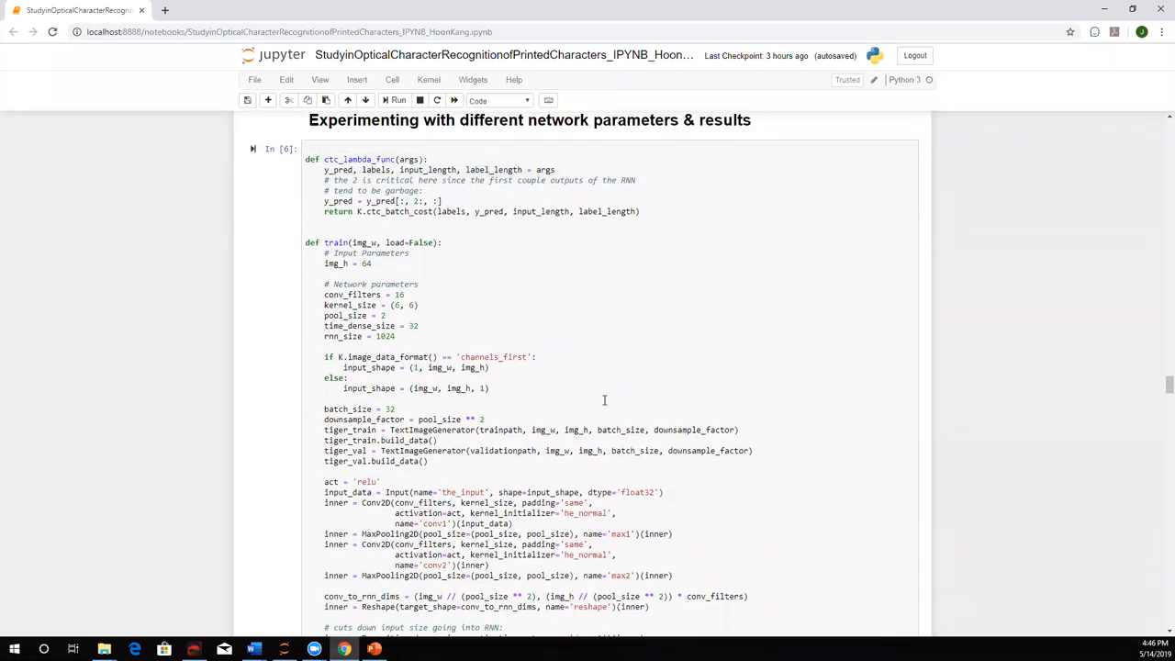
mouse_move(654, 405)
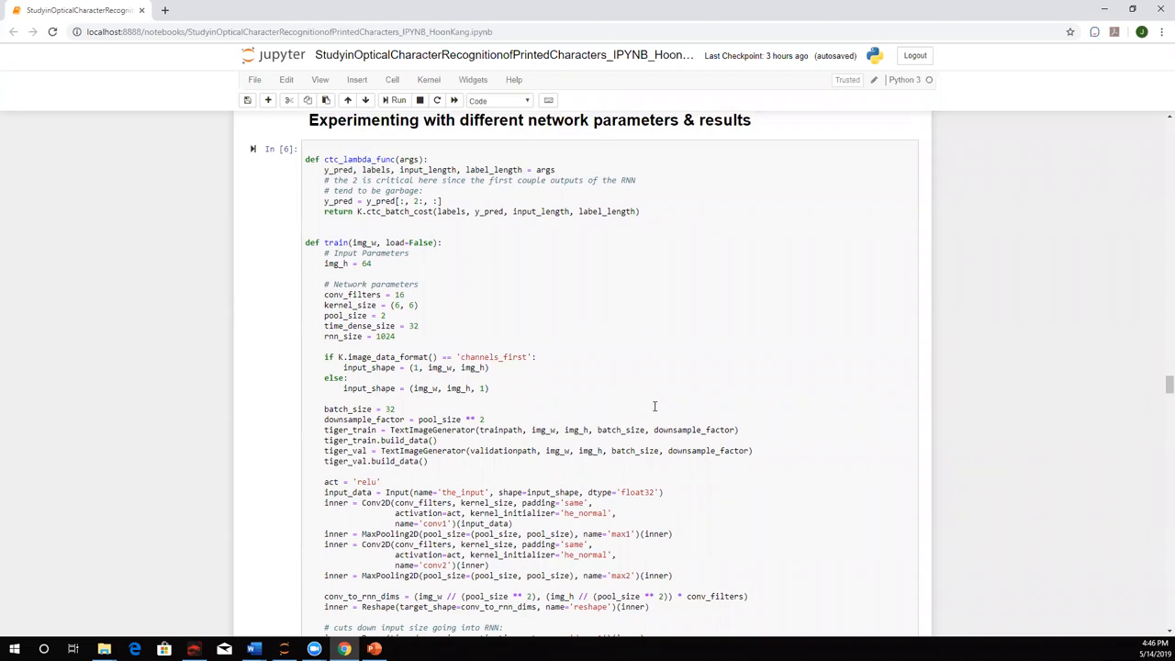
scroll(down, 3)
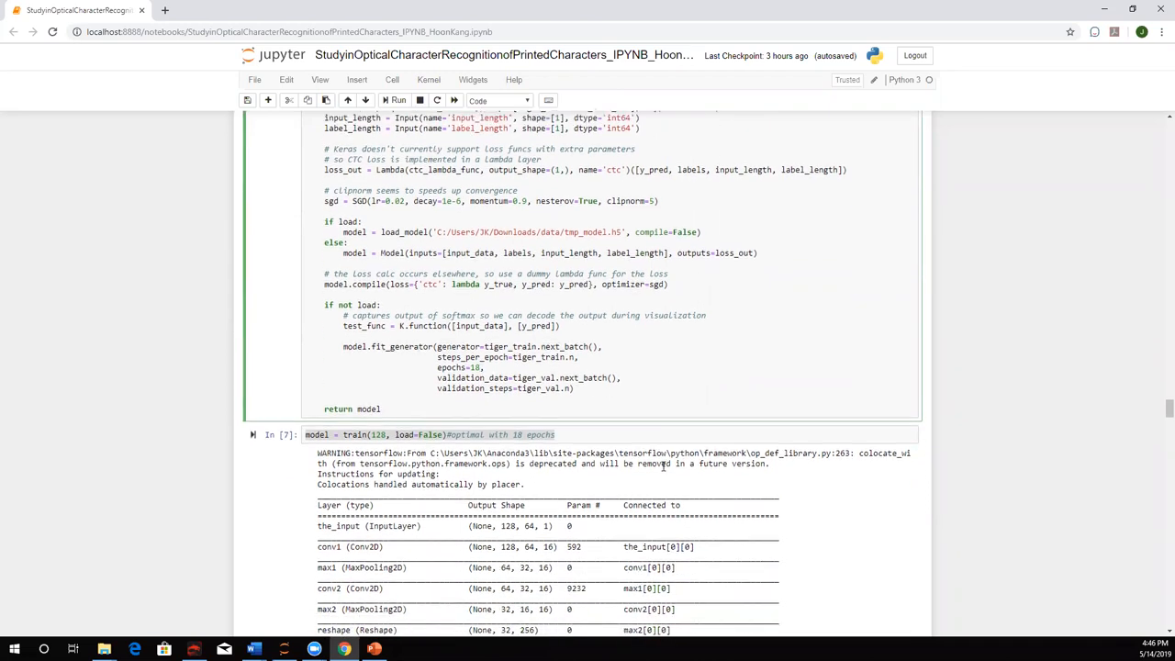
scroll(down, 3)
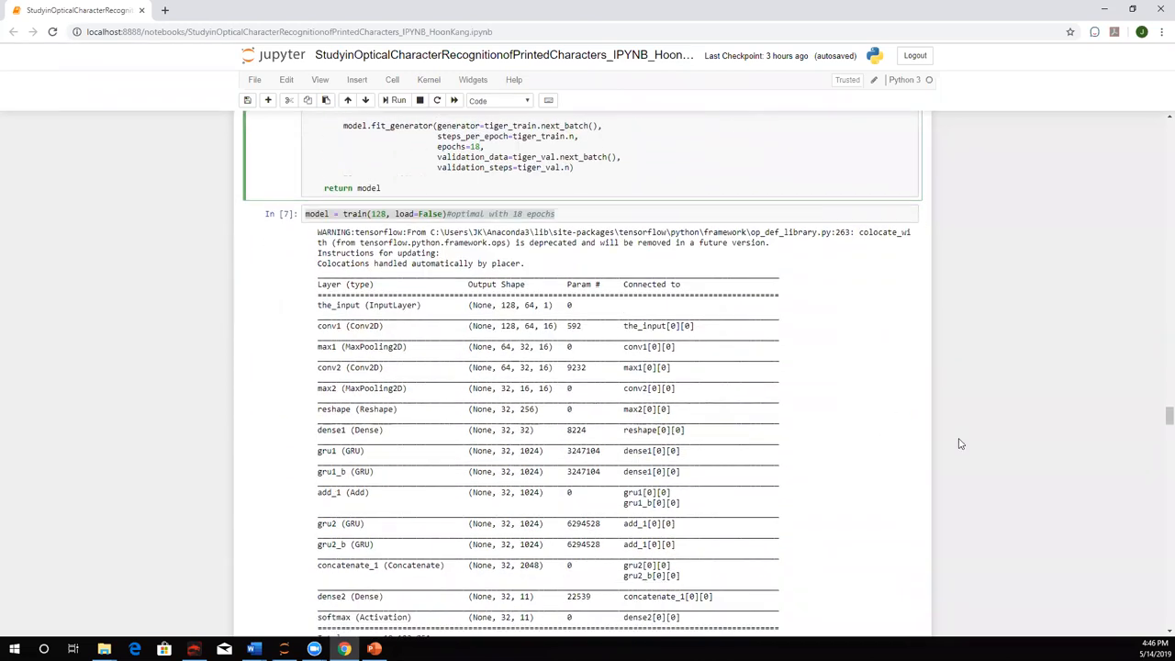
scroll(down, 3)
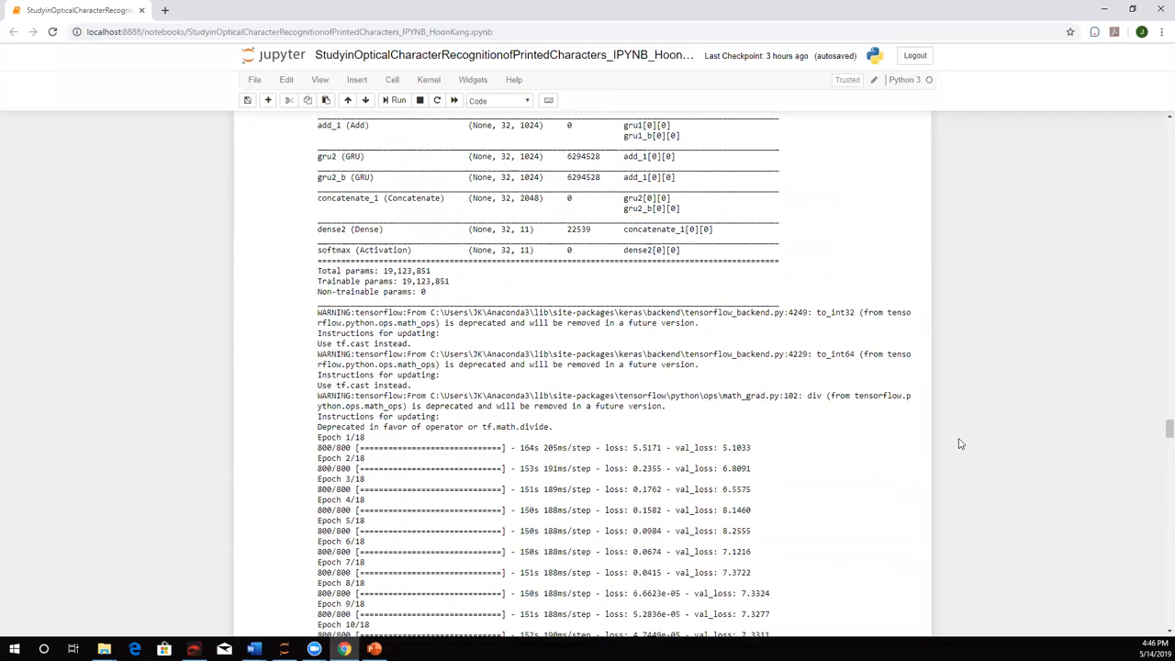
scroll(down, 3)
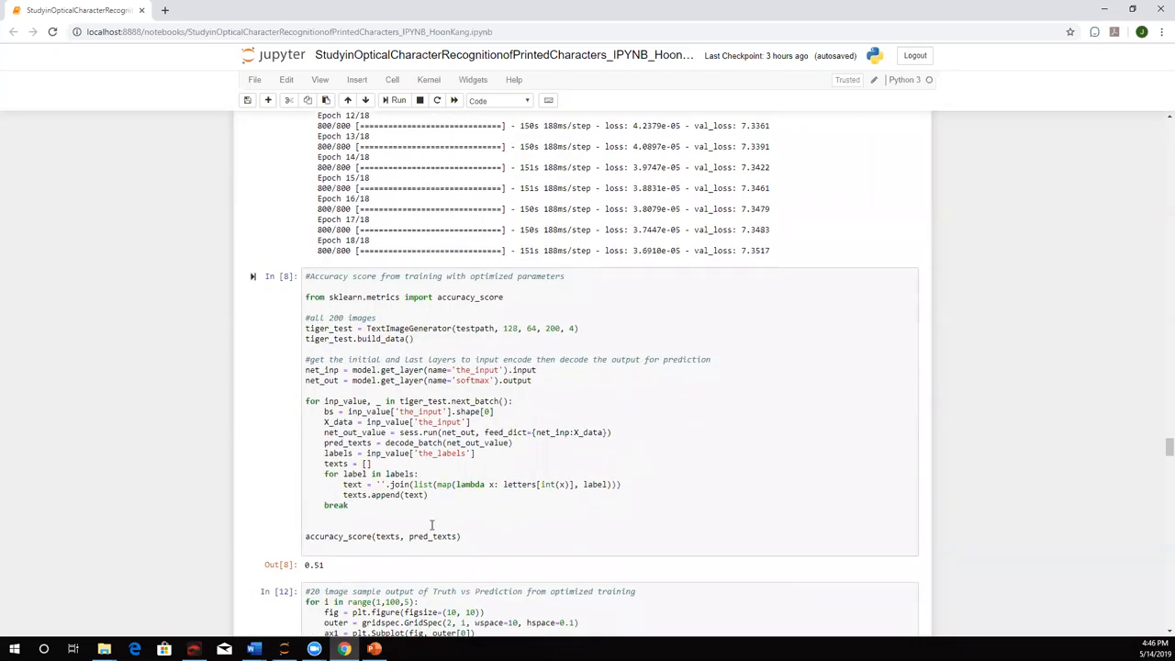
double_click(315, 565)
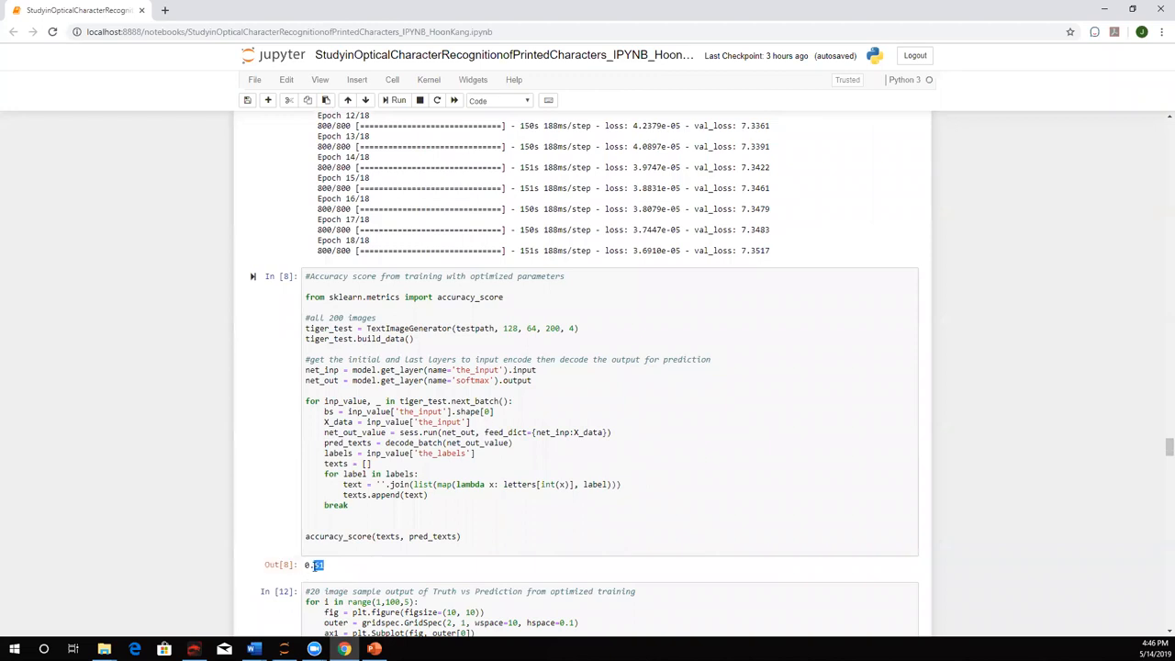
double_click(314, 564)
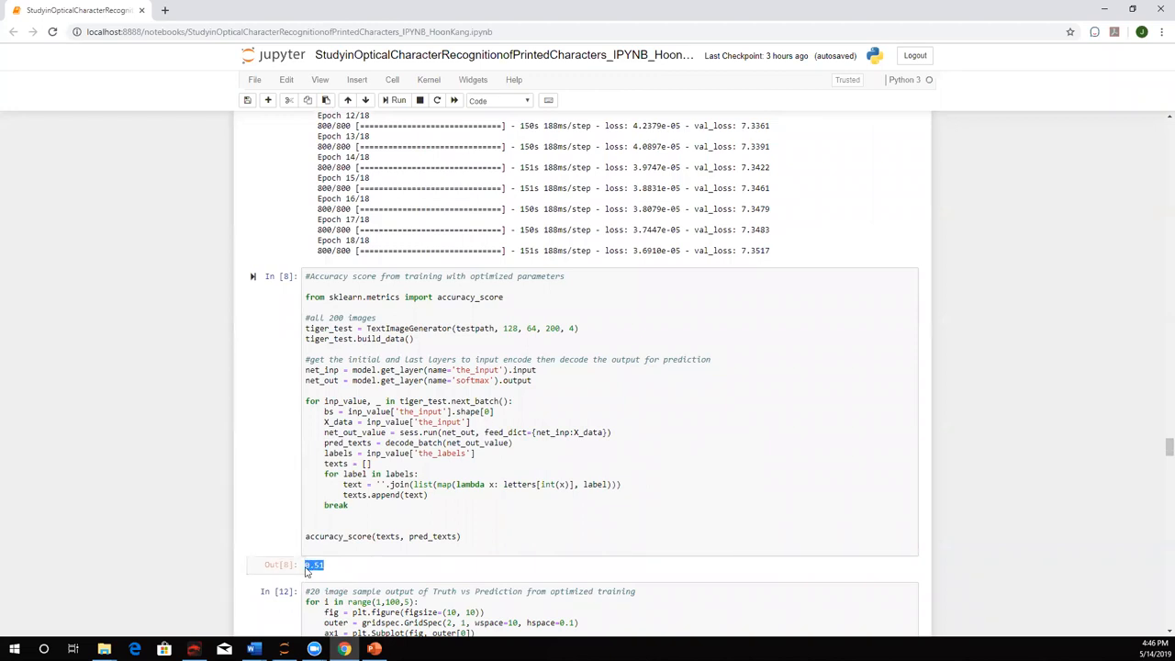
Step: Scroll on to the sample predictions and the Activations chart for a test image
scroll(down, 3)
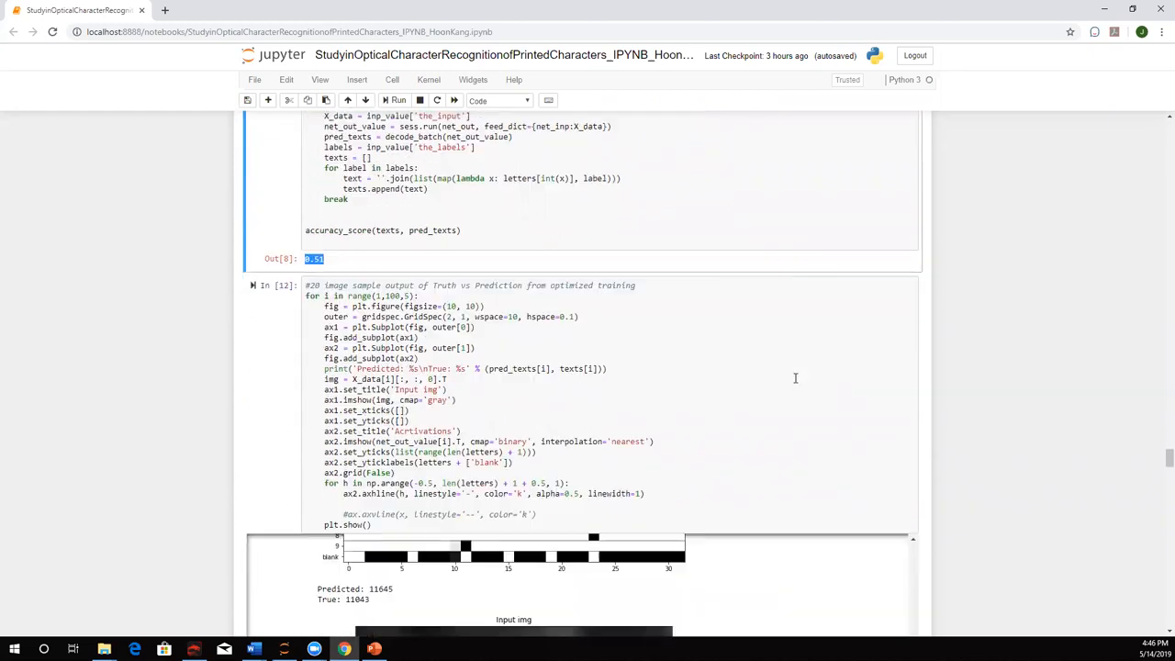
scroll(down, 3)
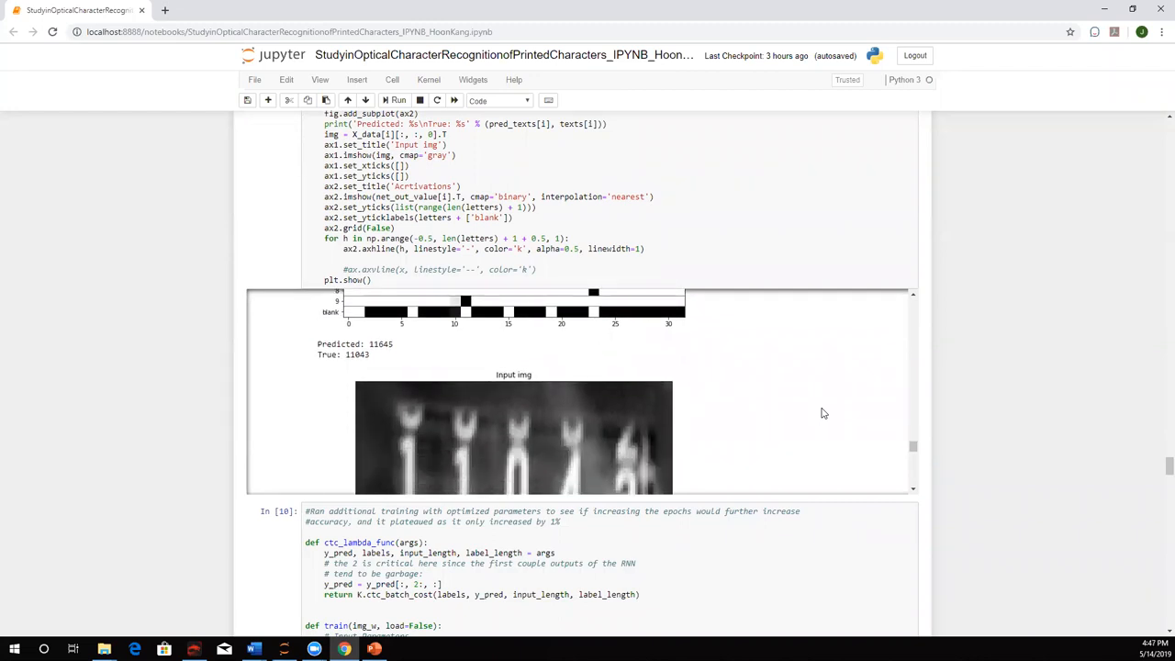
scroll(down, 3)
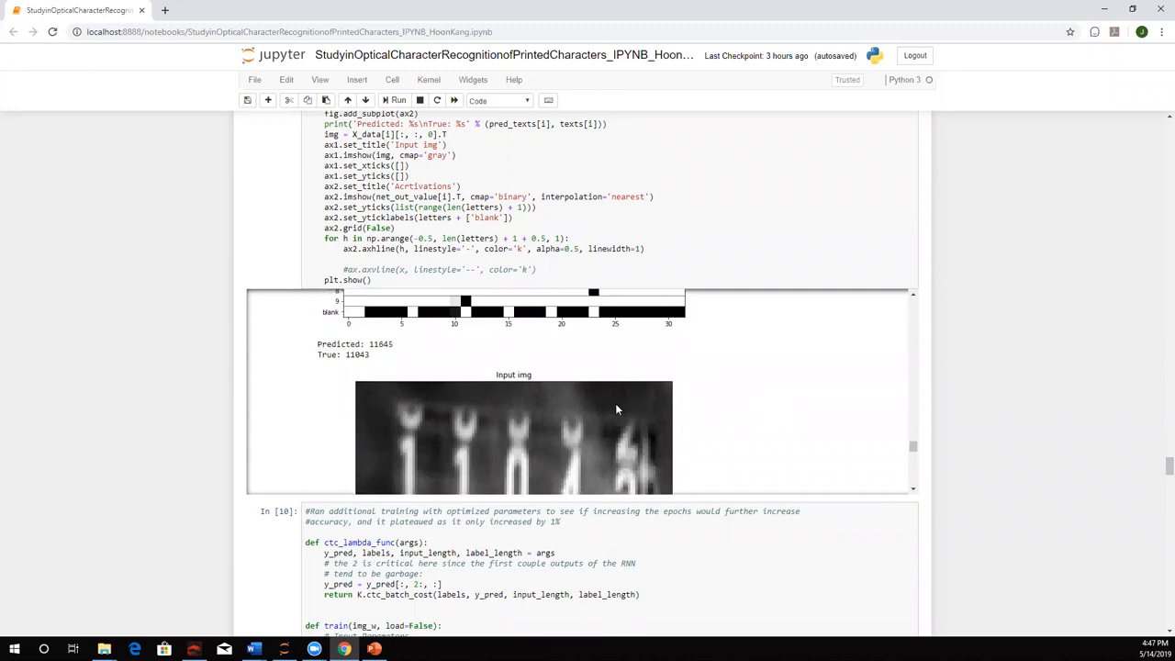
mouse_move(616, 449)
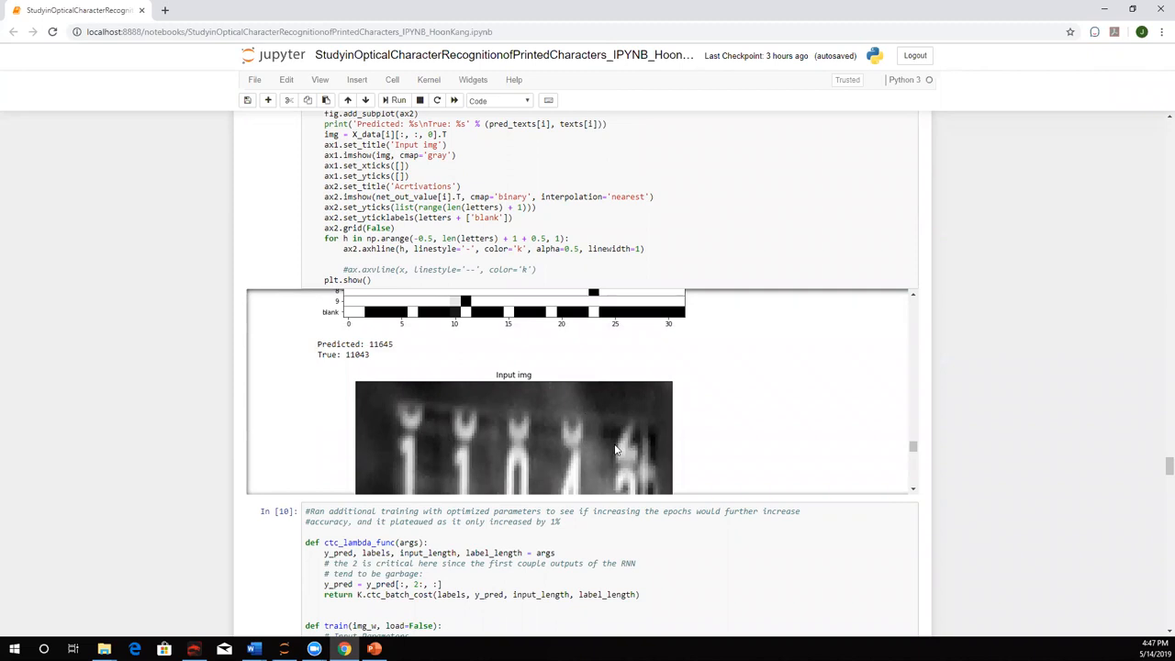
scroll(down, 3)
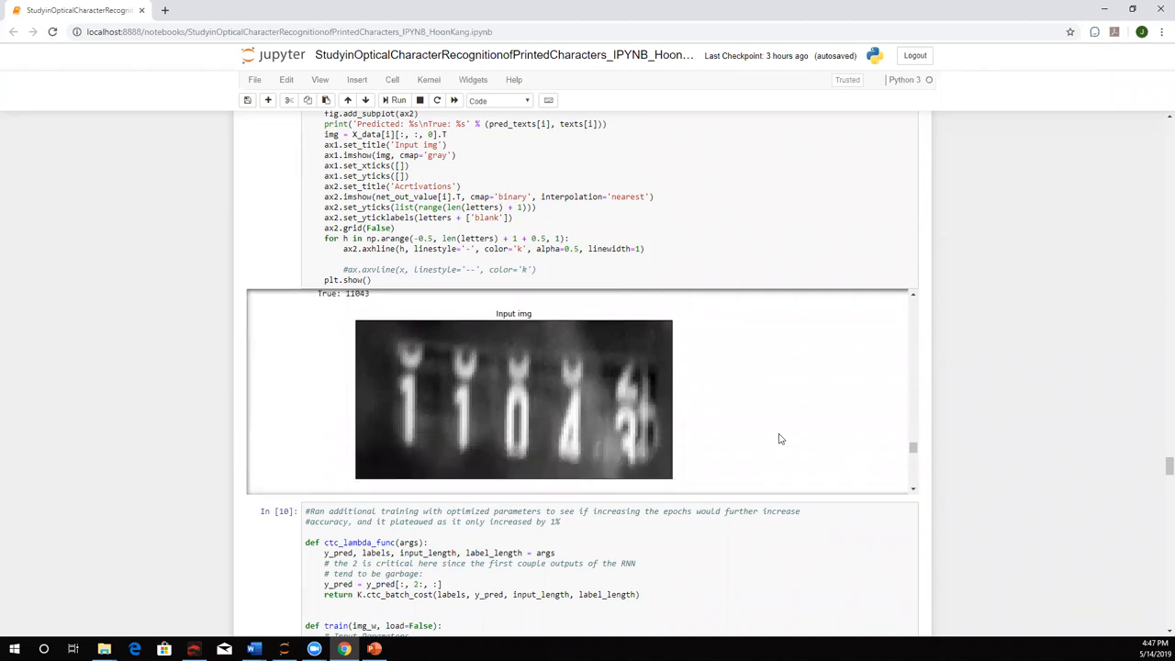
scroll(down, 3)
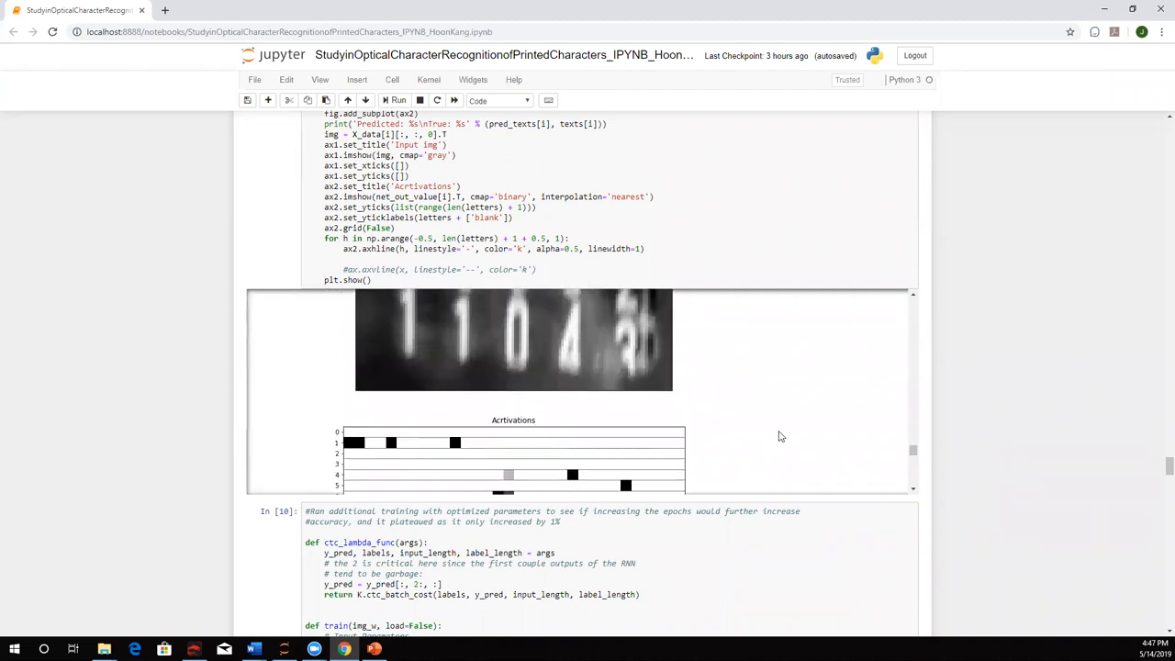
scroll(down, 3)
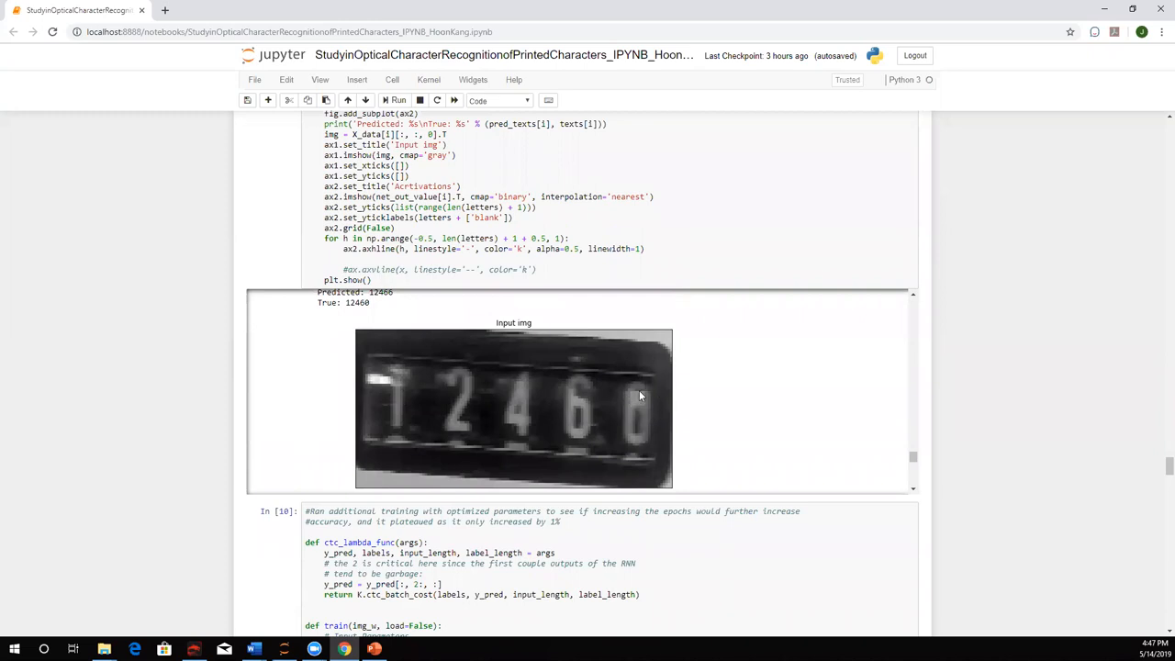
mouse_move(649, 398)
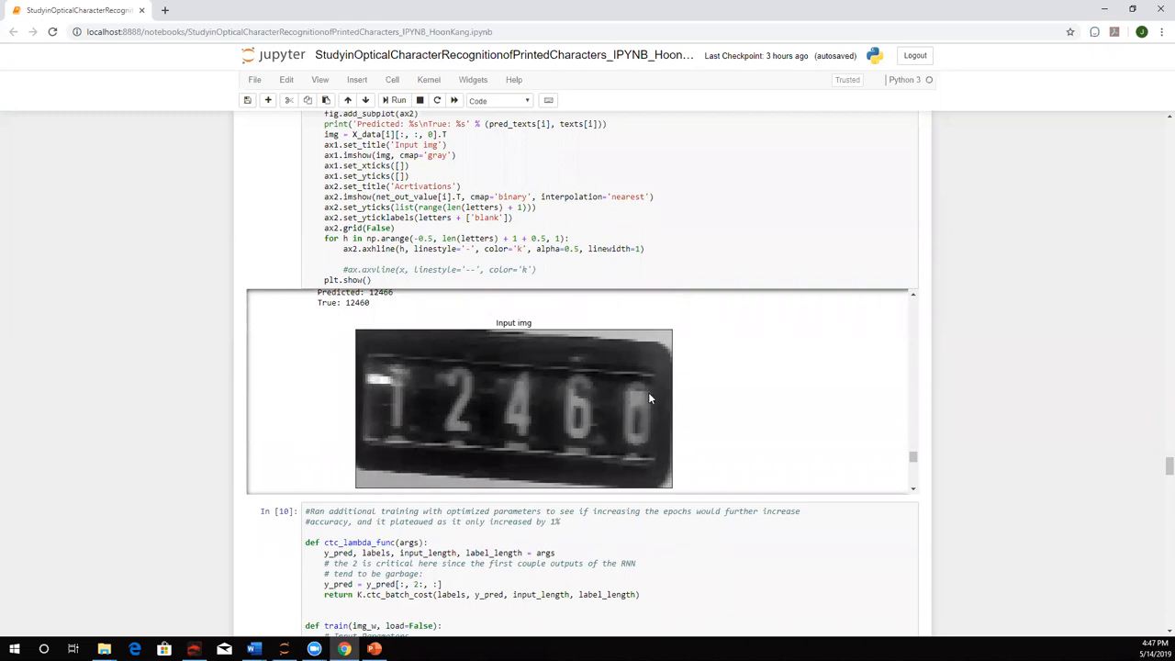
mouse_move(649, 402)
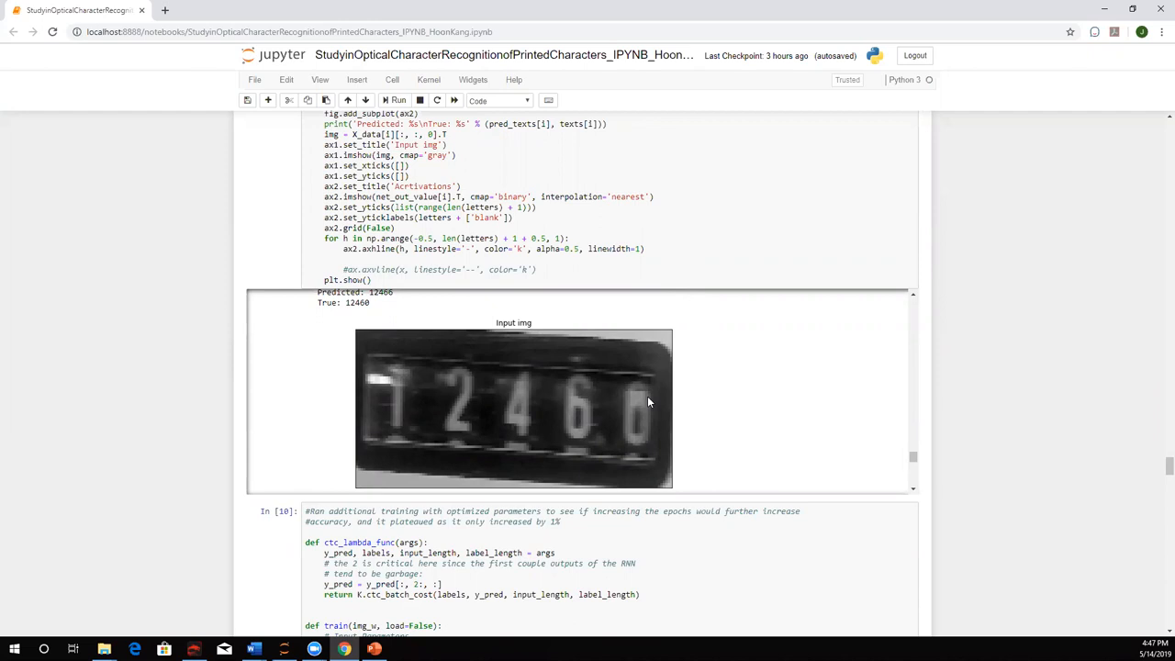
mouse_move(710, 411)
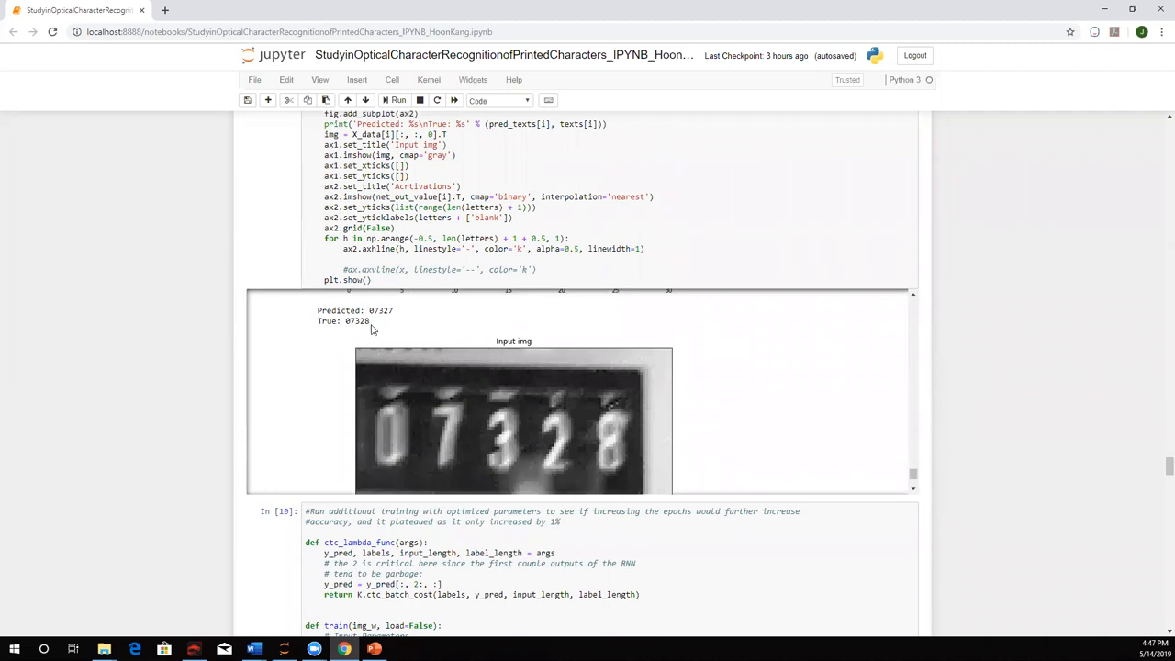
mouse_move(418, 323)
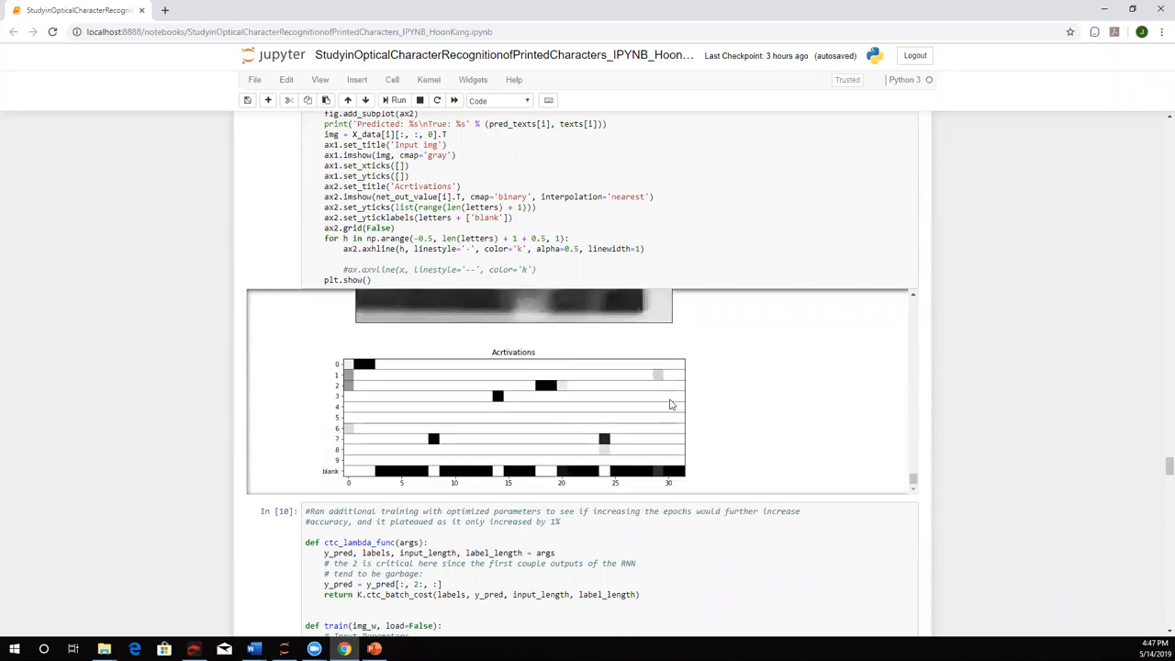
mouse_move(610, 451)
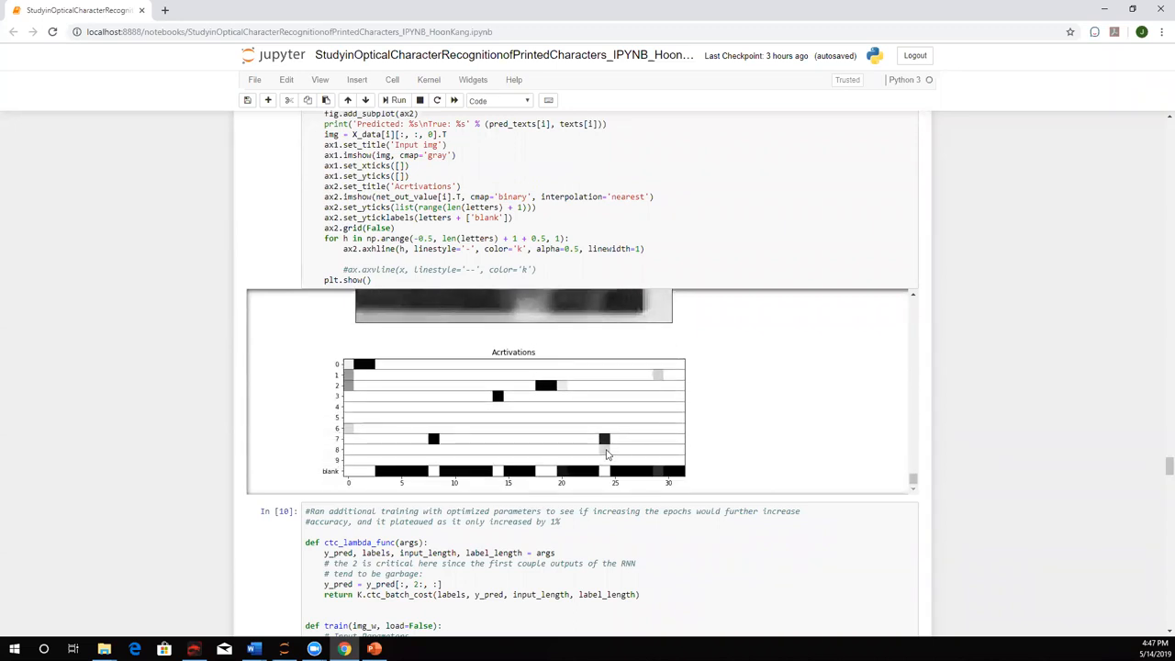
mouse_move(607, 448)
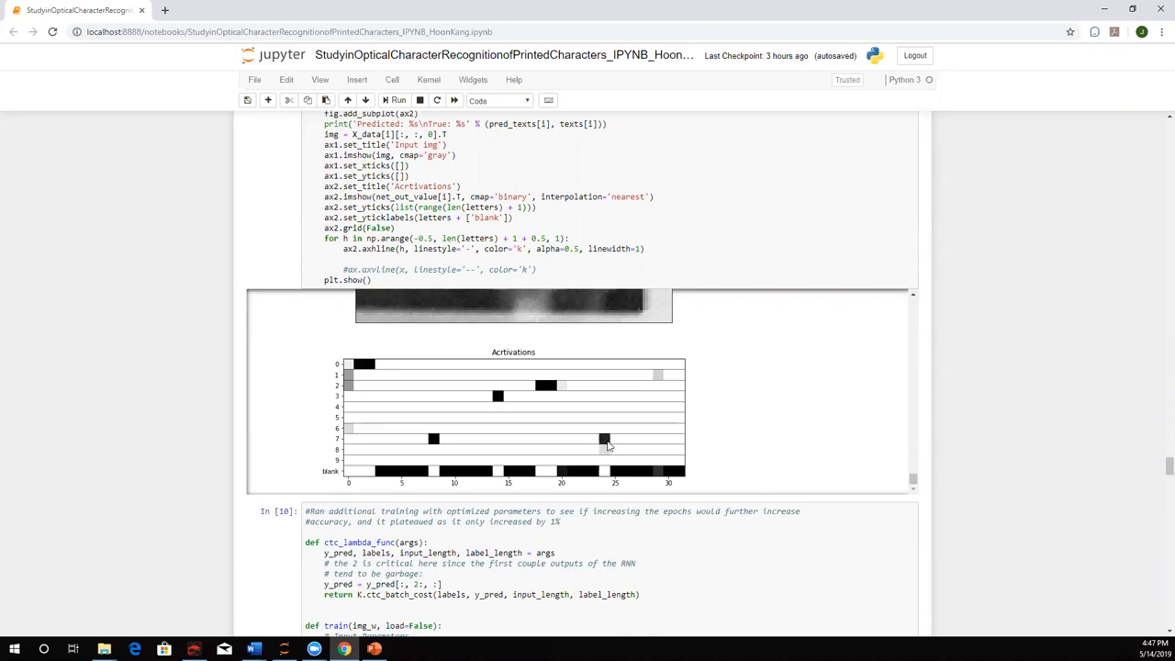
mouse_move(604, 440)
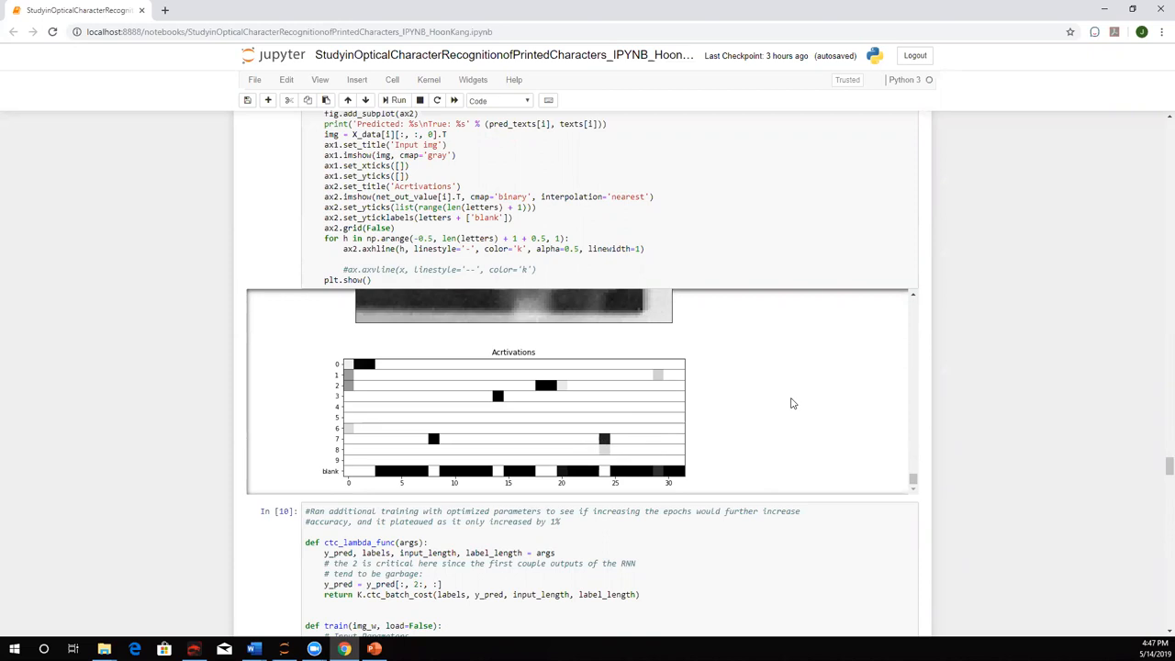
Step: Scroll past the 30-epoch retraining cell and mark the 0.52 accuracy score
scroll(down, 3)
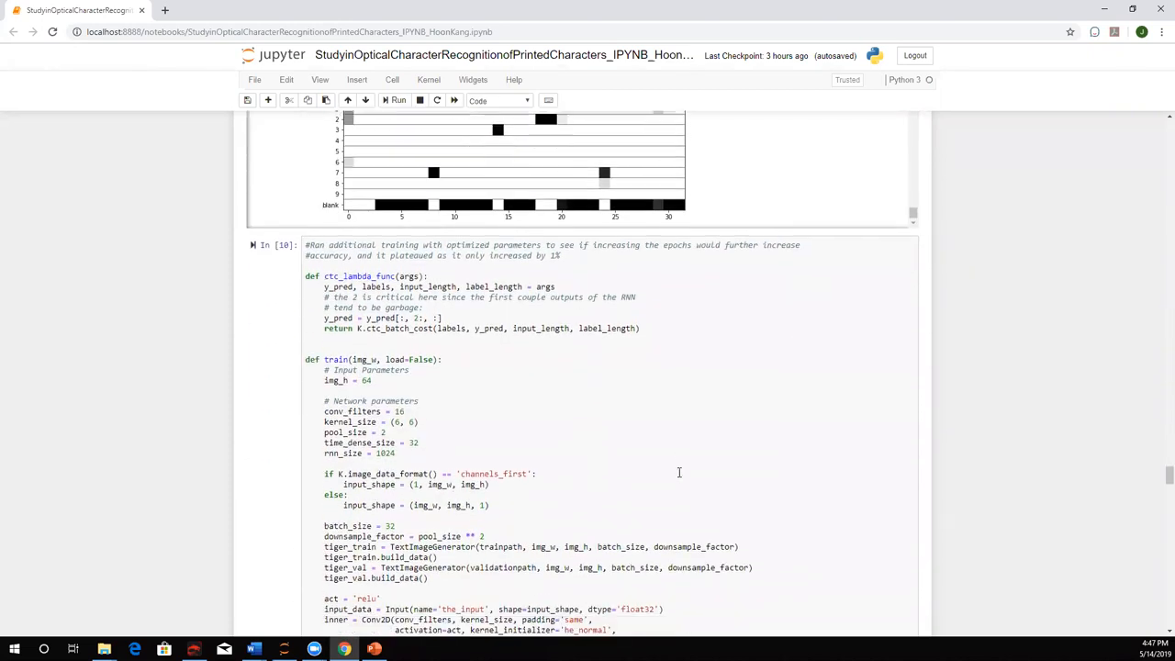
scroll(down, 3)
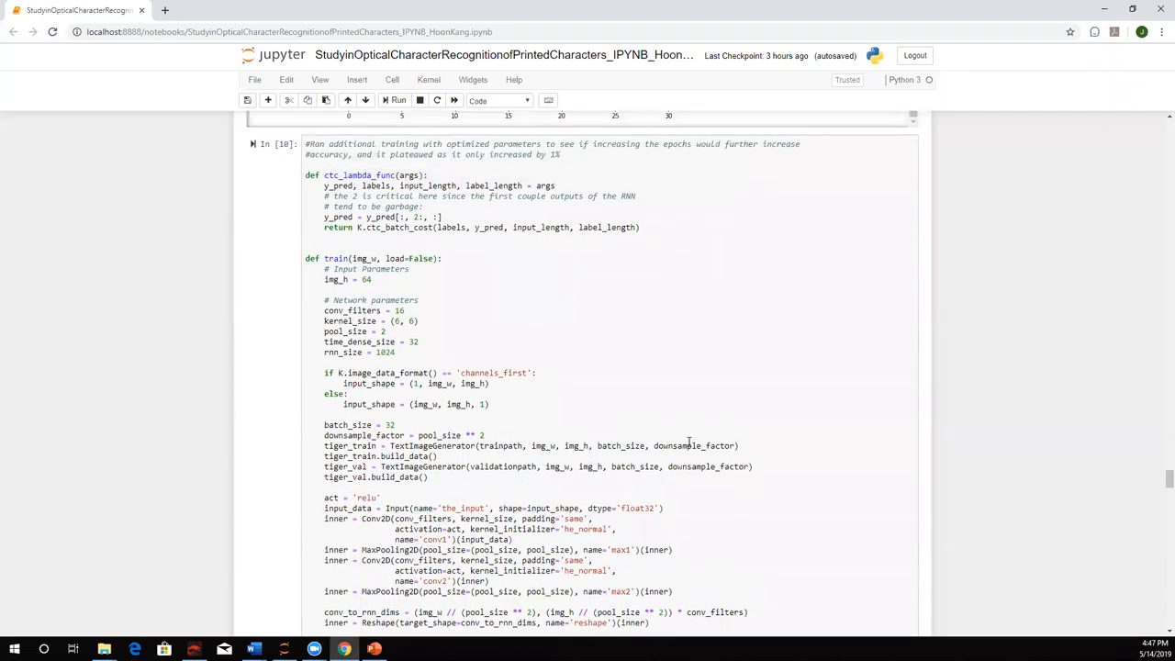
scroll(down, 3)
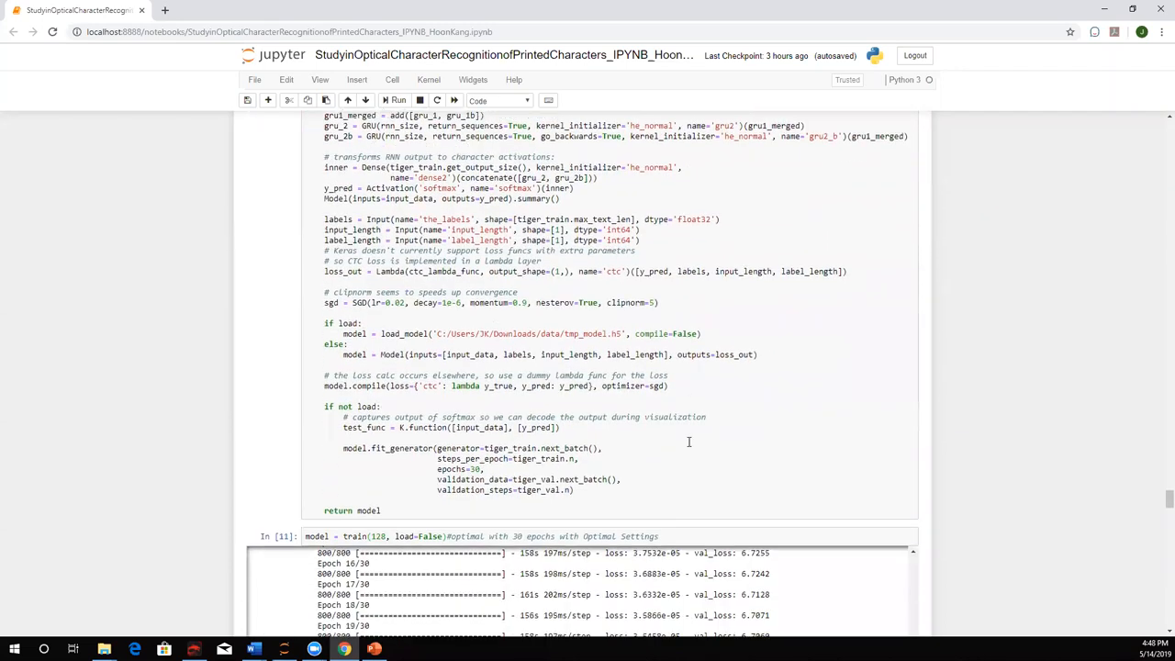
scroll(down, 3)
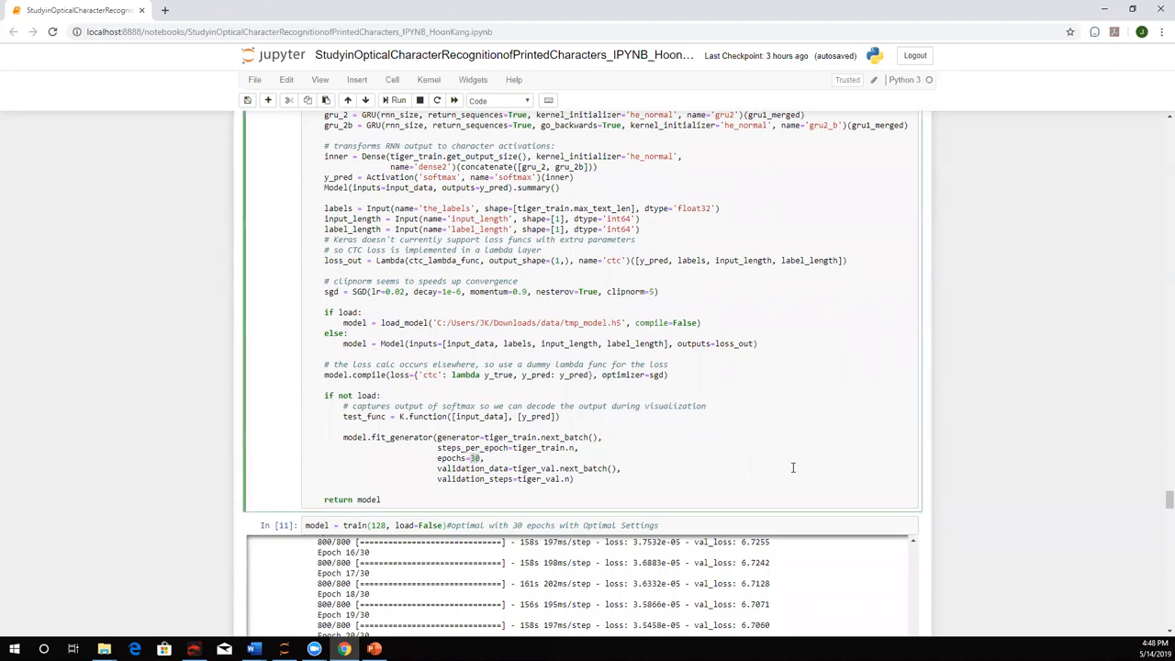
scroll(down, 3)
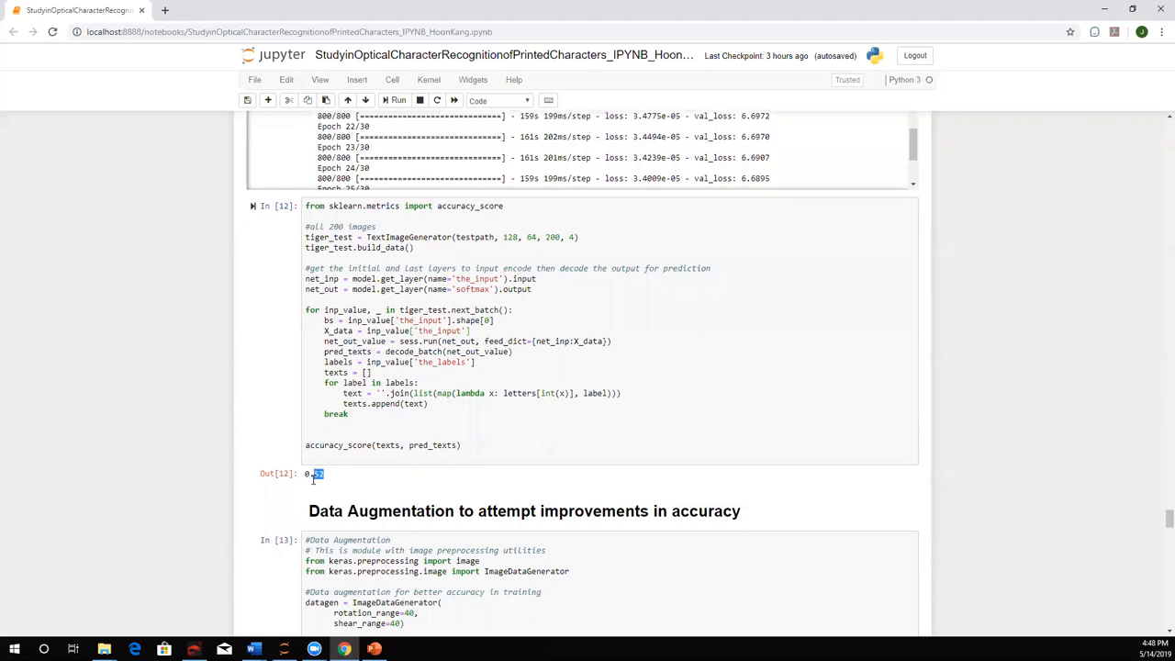
double_click(316, 474)
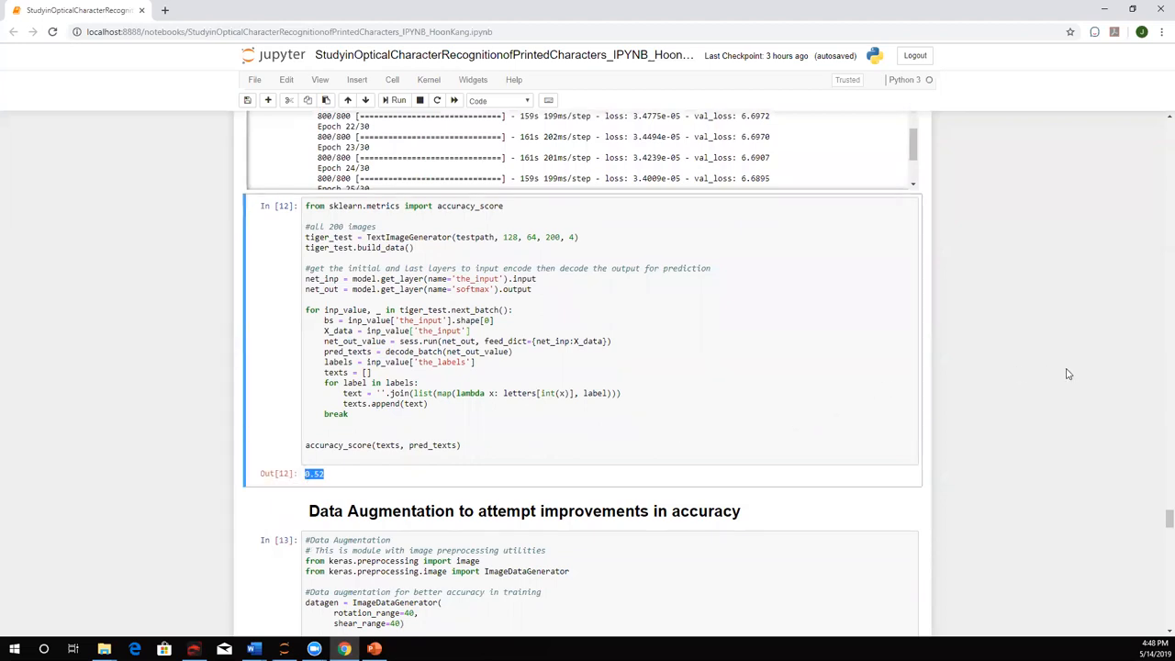
Step: Scroll past augmentation (800 to 2400 images) and 18-epoch retraining to the 0.0 accuracy score
scroll(down, 3)
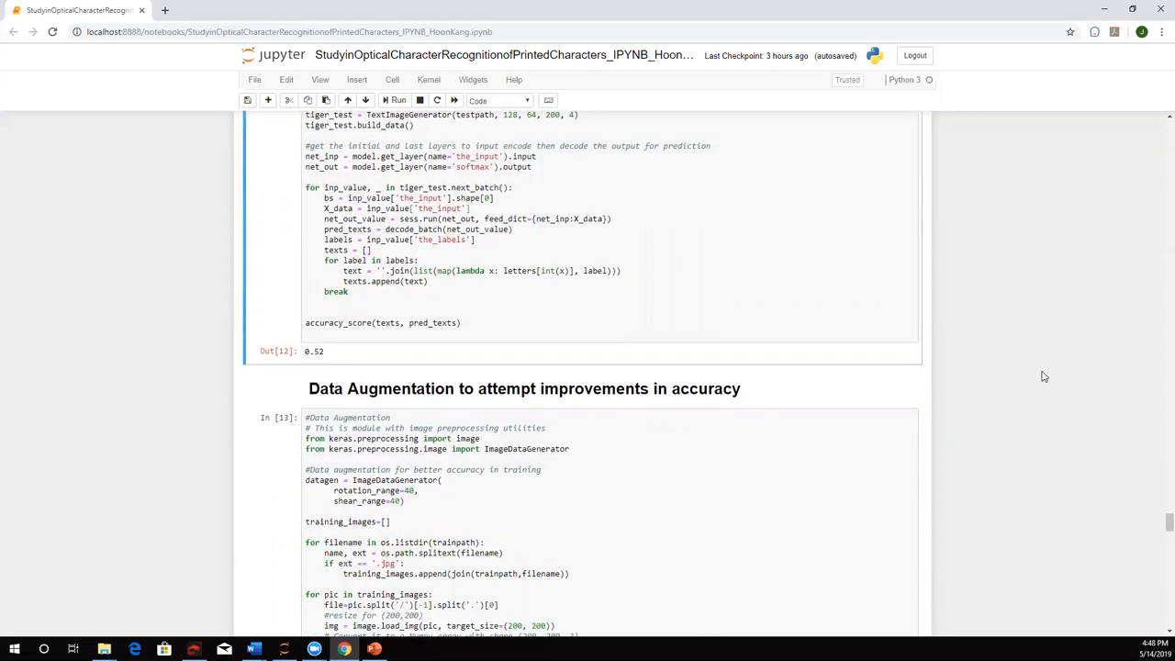
click(449, 409)
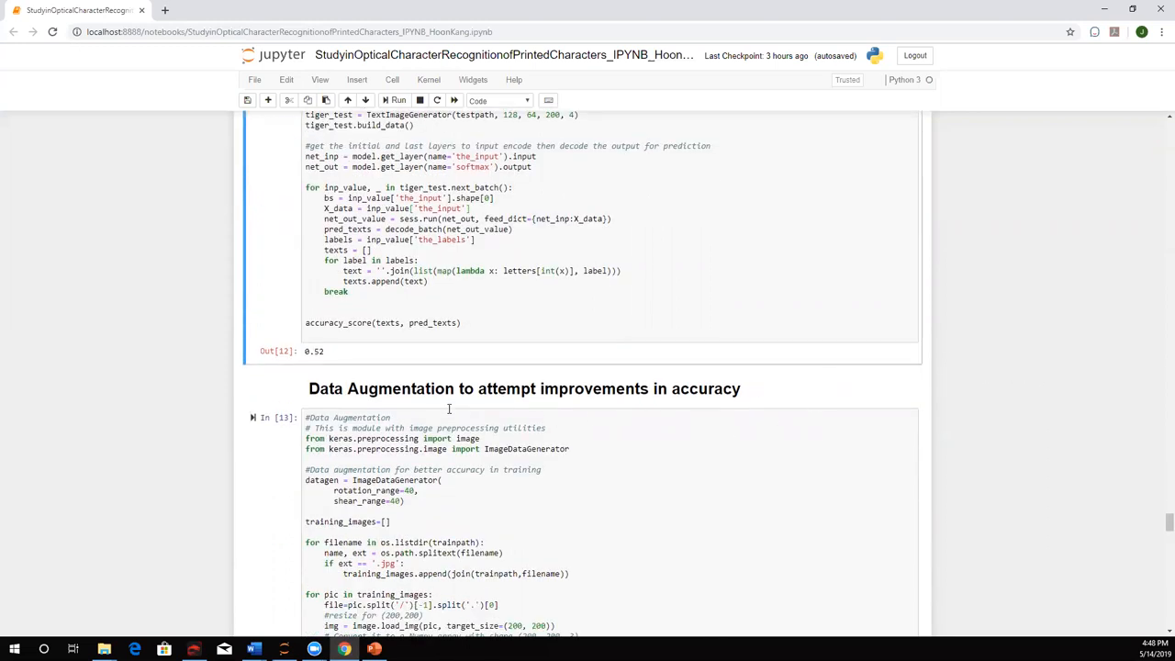
scroll(down, 3)
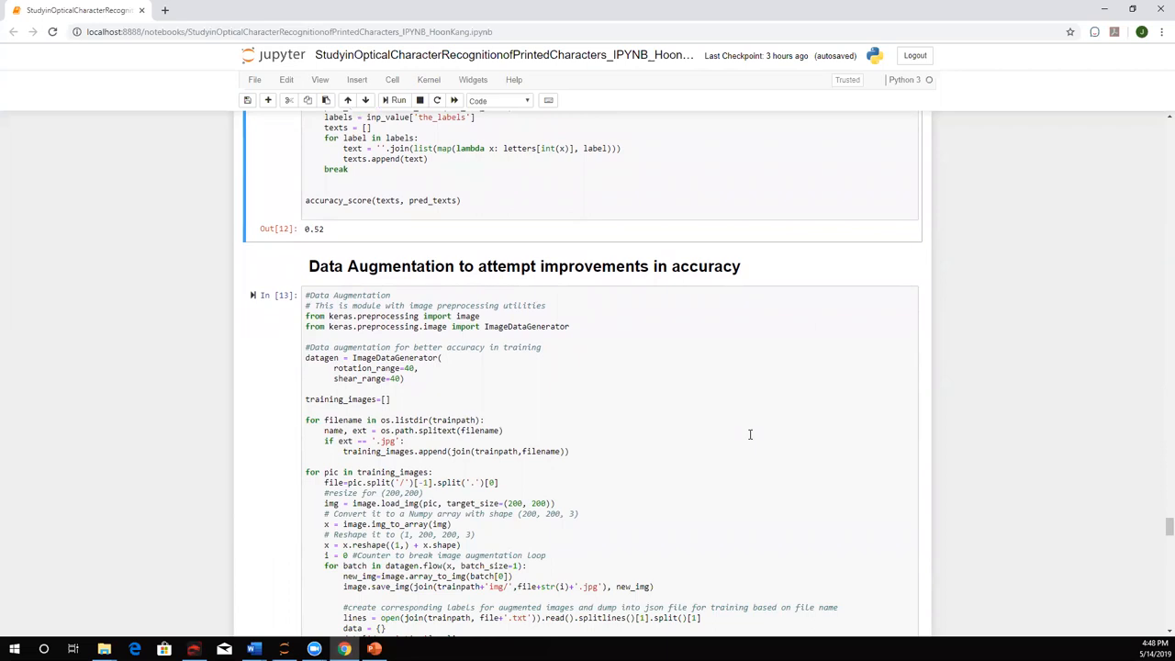
mouse_move(678, 443)
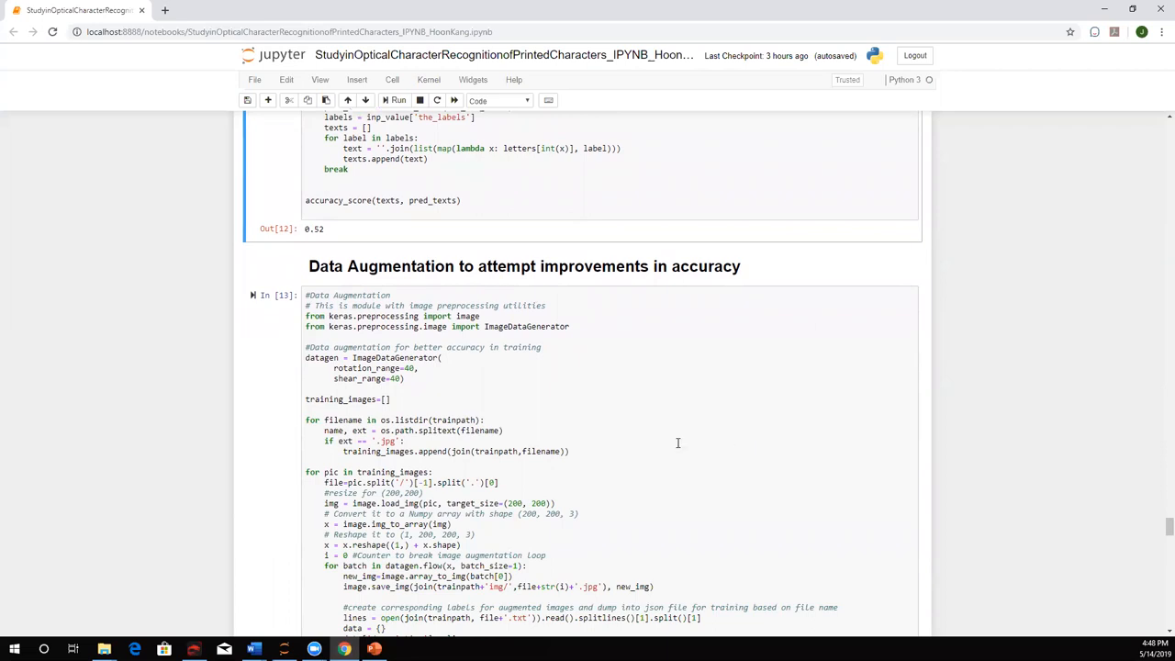
scroll(down, 3)
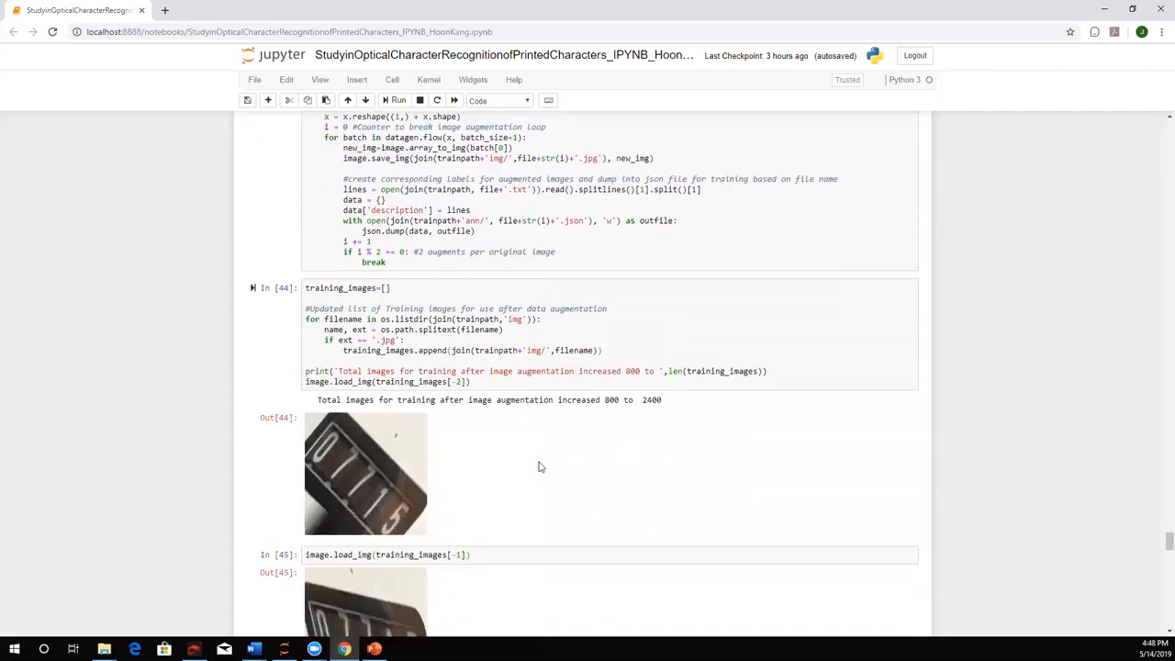
scroll(down, 3)
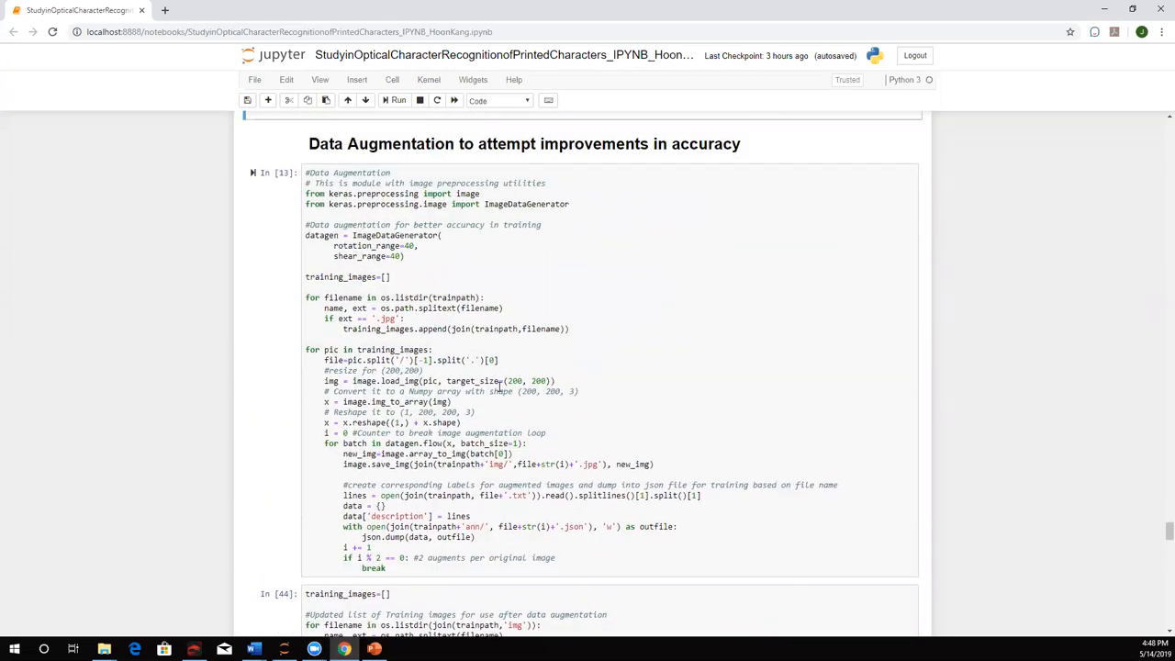
scroll(down, 3)
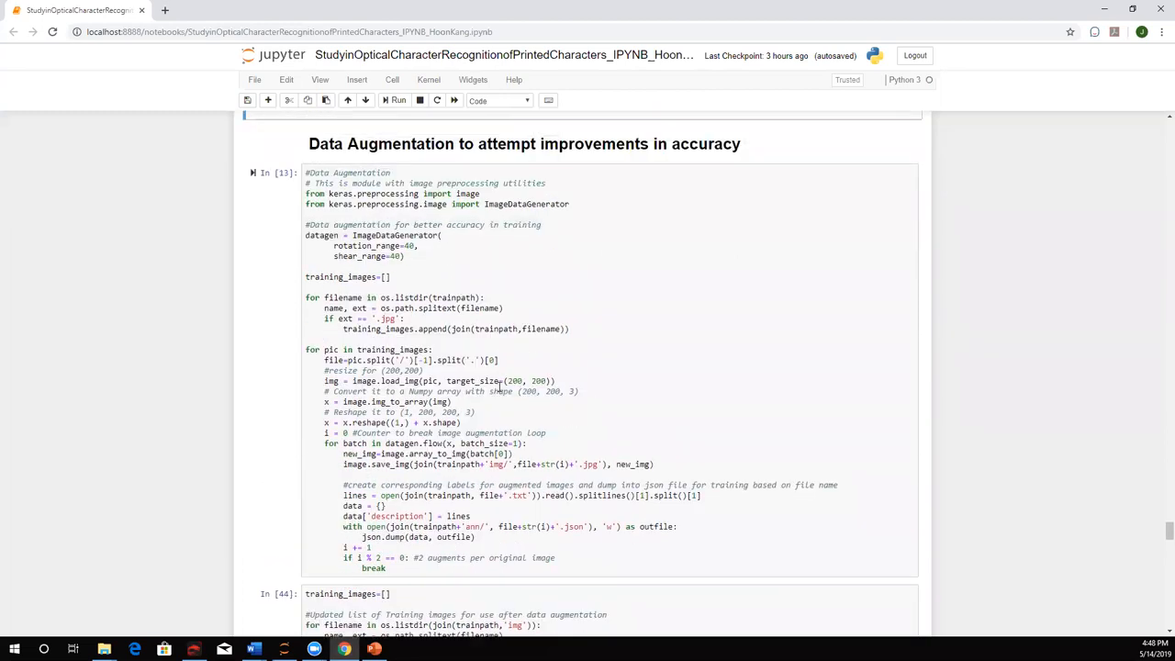
scroll(down, 3)
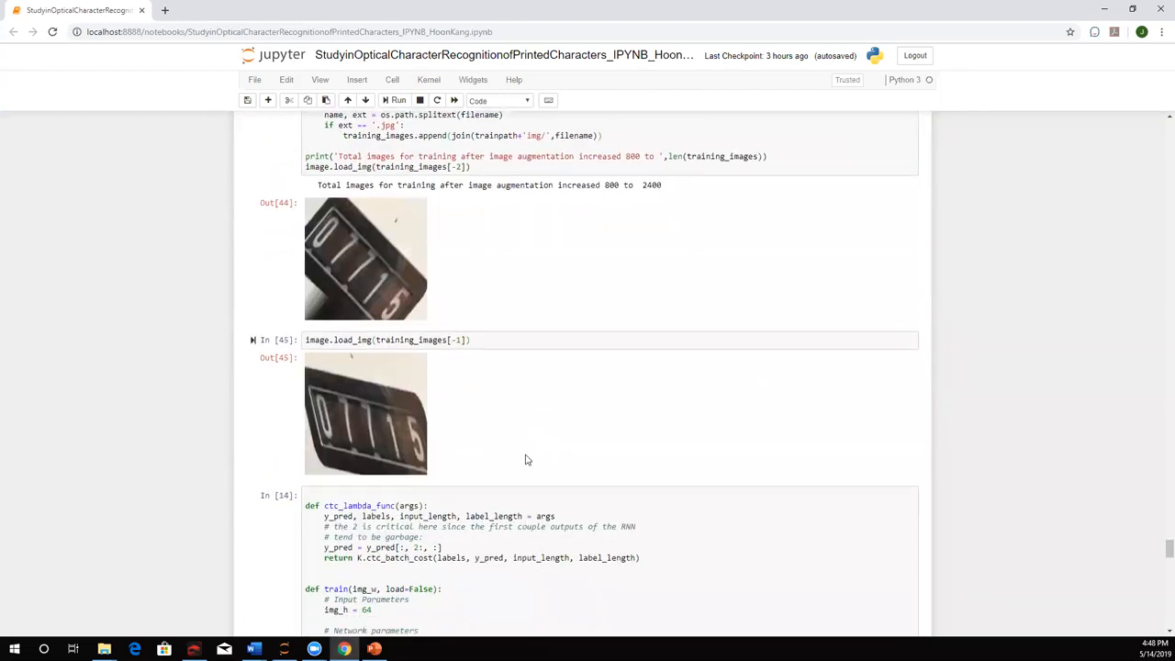
scroll(down, 3)
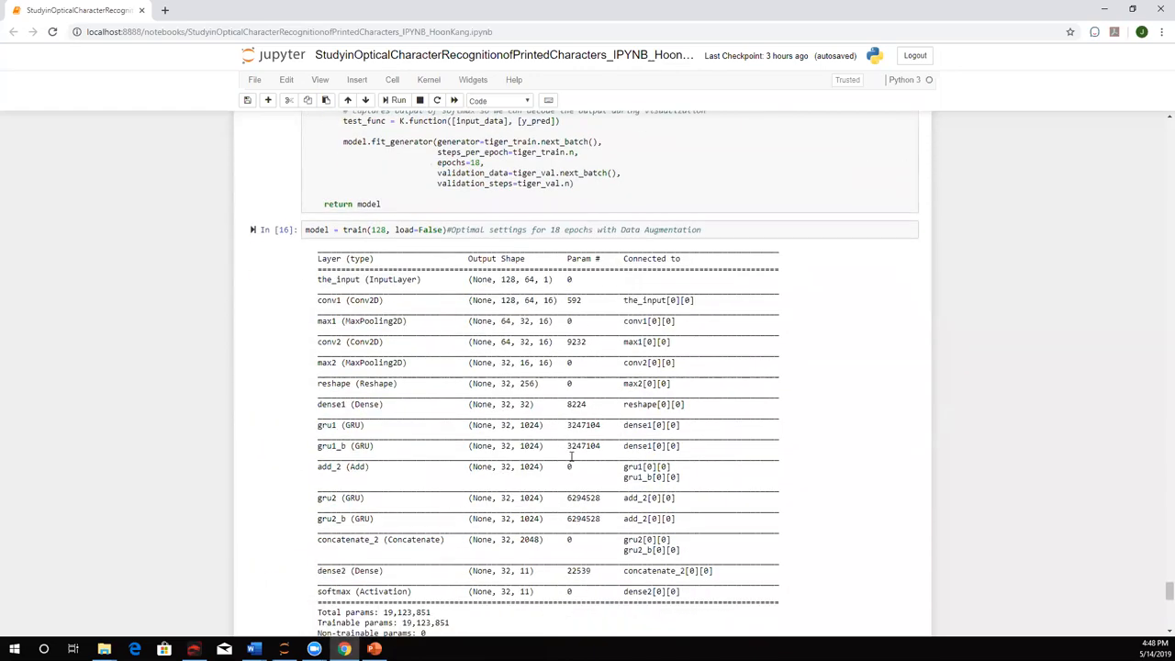
scroll(down, 3)
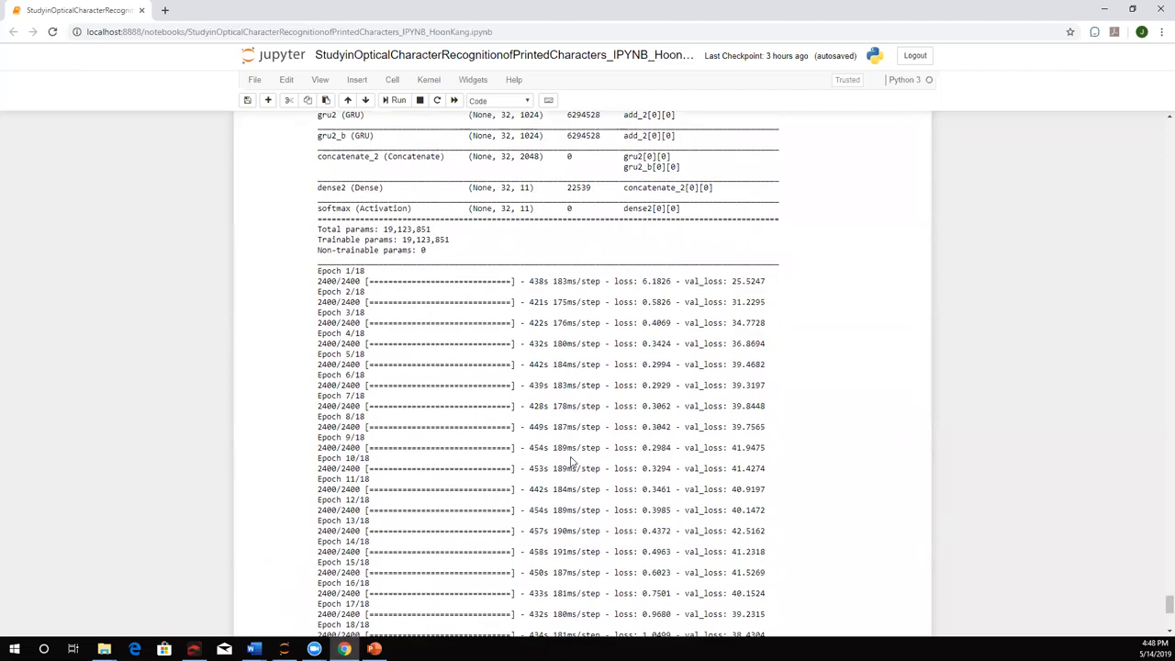
scroll(down, 3)
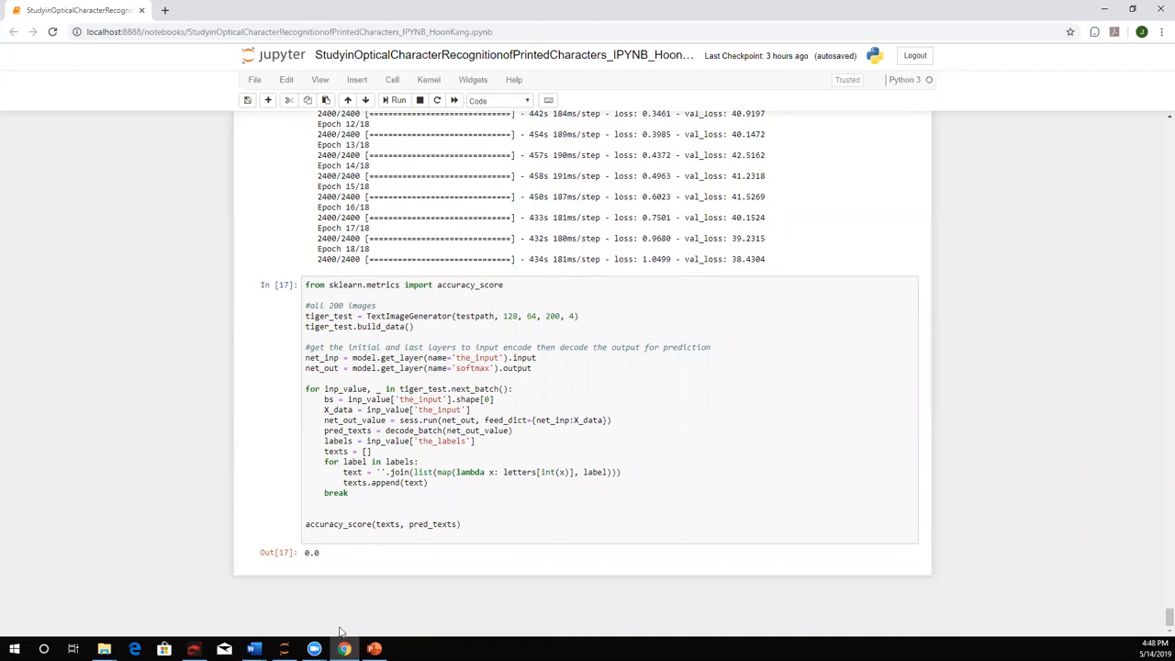
Step: Switch to PowerPoint's slide 8, click into the fourth conclusion bullet, then deselect the box
click(372, 646)
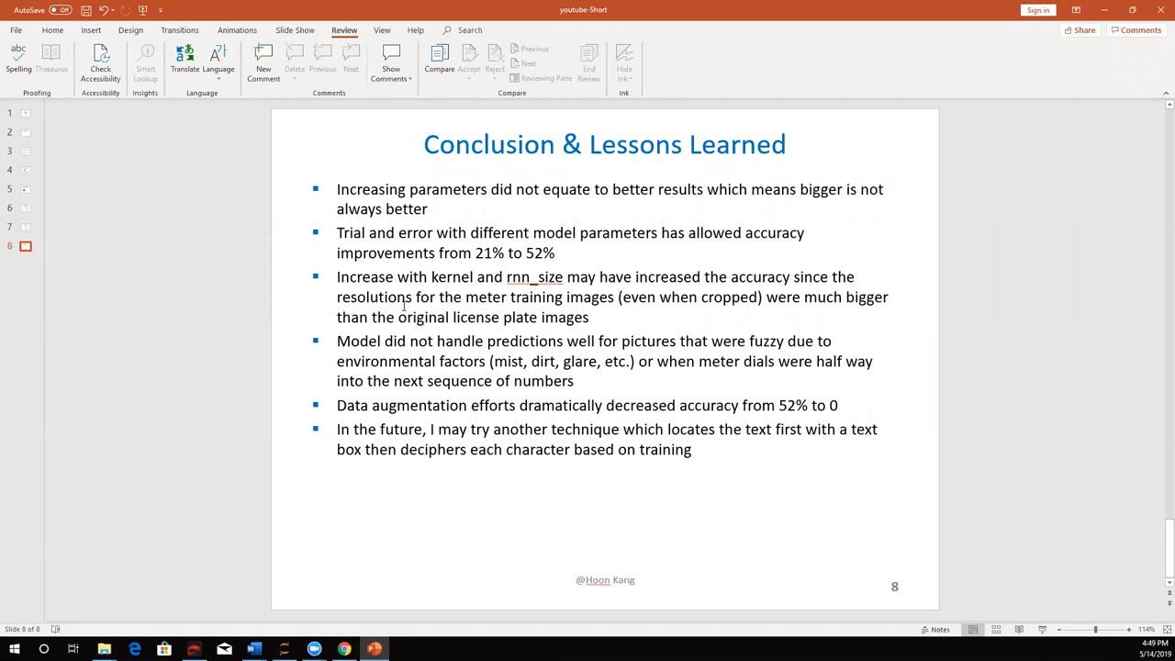
mouse_move(436, 277)
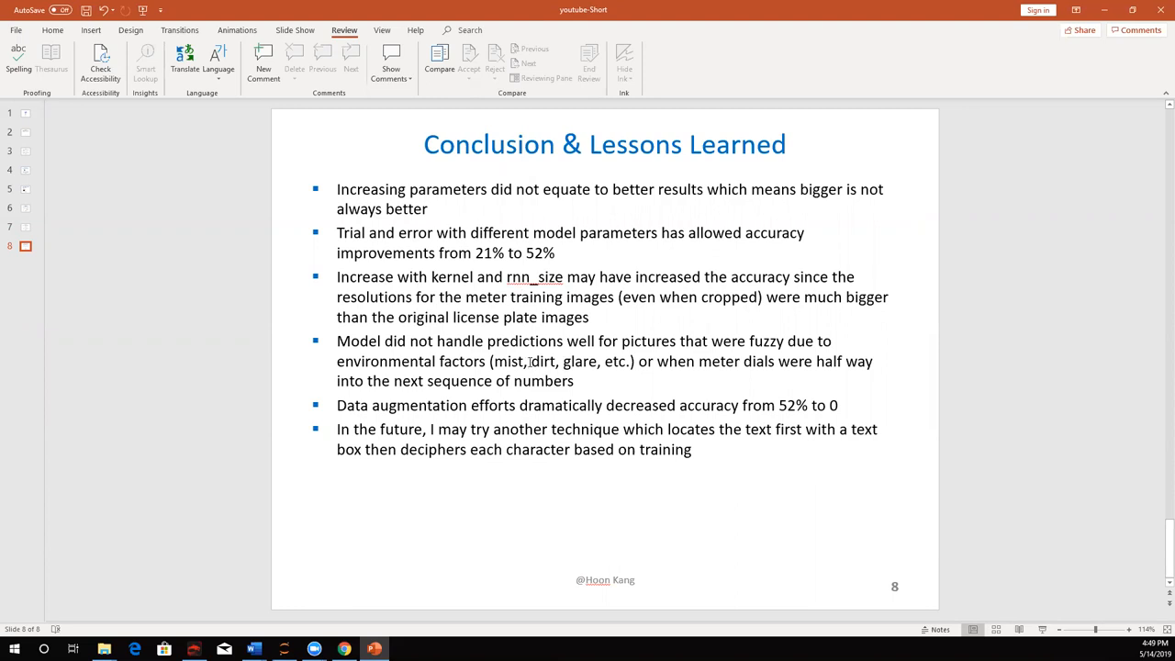
click(525, 381)
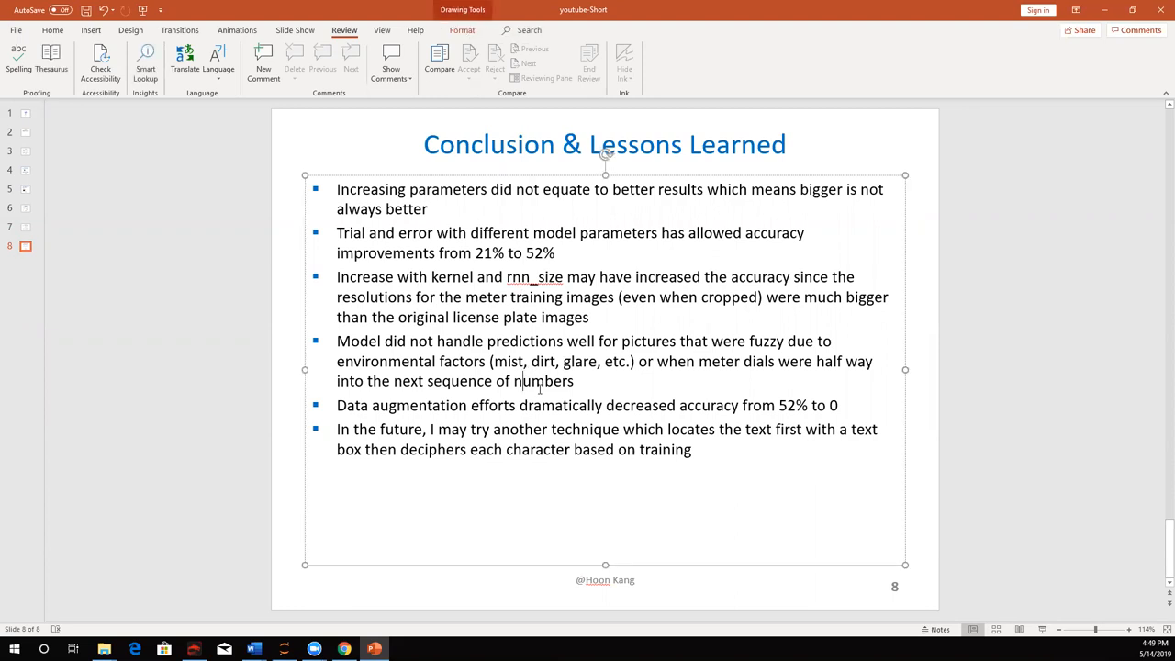
mouse_move(491, 361)
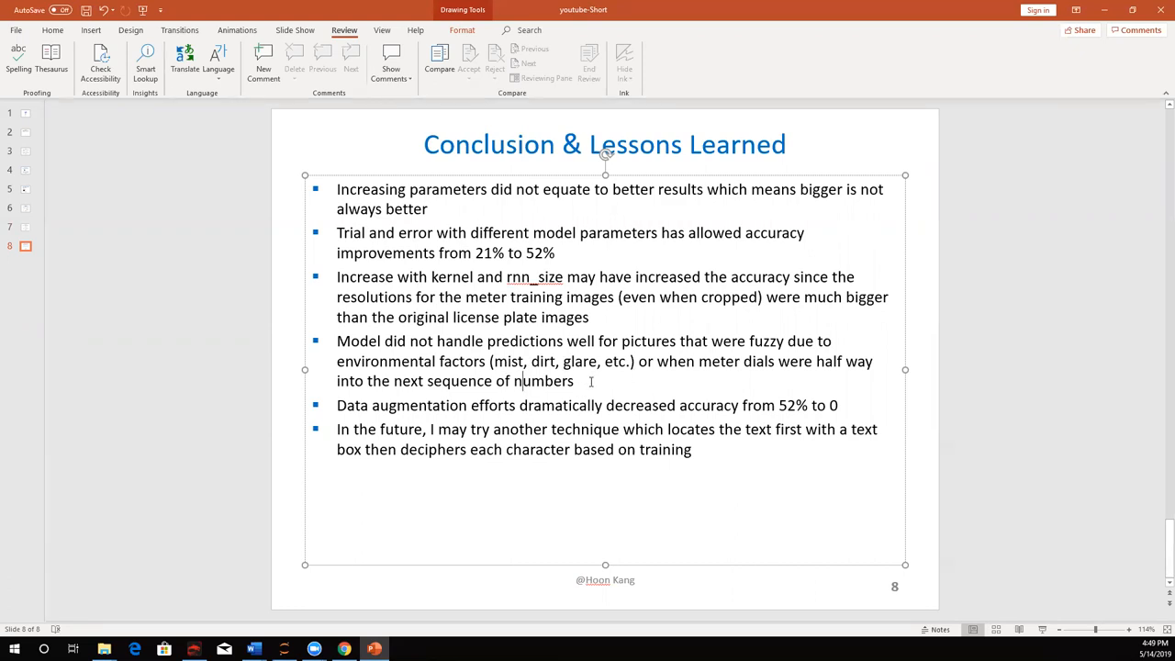
mouse_move(659, 437)
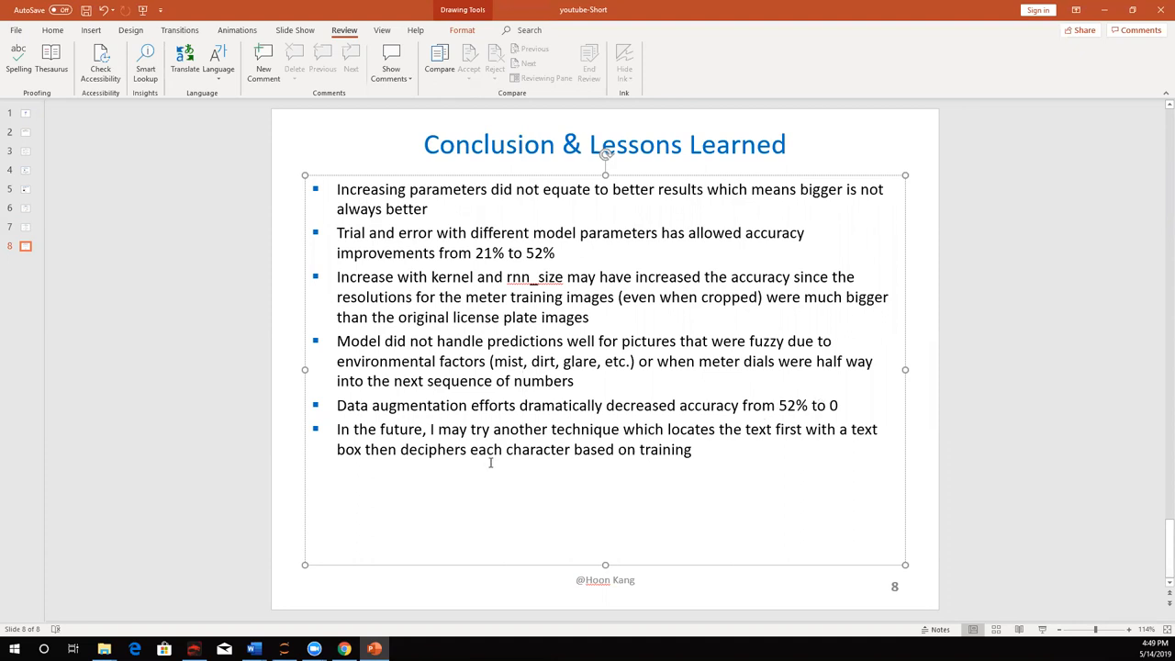
mouse_move(589, 461)
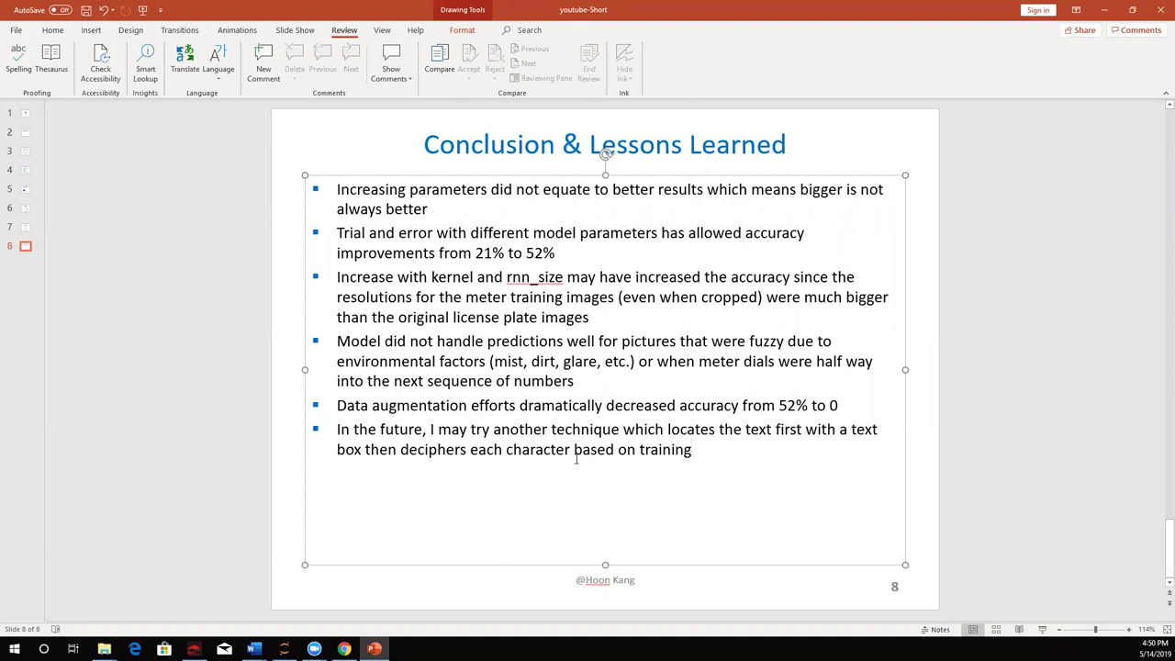
click(159, 418)
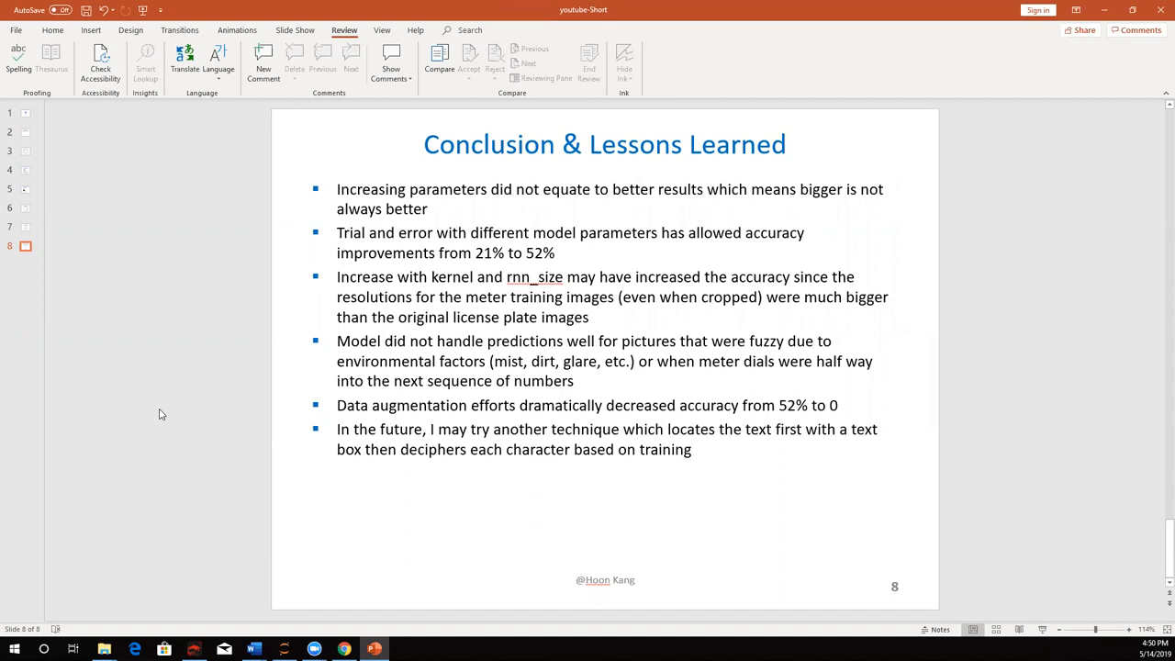
mouse_move(730, 39)
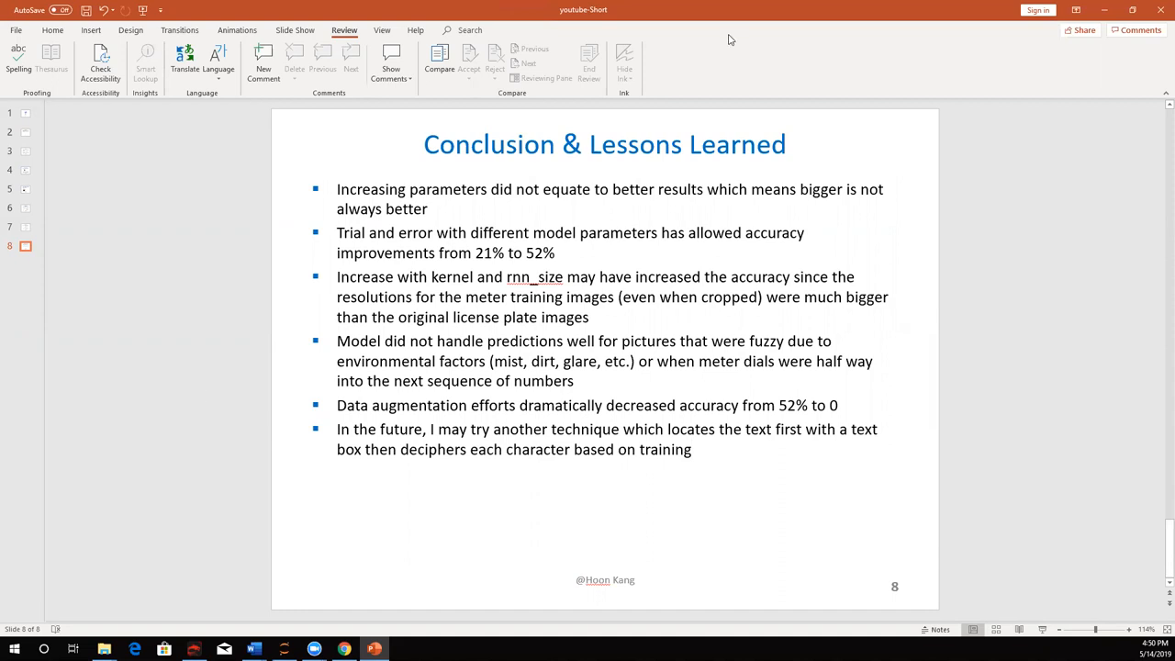